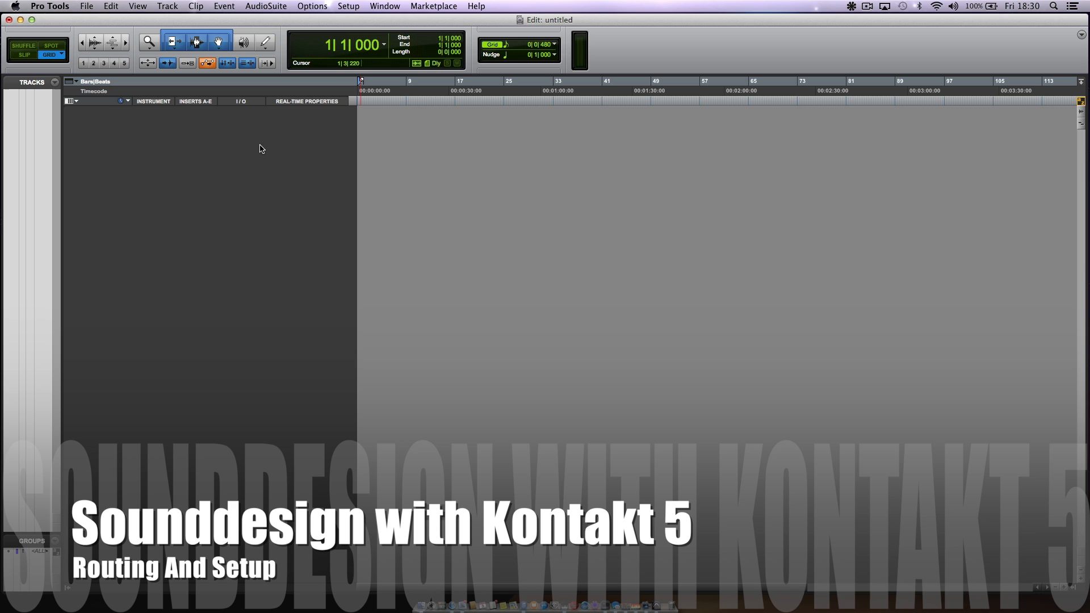
# Create a stereo instrument track and insert Kontakt 5 as a multichannel plug-in on insert A.
pyautogui.click(167, 5)
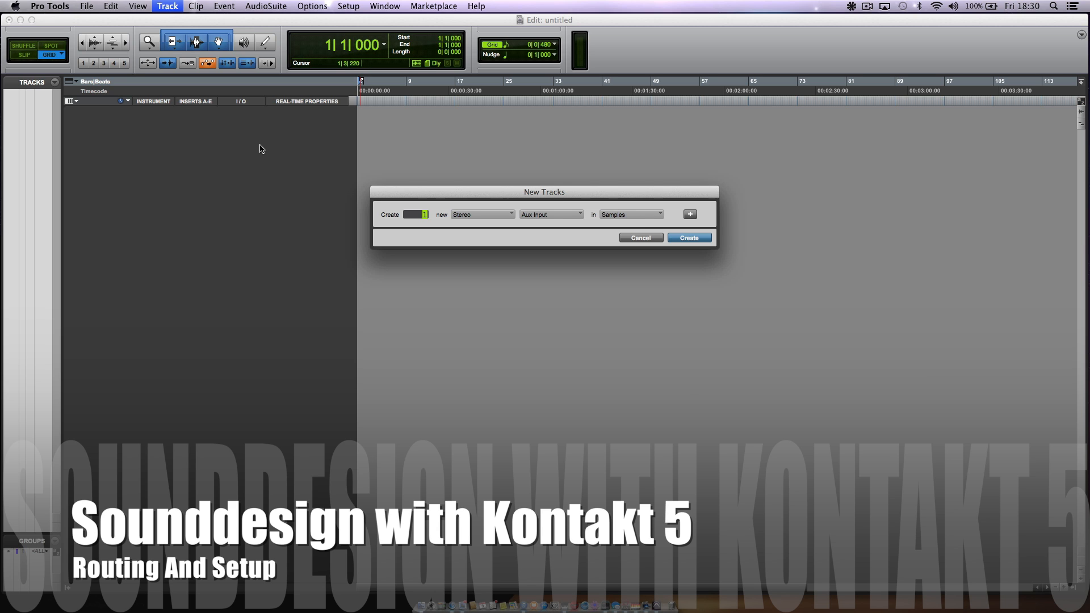
pyautogui.click(688, 237)
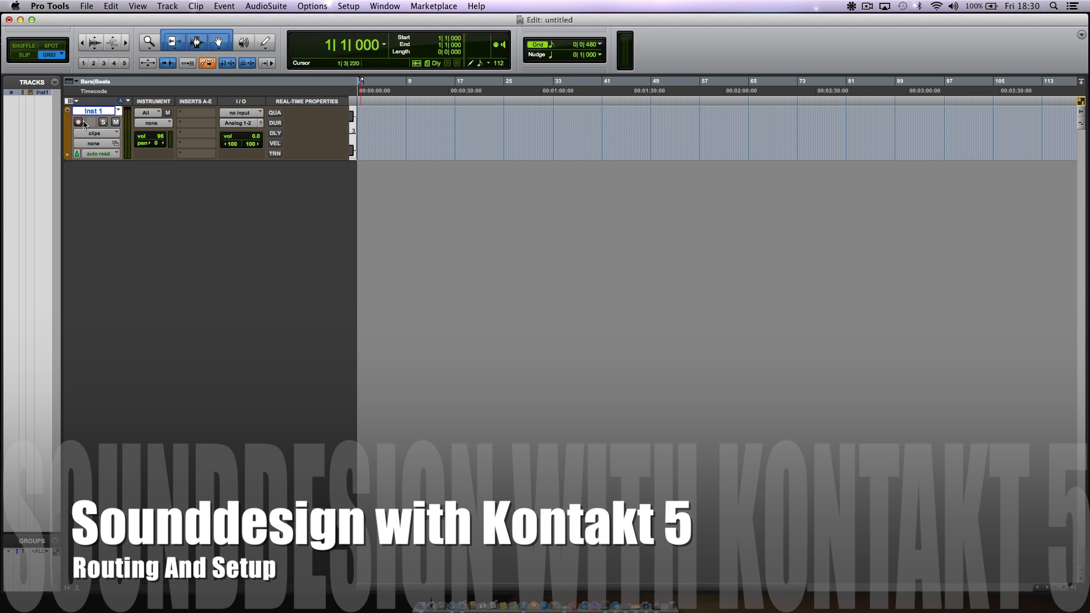
pyautogui.click(194, 123)
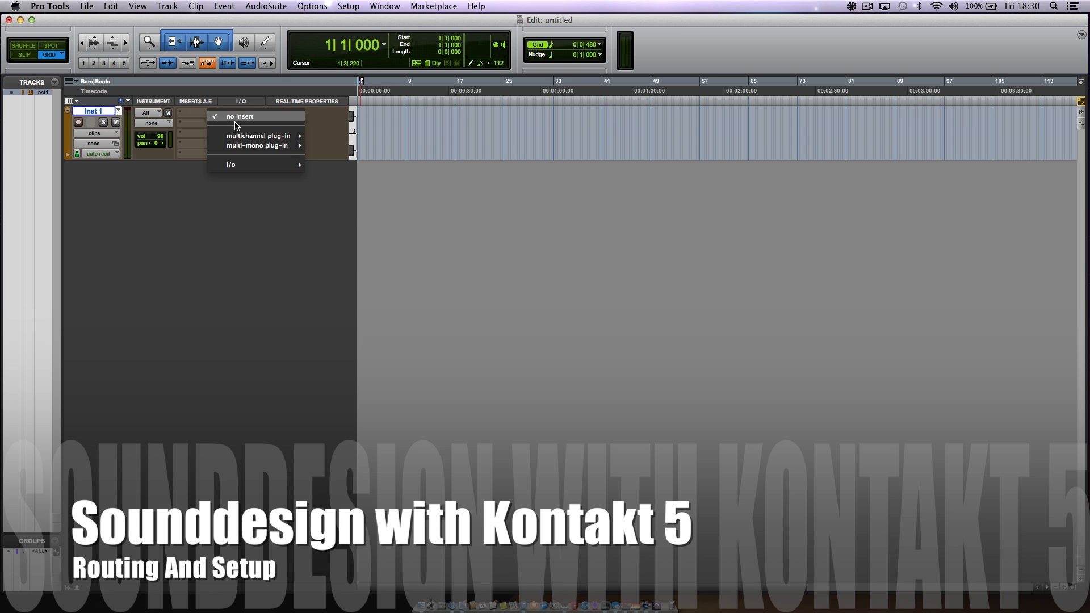
pyautogui.moveTo(257, 136)
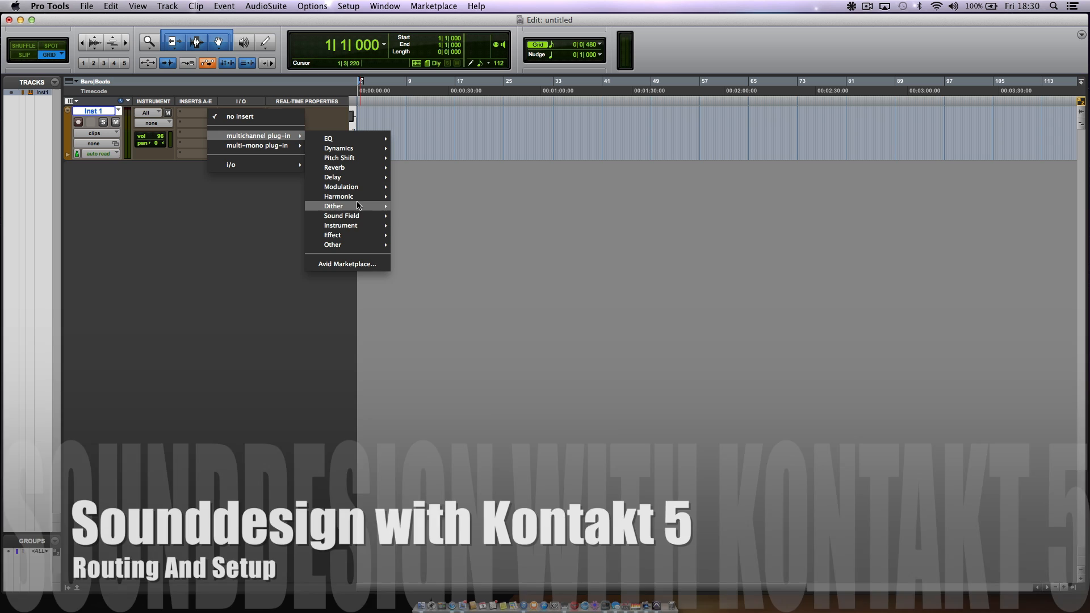
pyautogui.moveTo(341, 225)
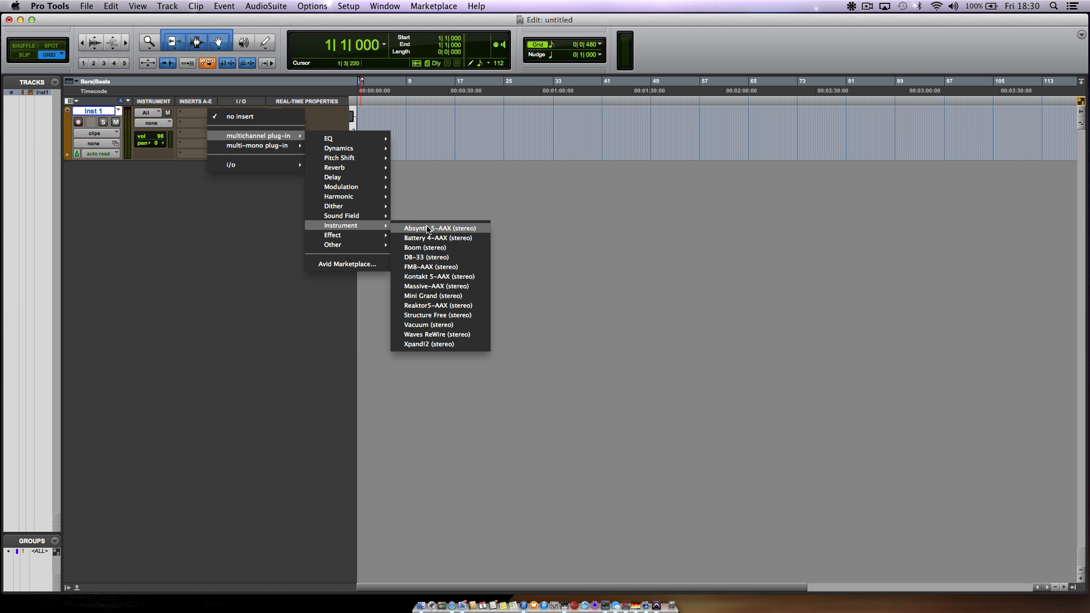
pyautogui.click(431, 276)
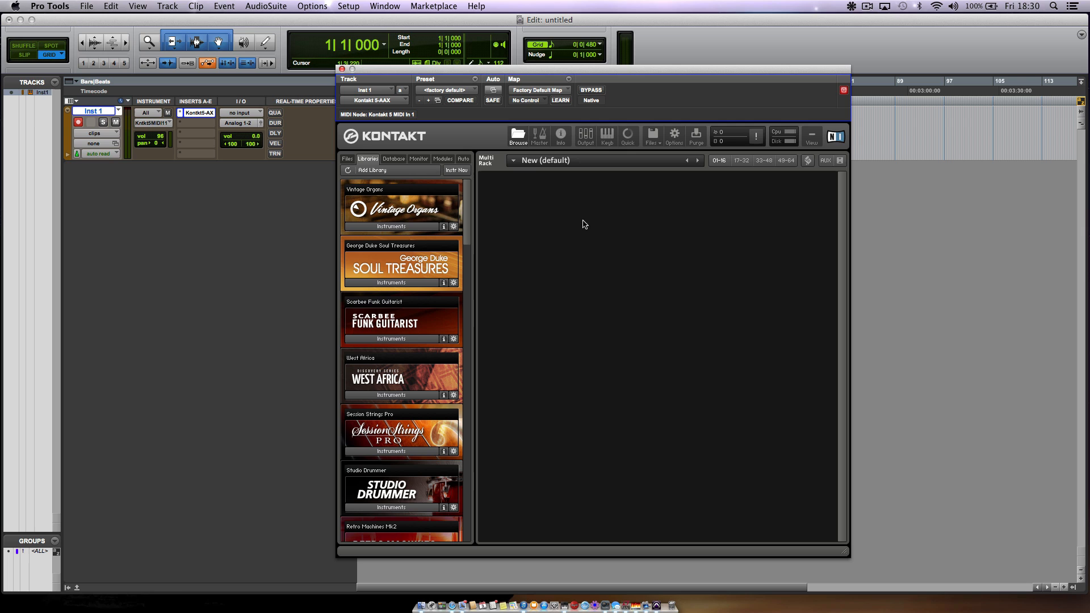
pyautogui.moveTo(411, 234)
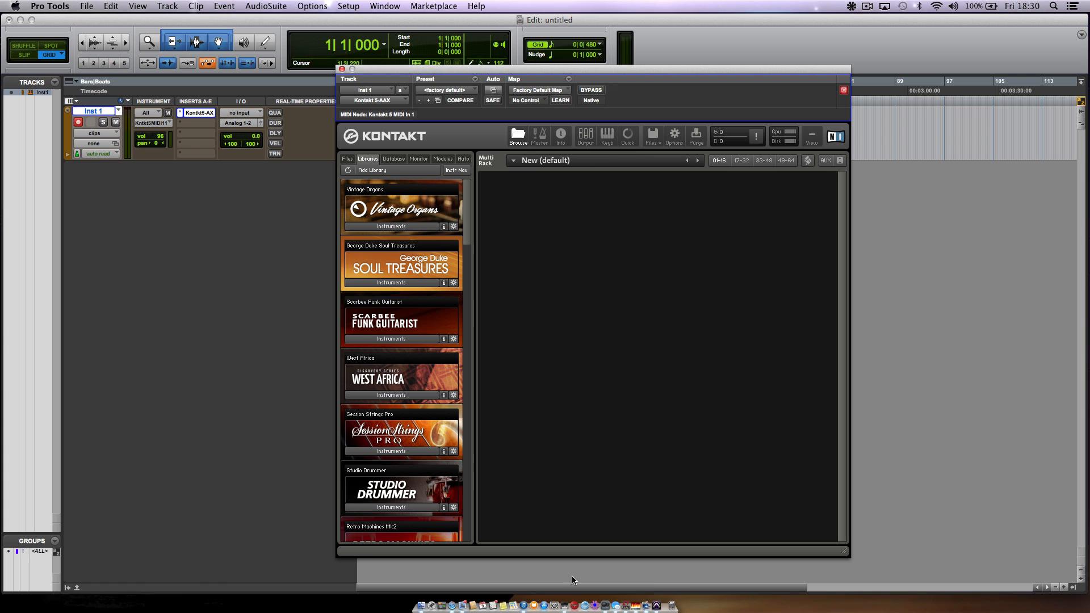
pyautogui.moveTo(589, 381)
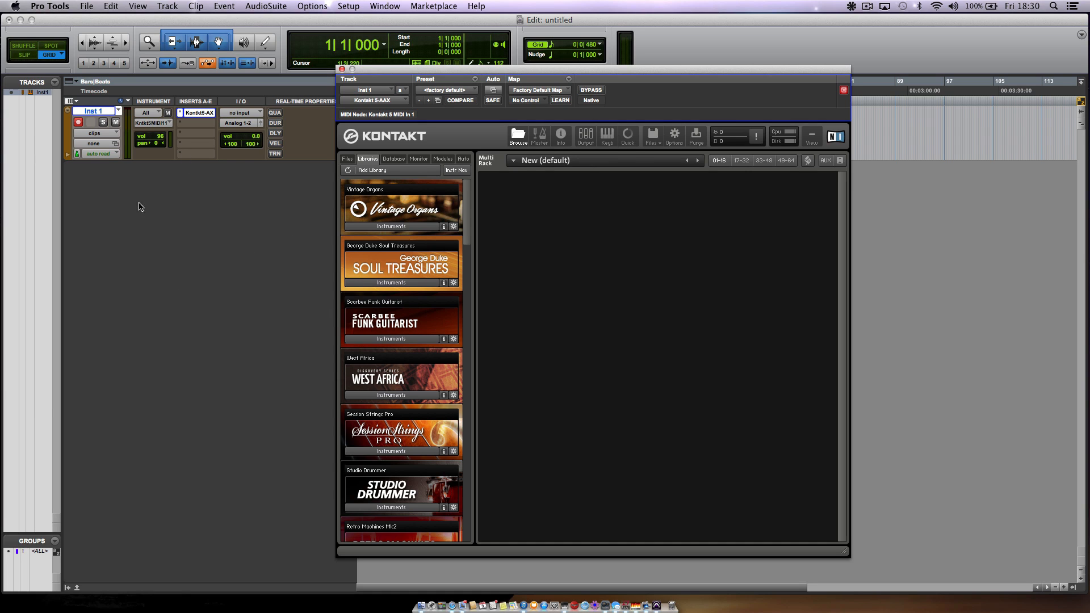
pyautogui.moveTo(229, 460)
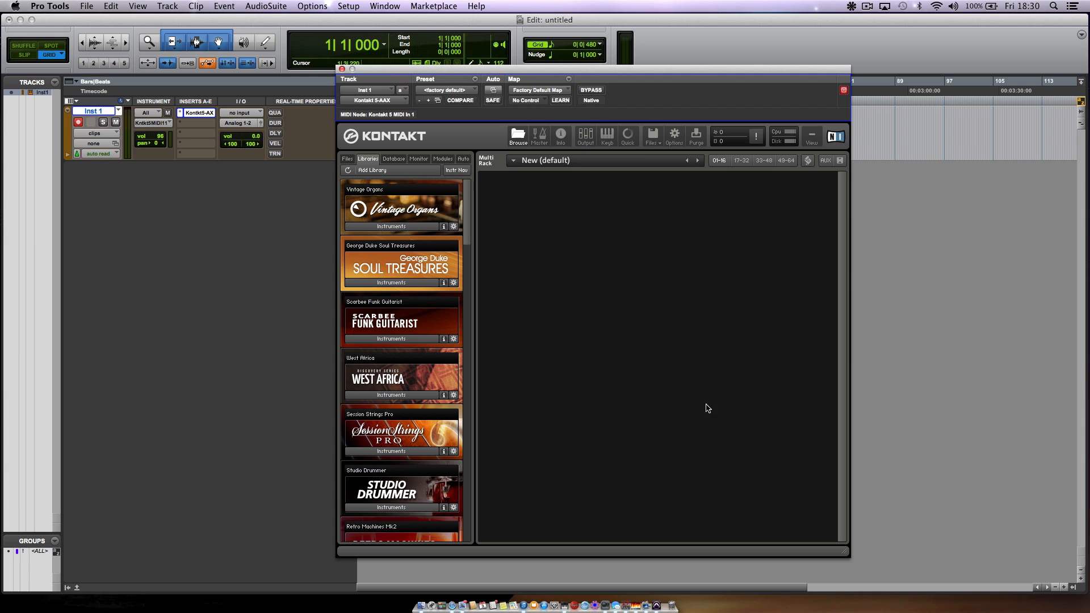
pyautogui.moveTo(568, 304)
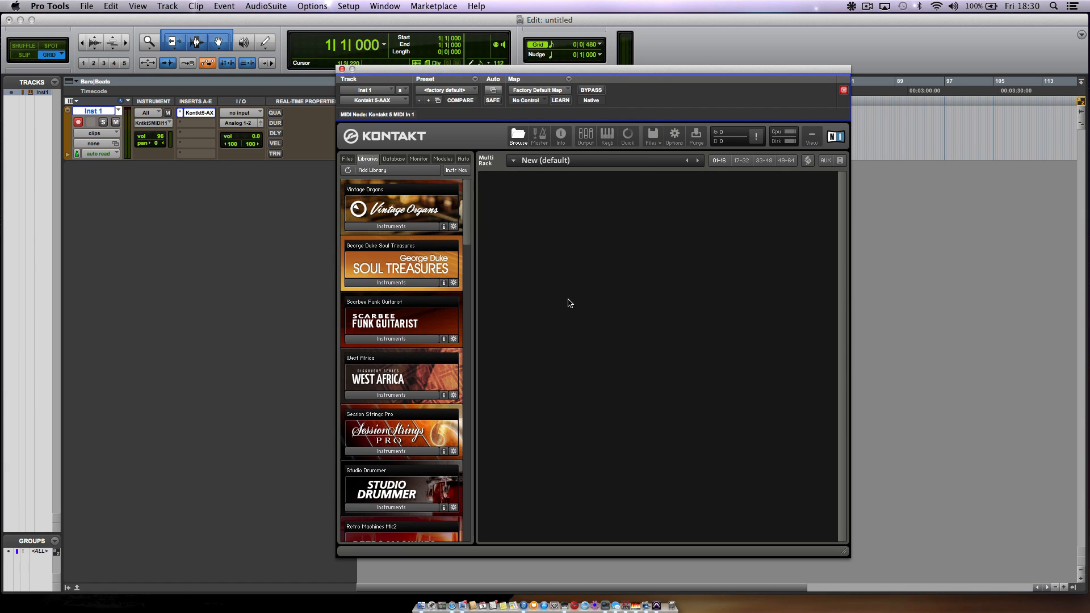
pyautogui.moveTo(505, 515)
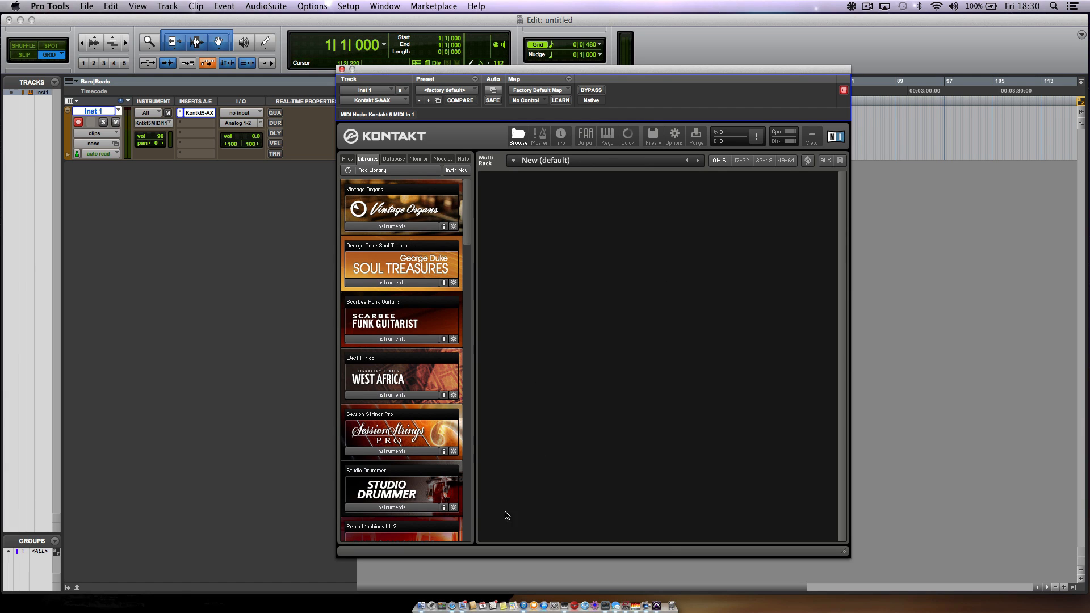
pyautogui.moveTo(576, 369)
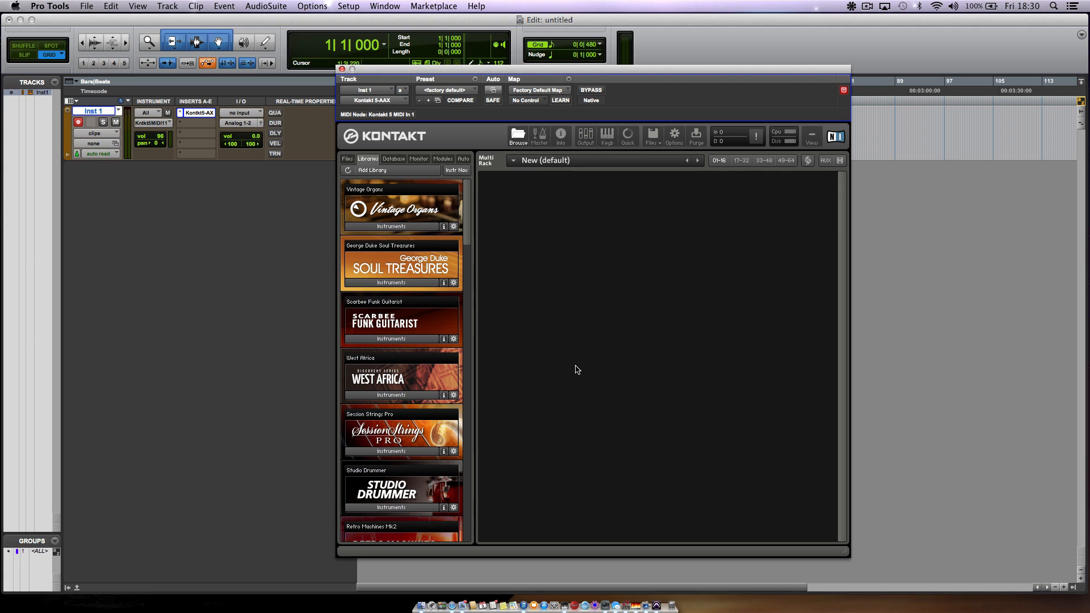
pyautogui.moveTo(904, 427)
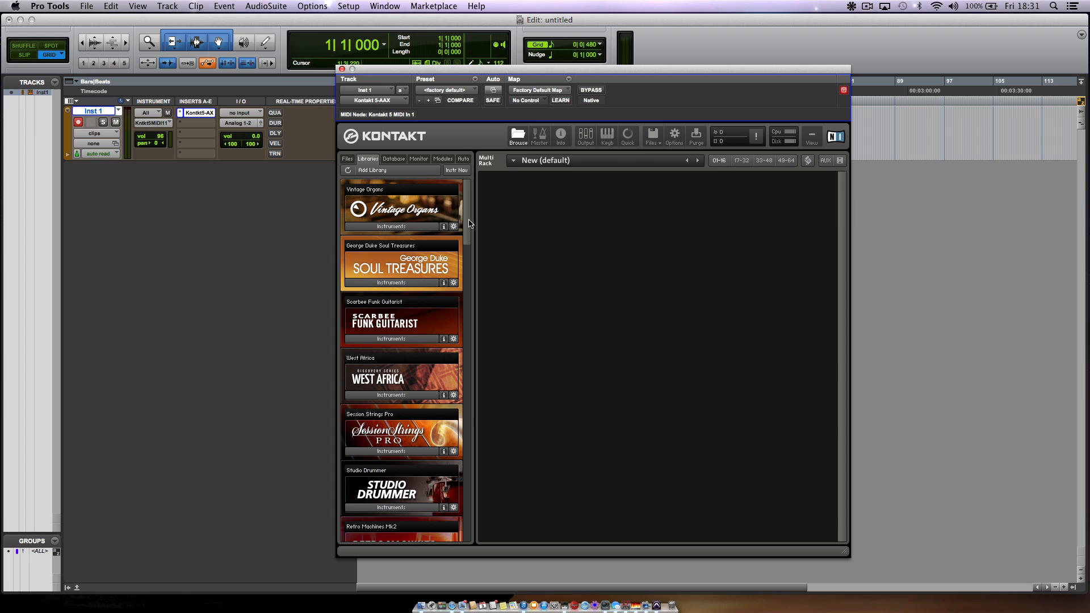
pyautogui.moveTo(589, 318)
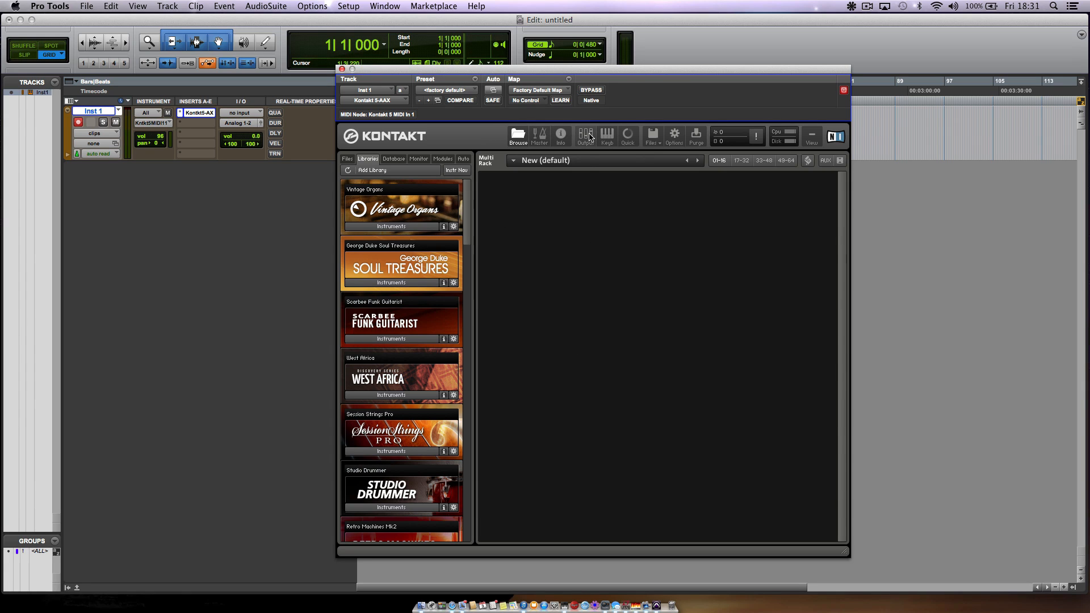
# Show Kontakt's Outputs mixer with st.1–st.8 and four aux channels.
pyautogui.click(585, 136)
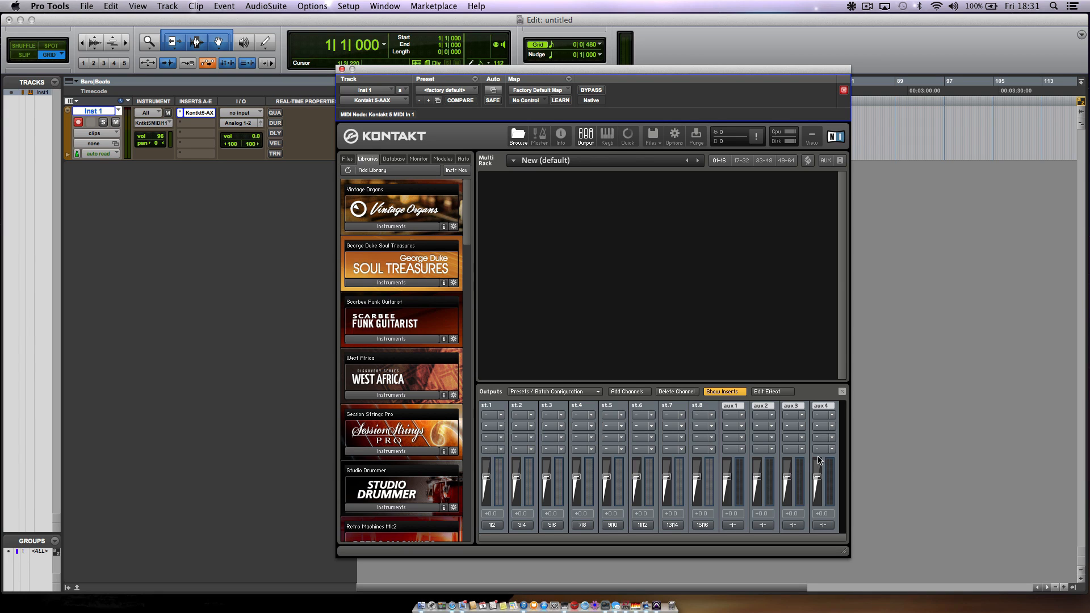
pyautogui.moveTo(464, 480)
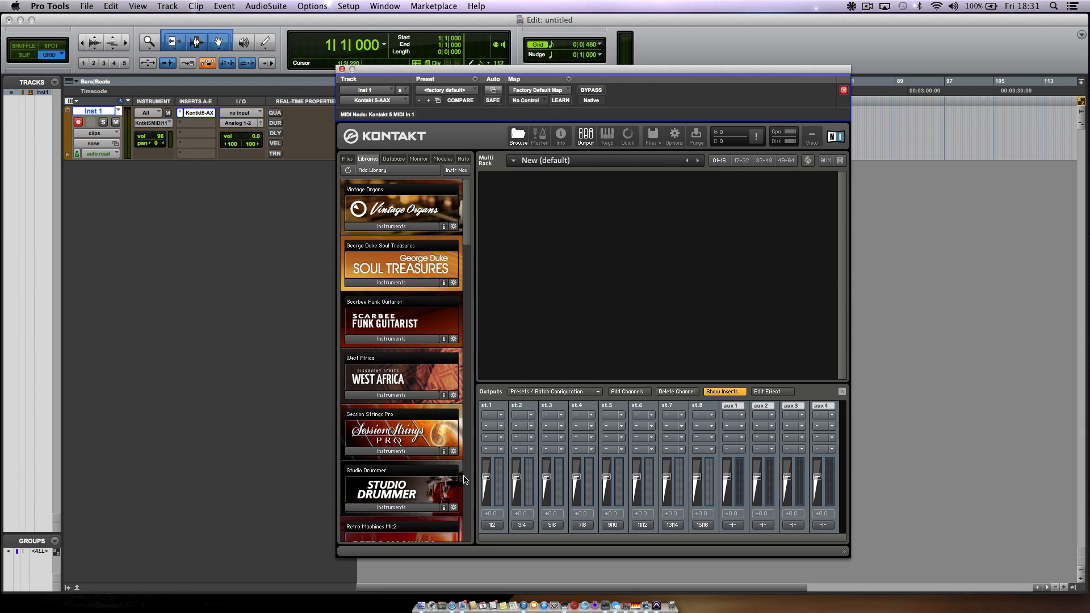
pyautogui.moveTo(465, 445)
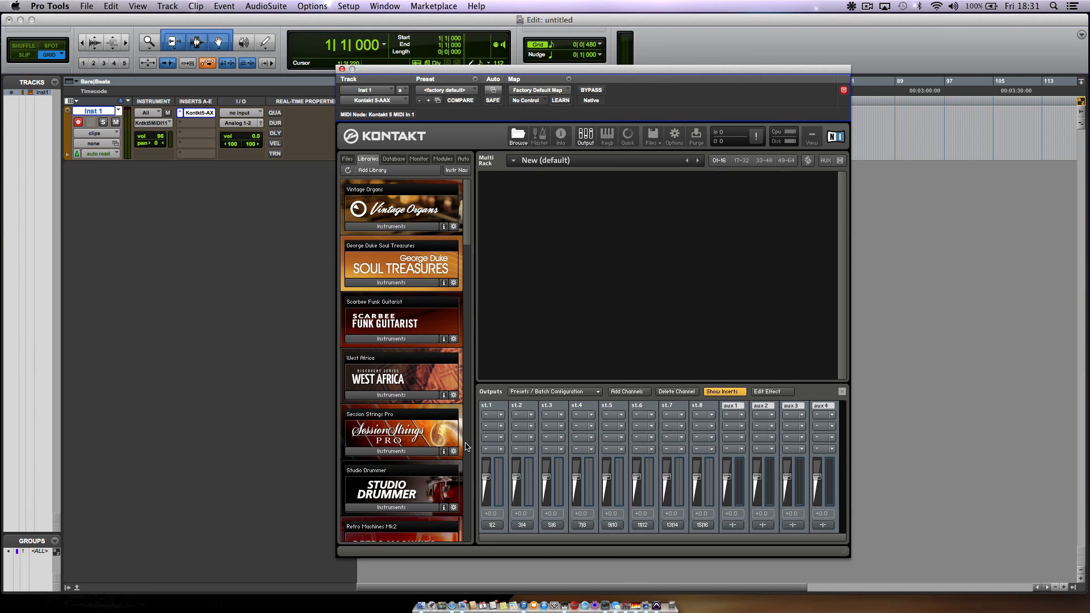
pyautogui.moveTo(590, 369)
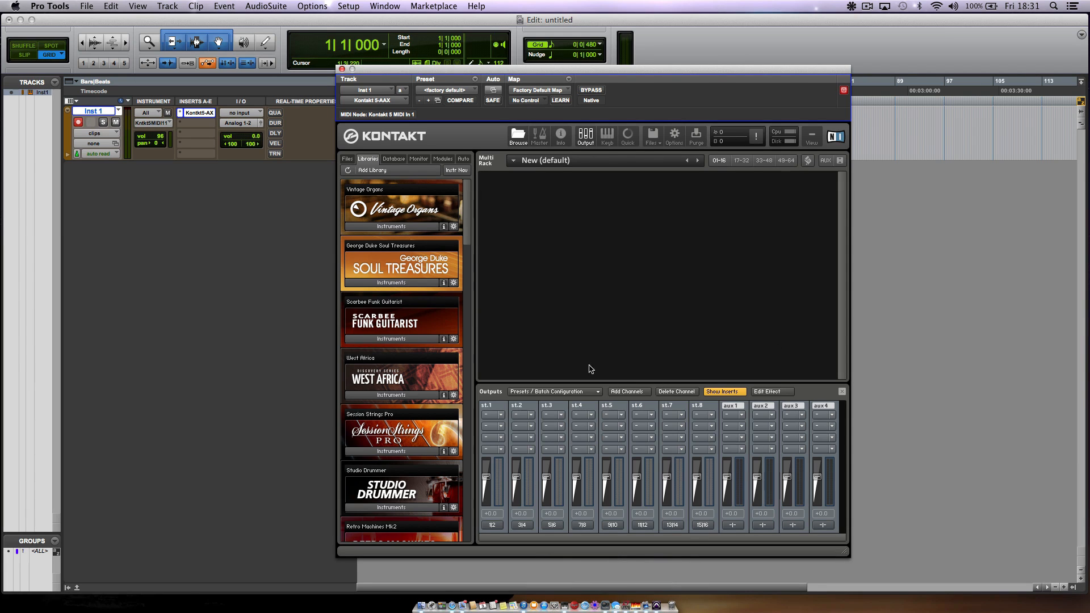
pyautogui.moveTo(557, 409)
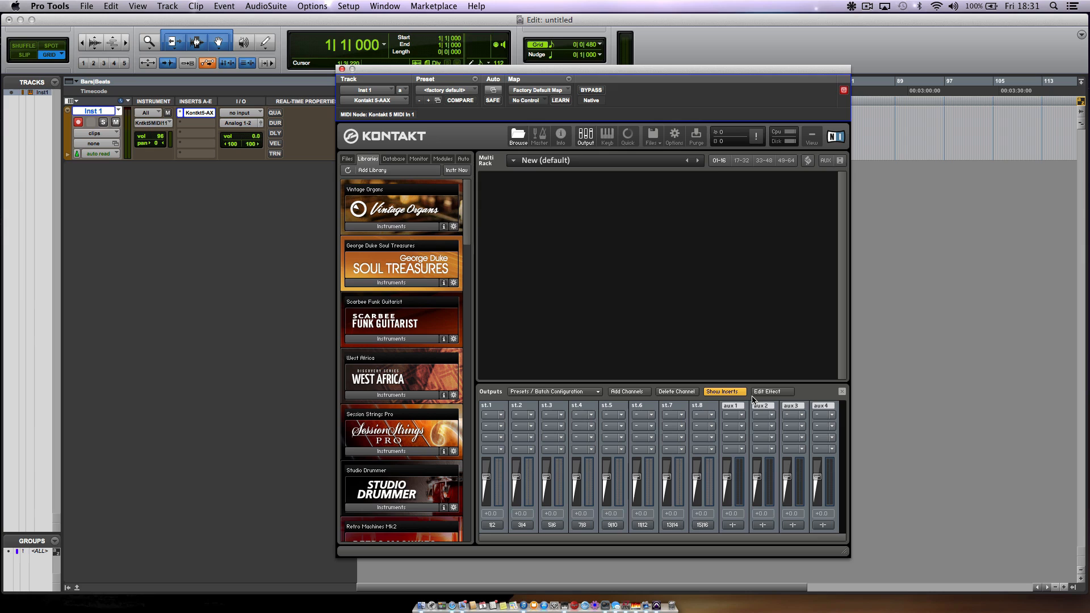
pyautogui.moveTo(845, 455)
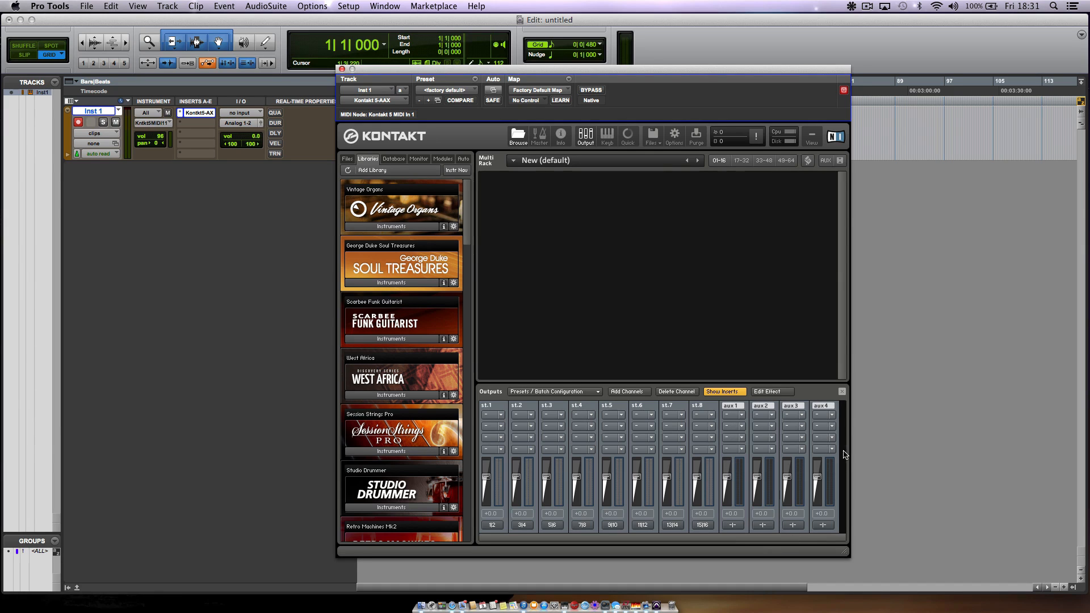
pyautogui.moveTo(760, 550)
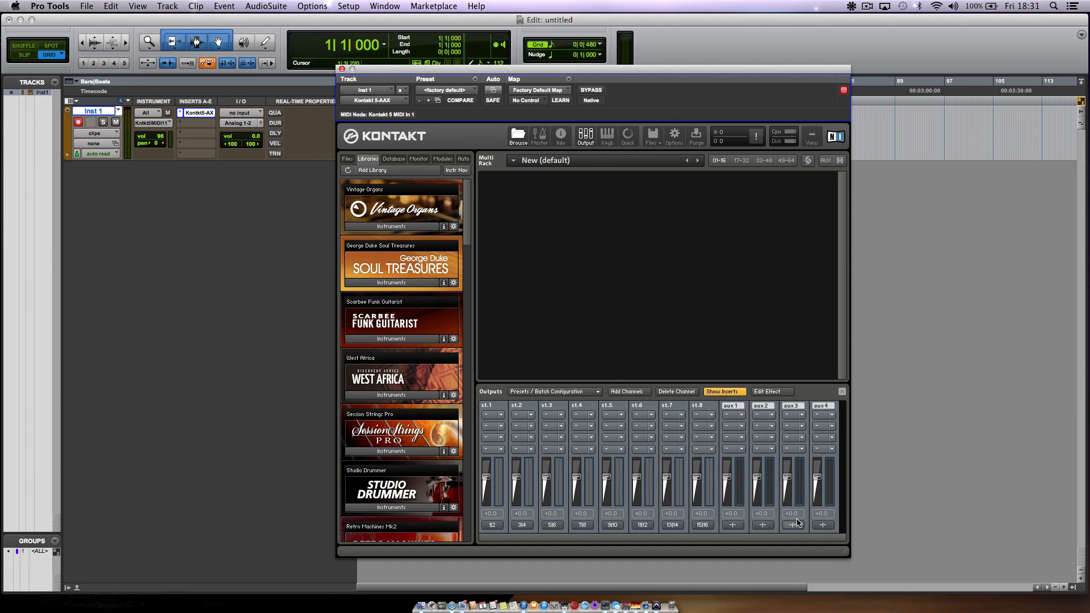
pyautogui.moveTo(576, 429)
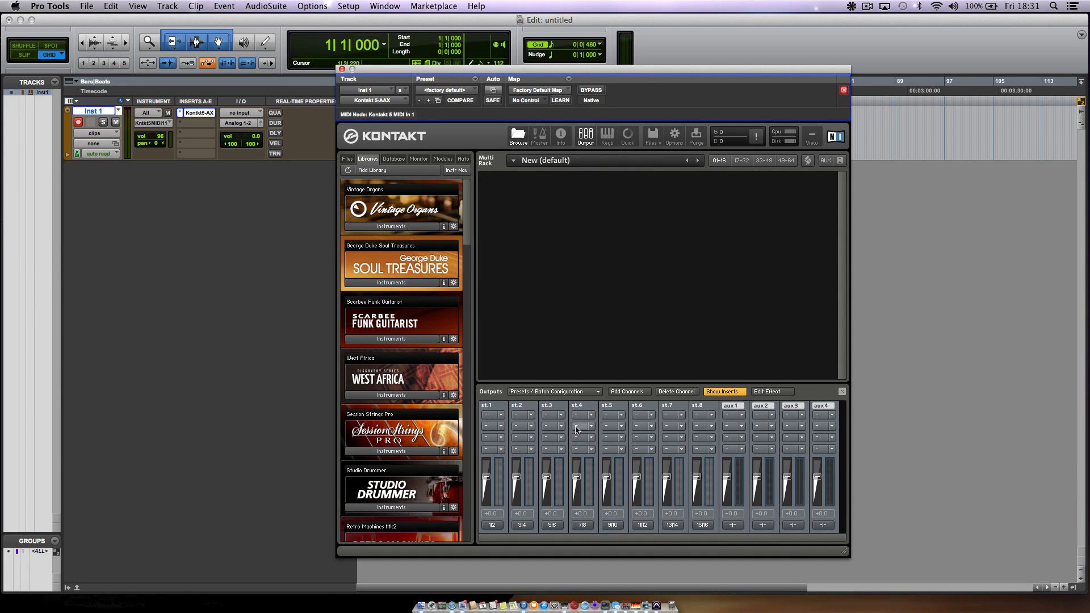
pyautogui.moveTo(709, 415)
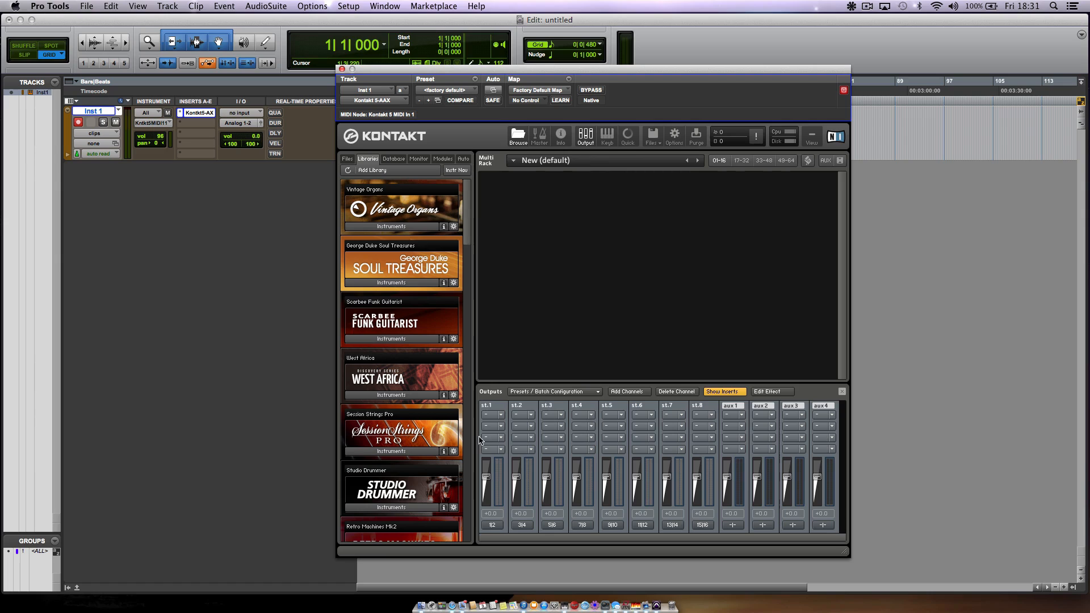
pyautogui.moveTo(419, 414)
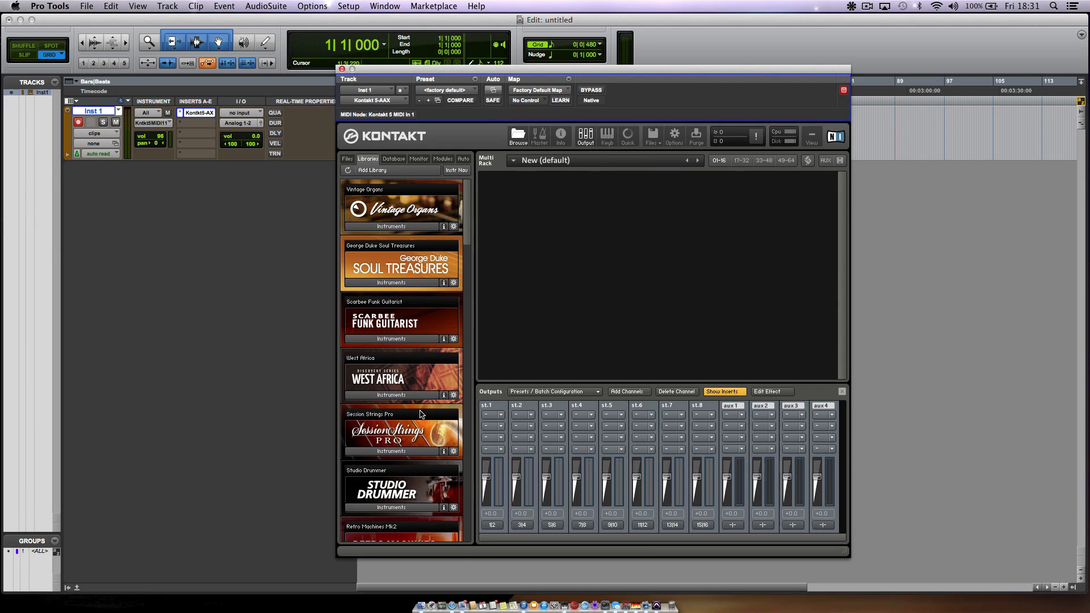
pyautogui.moveTo(489, 408)
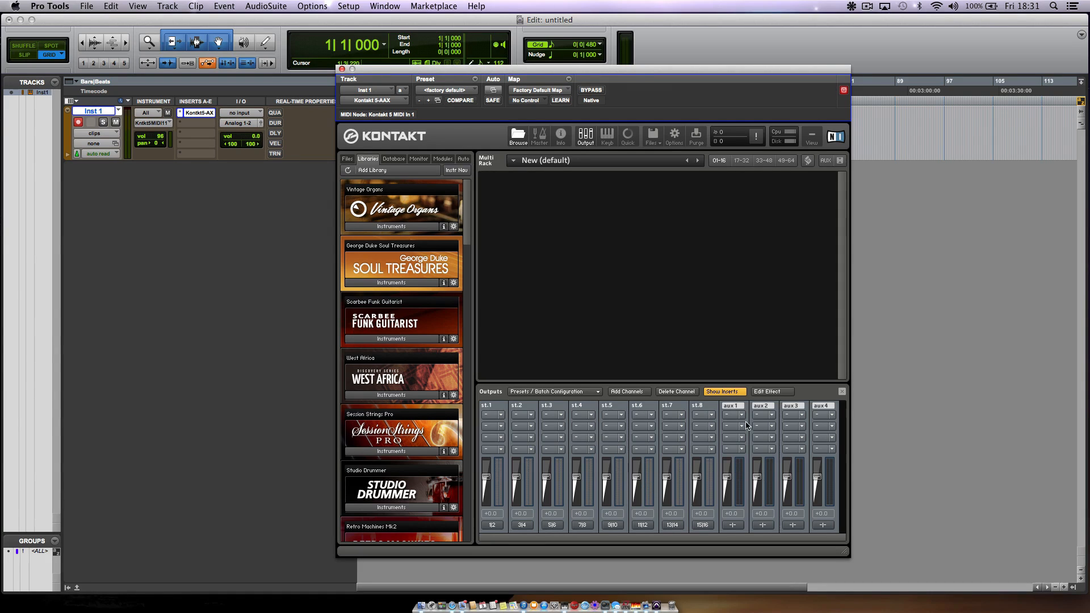
pyautogui.moveTo(850, 425)
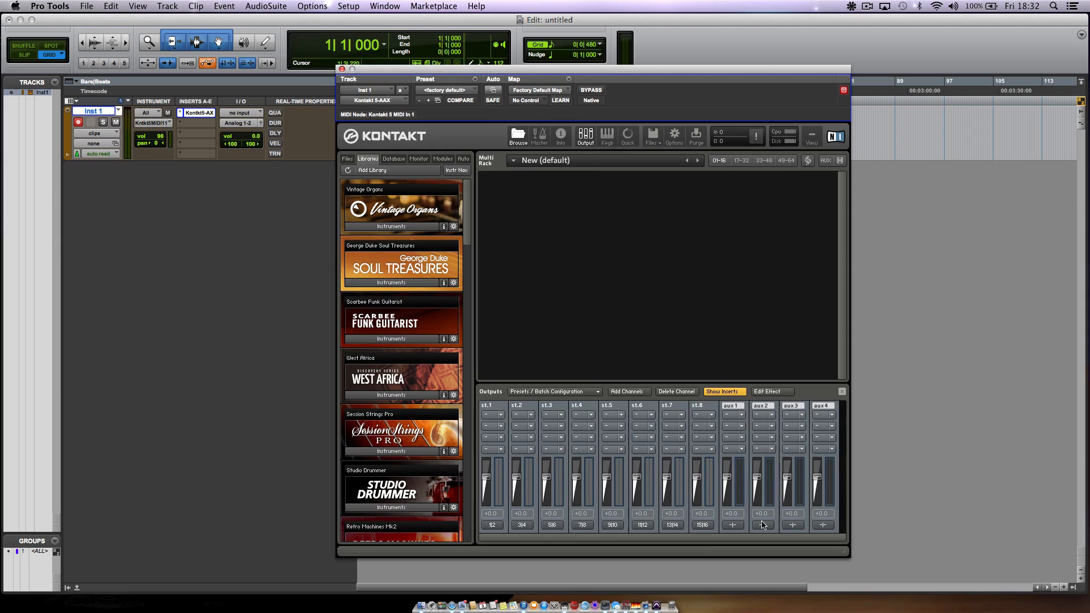
pyautogui.moveTo(618, 382)
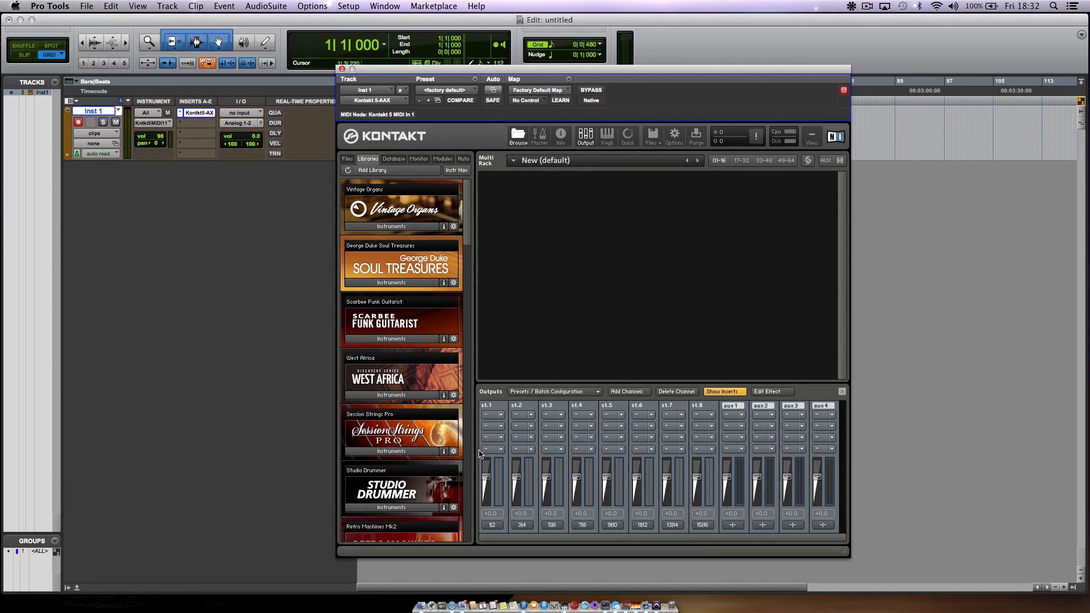
pyautogui.moveTo(831, 548)
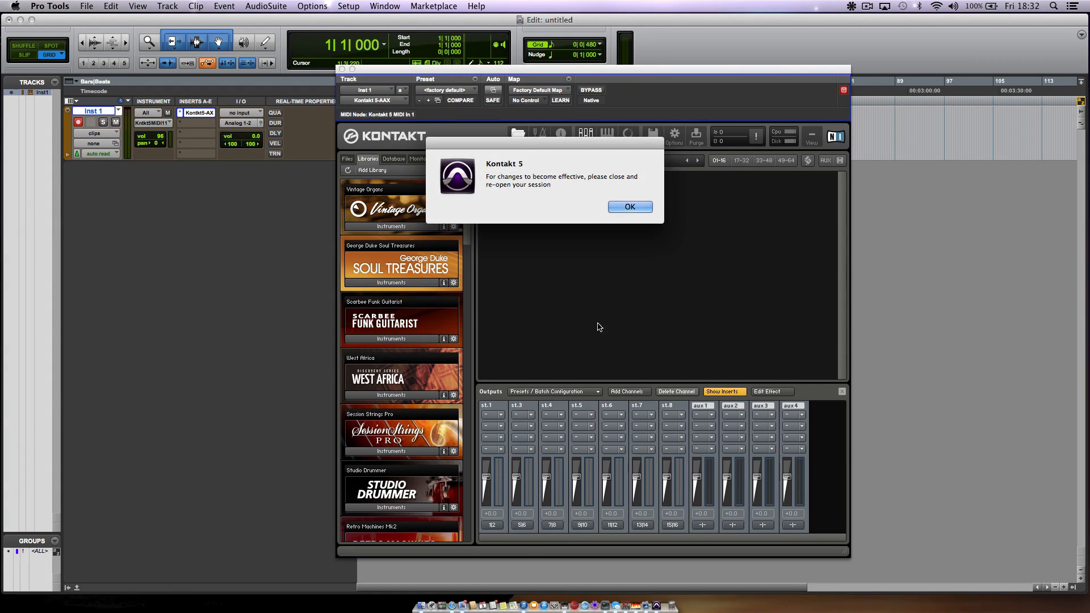
# Acknowledge Kontakt's notice that output changes require reopening the session.
pyautogui.click(629, 206)
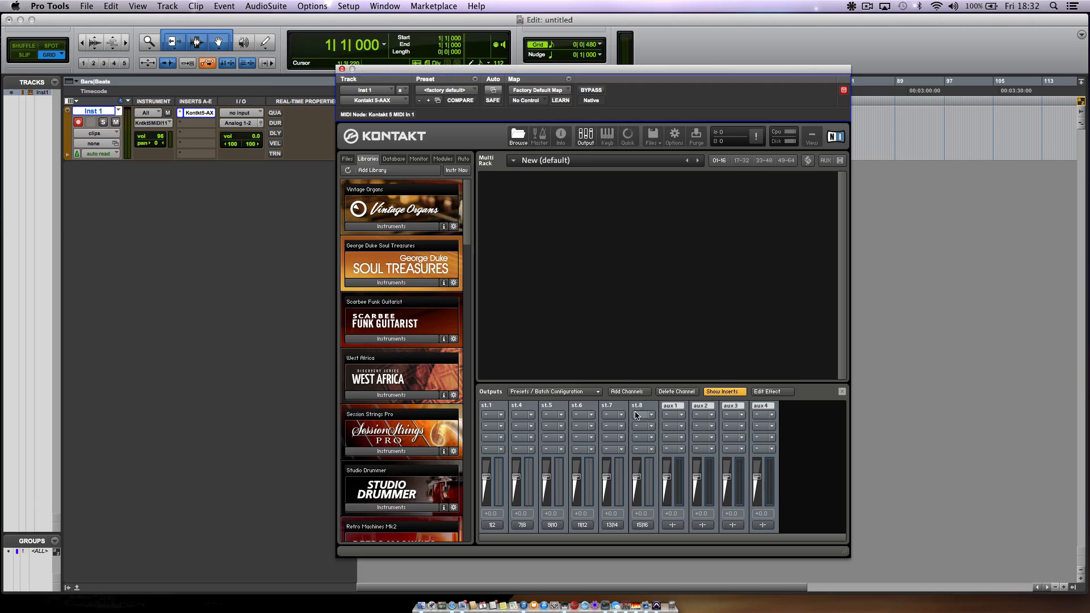
pyautogui.click(625, 391)
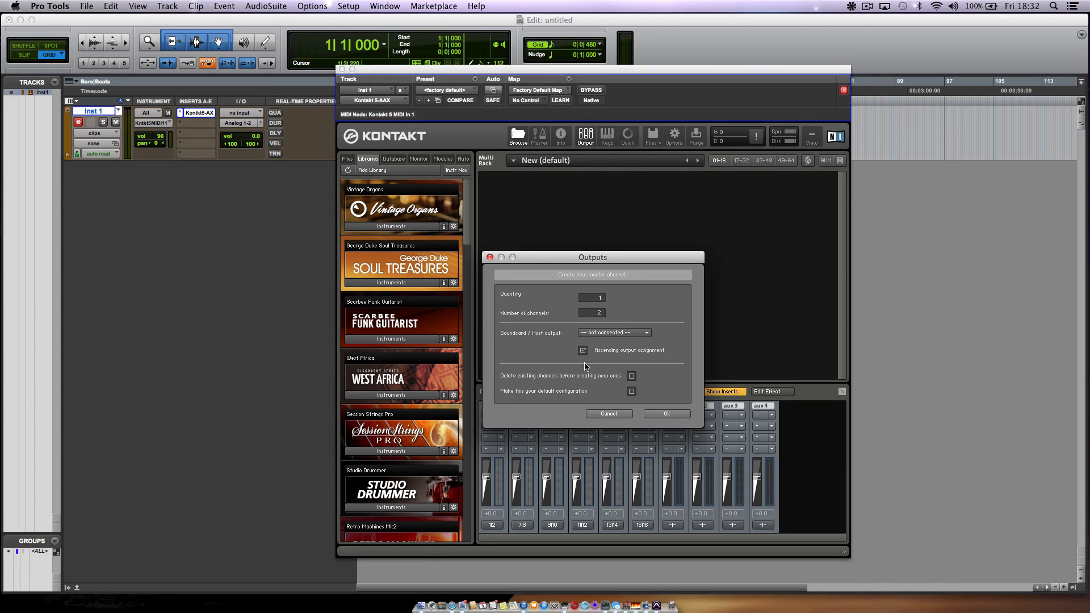
pyautogui.moveTo(614, 303)
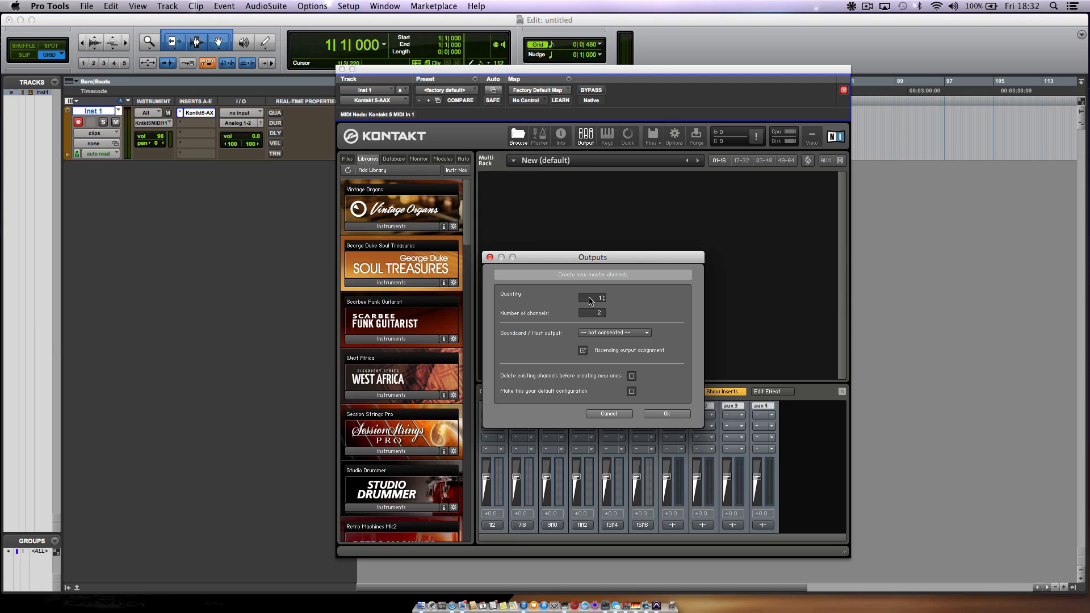
pyautogui.moveTo(564, 313)
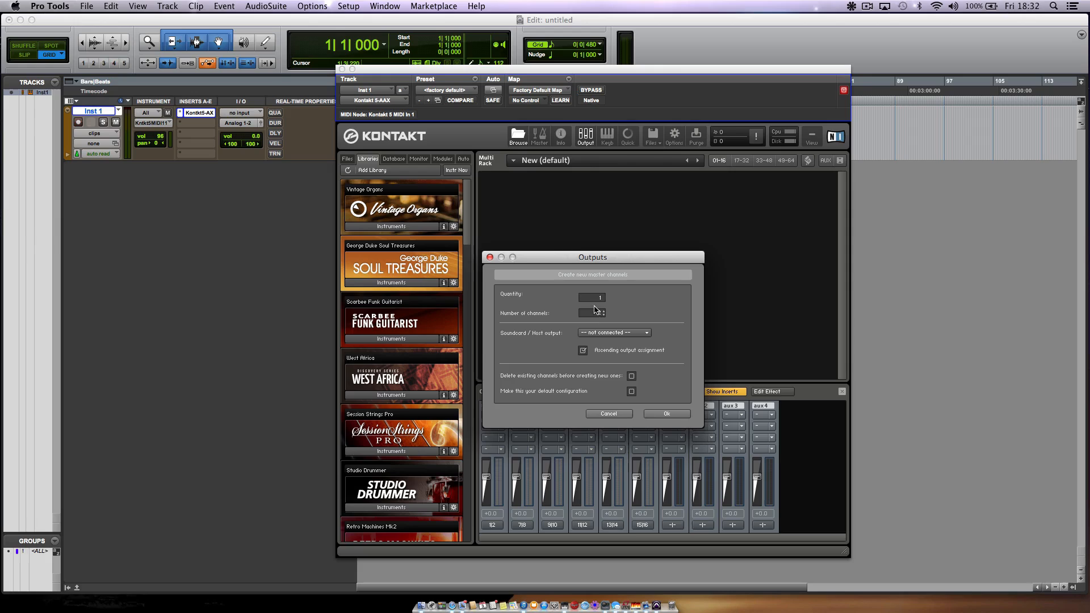
pyautogui.click(592, 312)
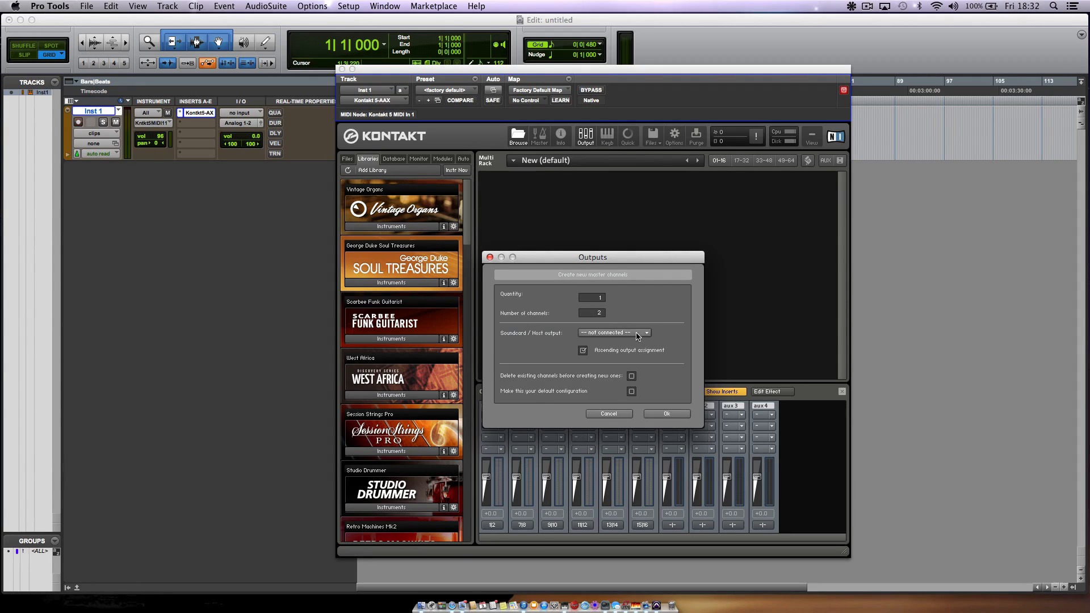
pyautogui.click(643, 332)
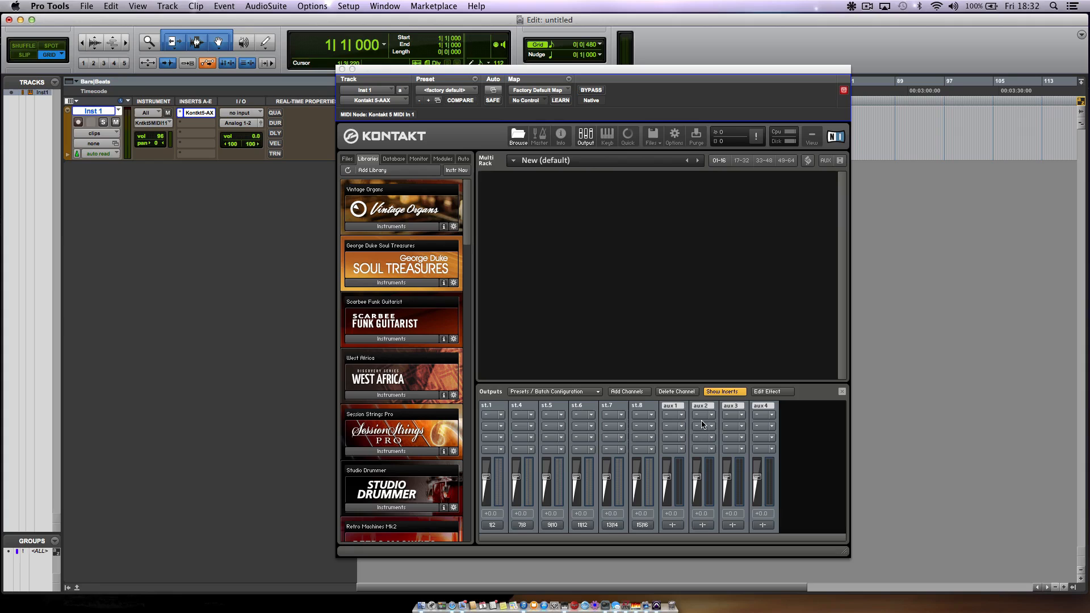
pyautogui.moveTo(527, 541)
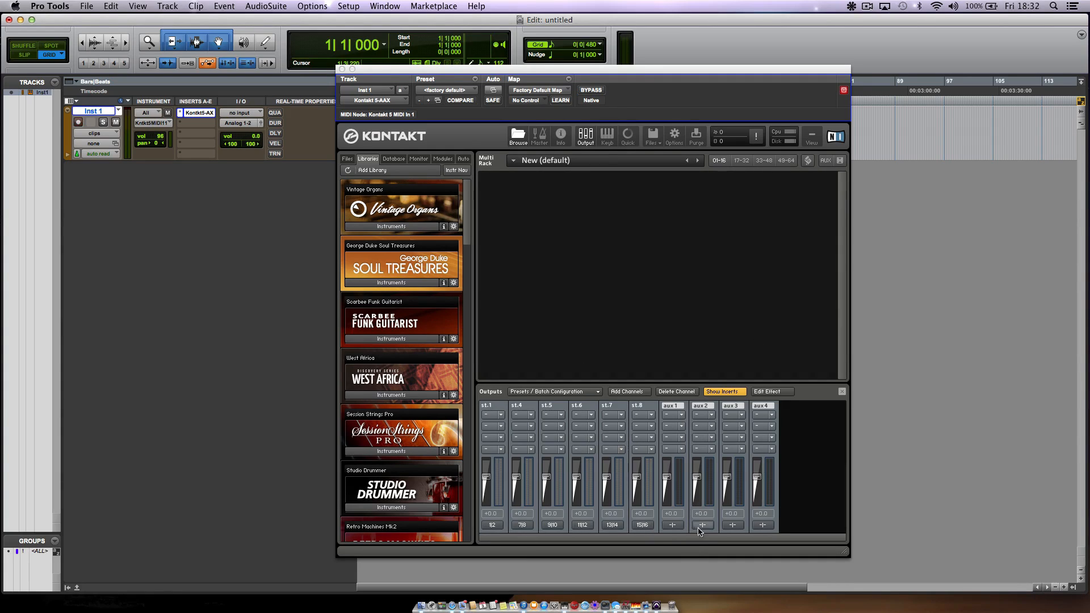
pyautogui.click(702, 526)
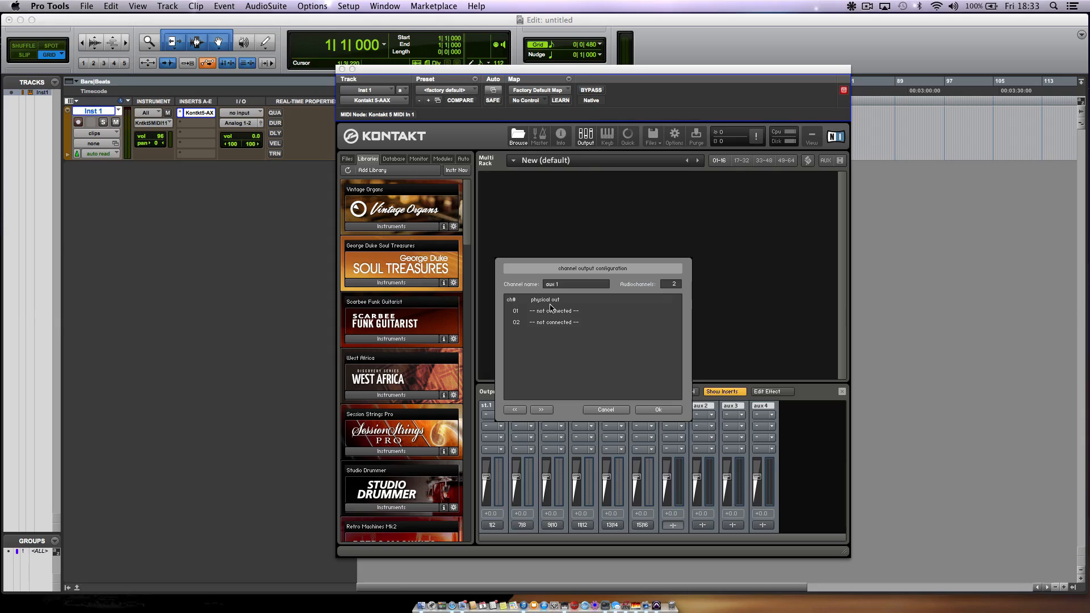
pyautogui.moveTo(556, 314)
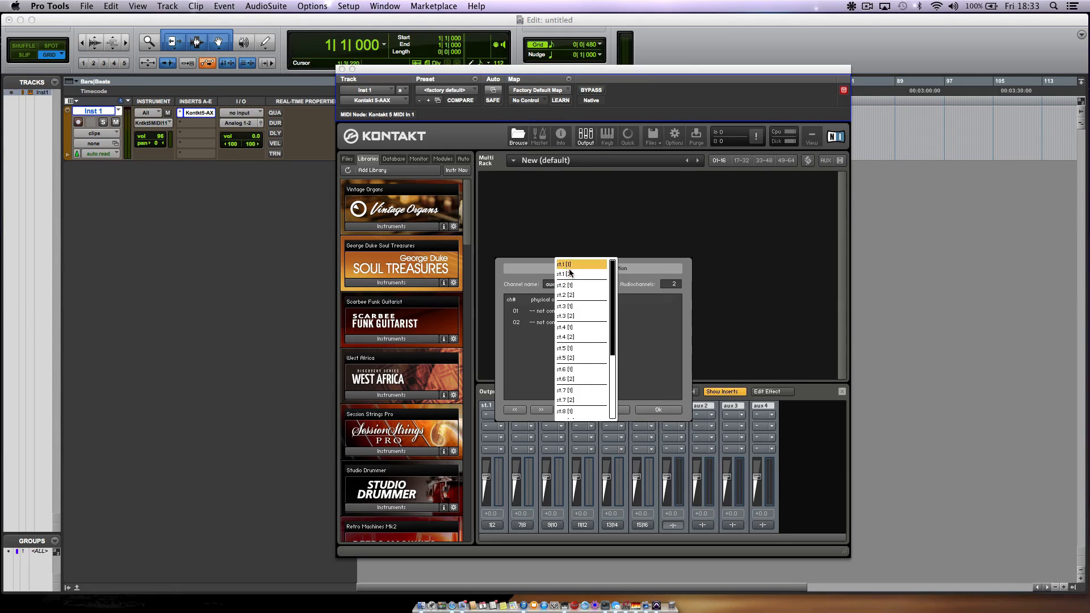
pyautogui.click(576, 264)
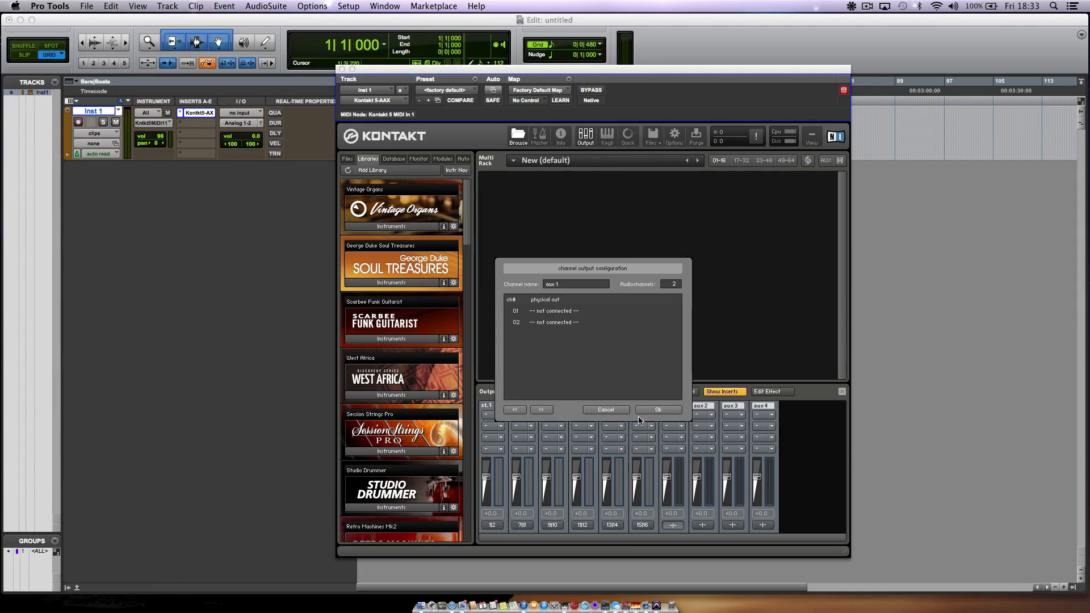
pyautogui.click(604, 410)
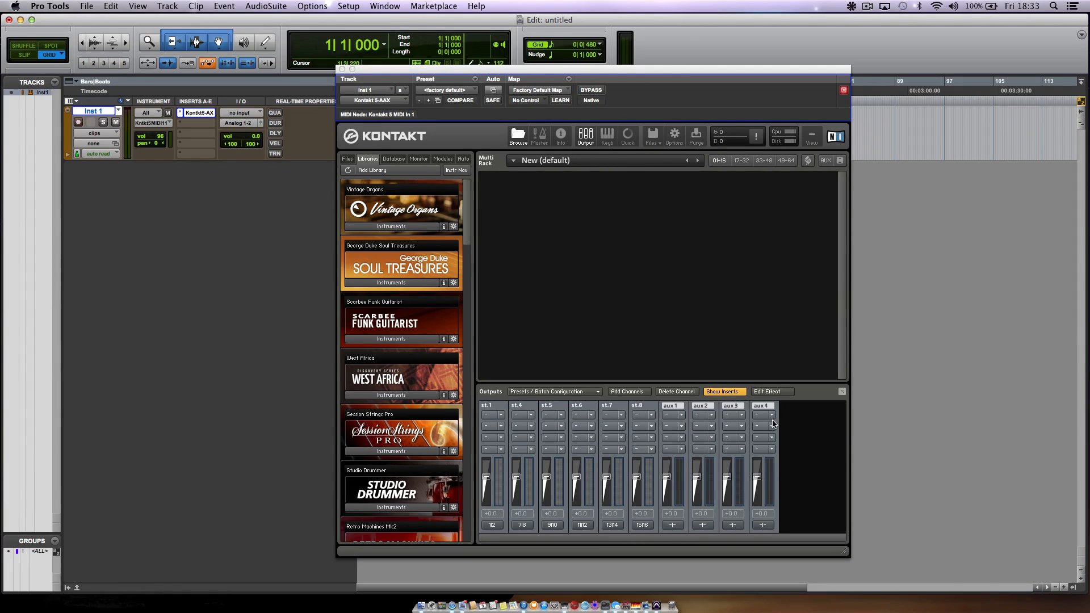
pyautogui.moveTo(558, 477)
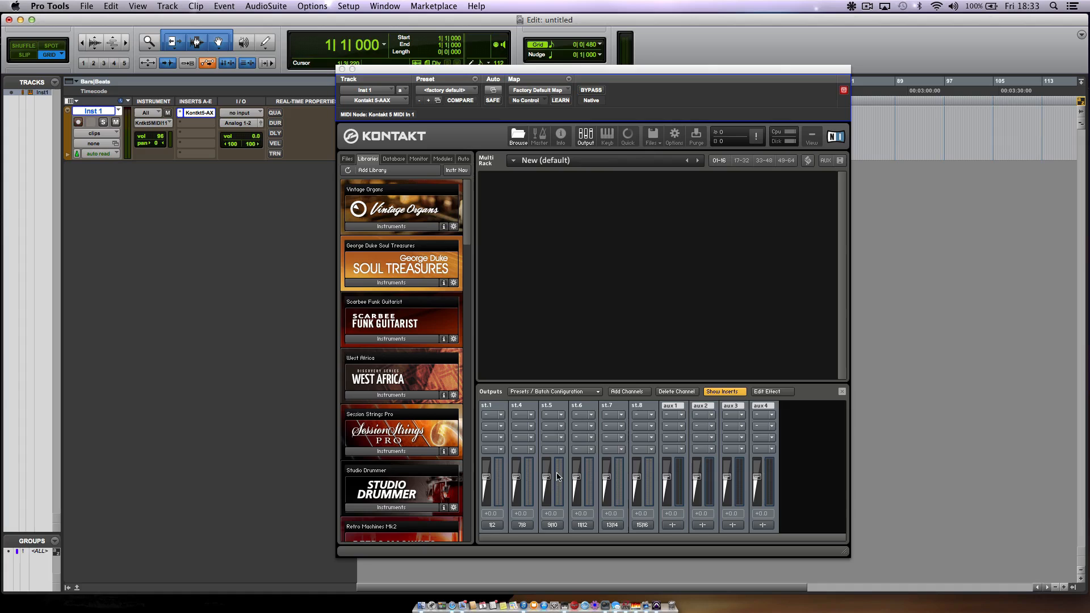
pyautogui.moveTo(585, 384)
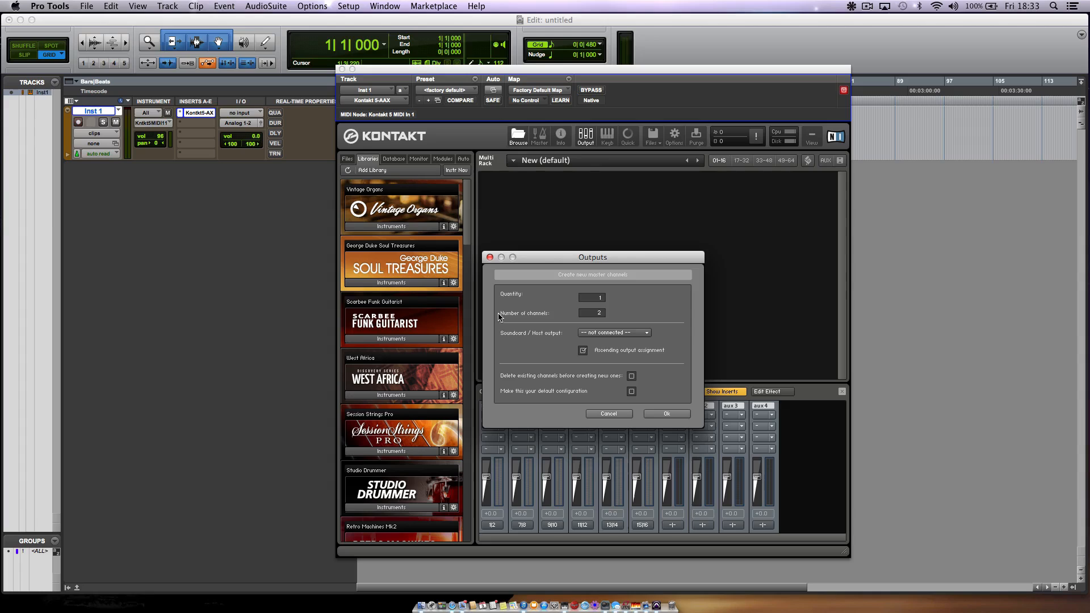
pyautogui.moveTo(539, 318)
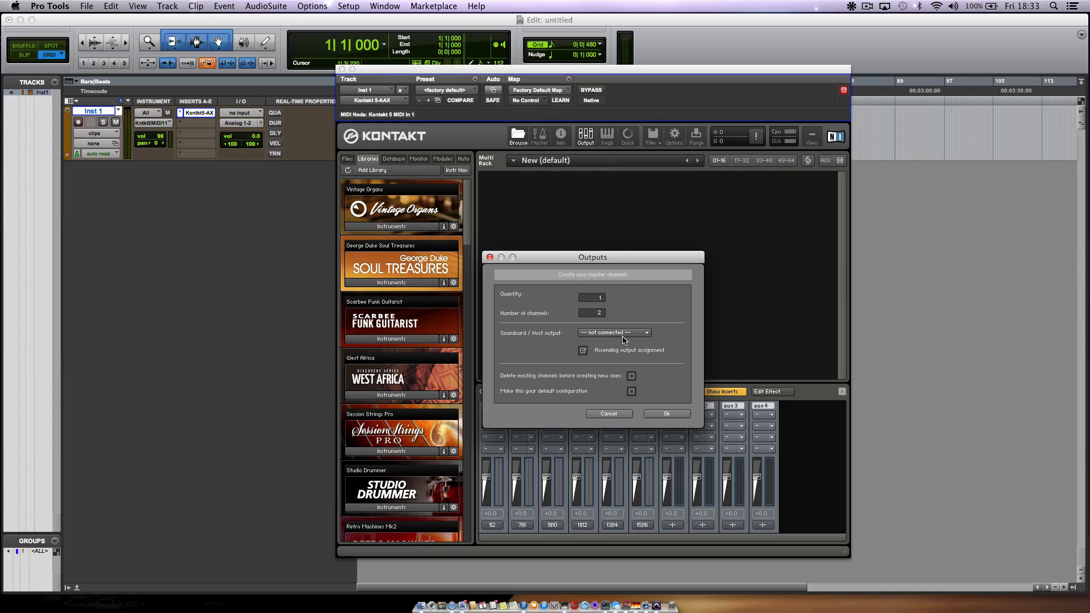
# Open the Soundcard/Host output list for the new two-channel master channel.
pyautogui.click(613, 333)
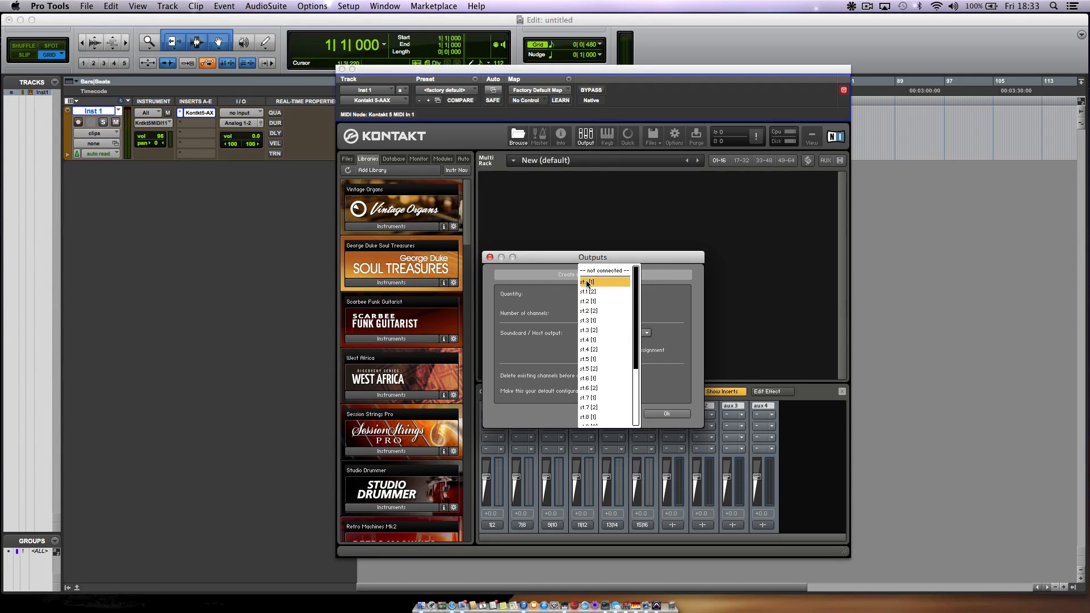
pyautogui.moveTo(595, 300)
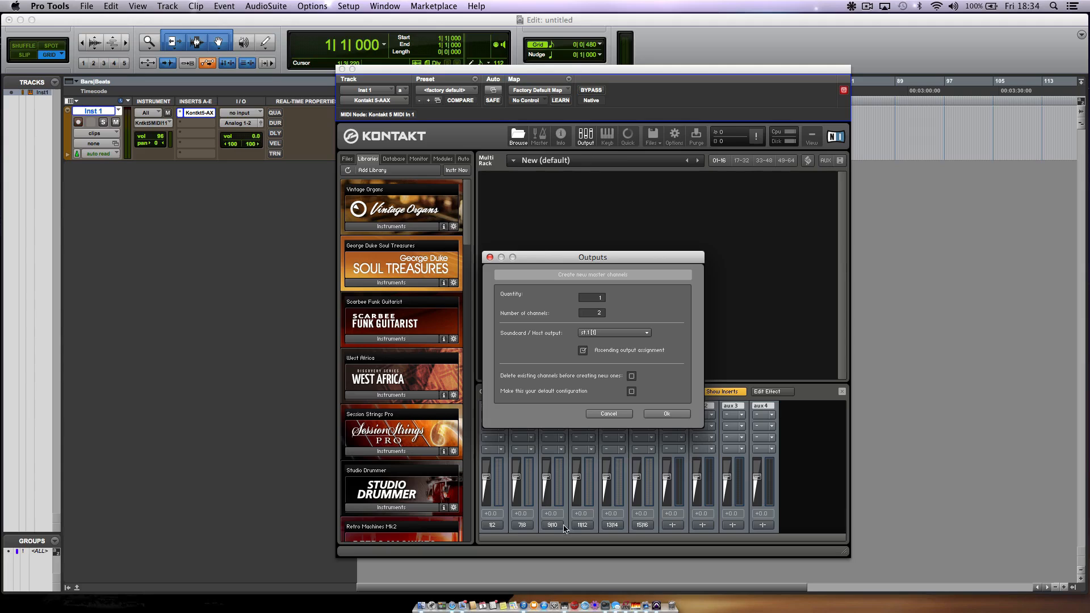
pyautogui.moveTo(503, 379)
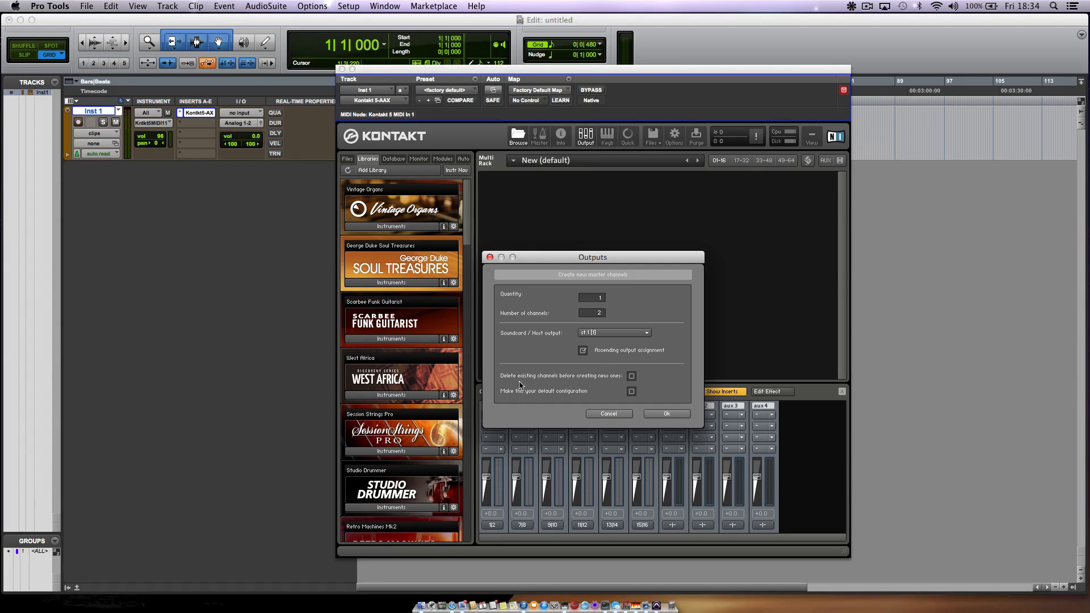
pyautogui.moveTo(593, 381)
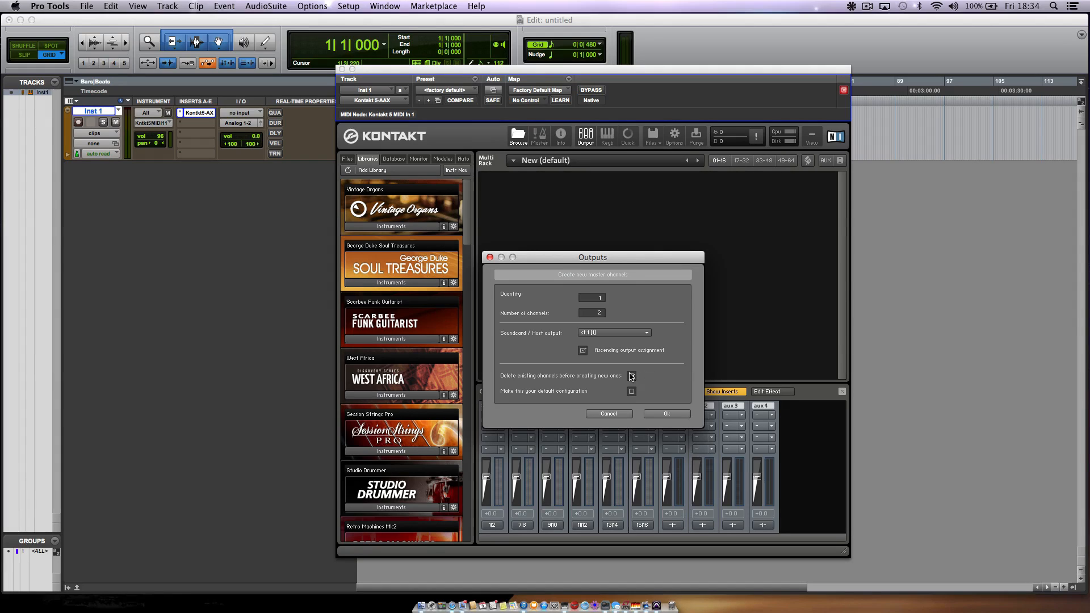
# Tick 'Delete existing channels before creating new ones' and confirm the new master channel.
pyautogui.click(631, 376)
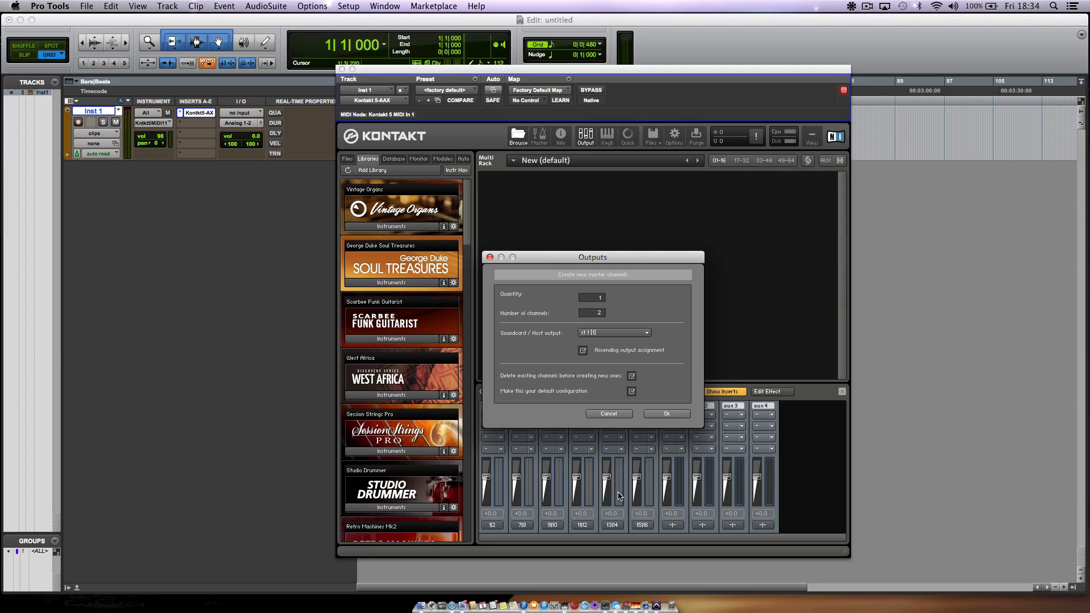
pyautogui.moveTo(673, 371)
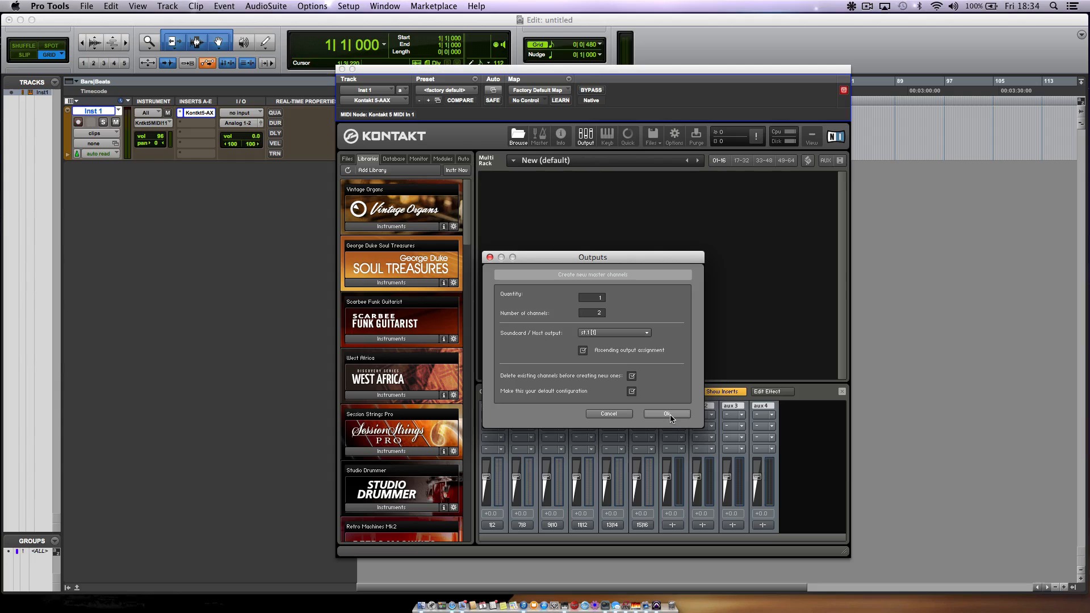
pyautogui.moveTo(670, 418)
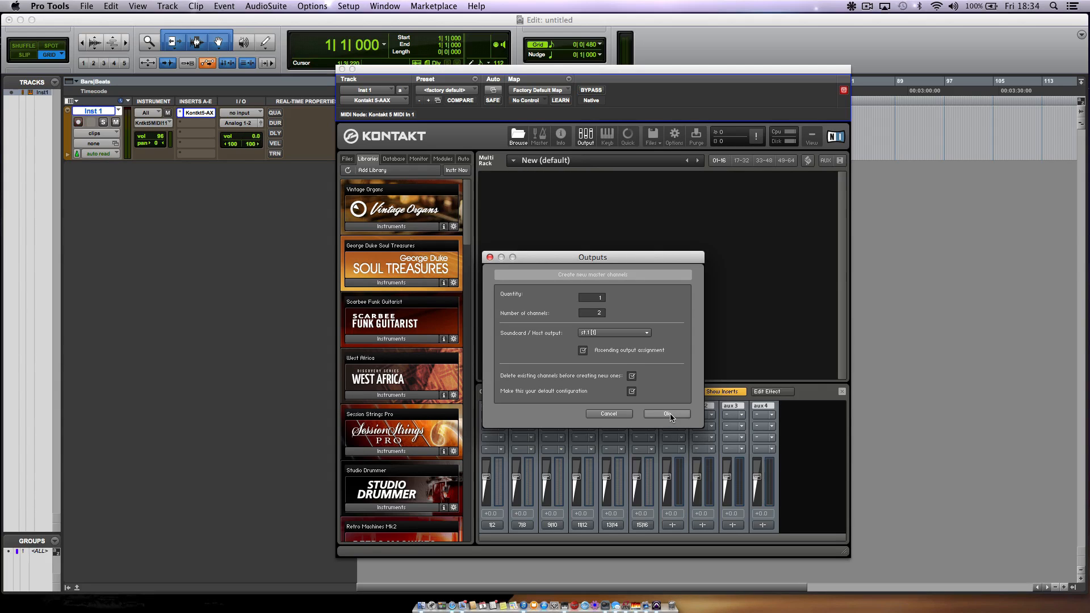
pyautogui.click(666, 414)
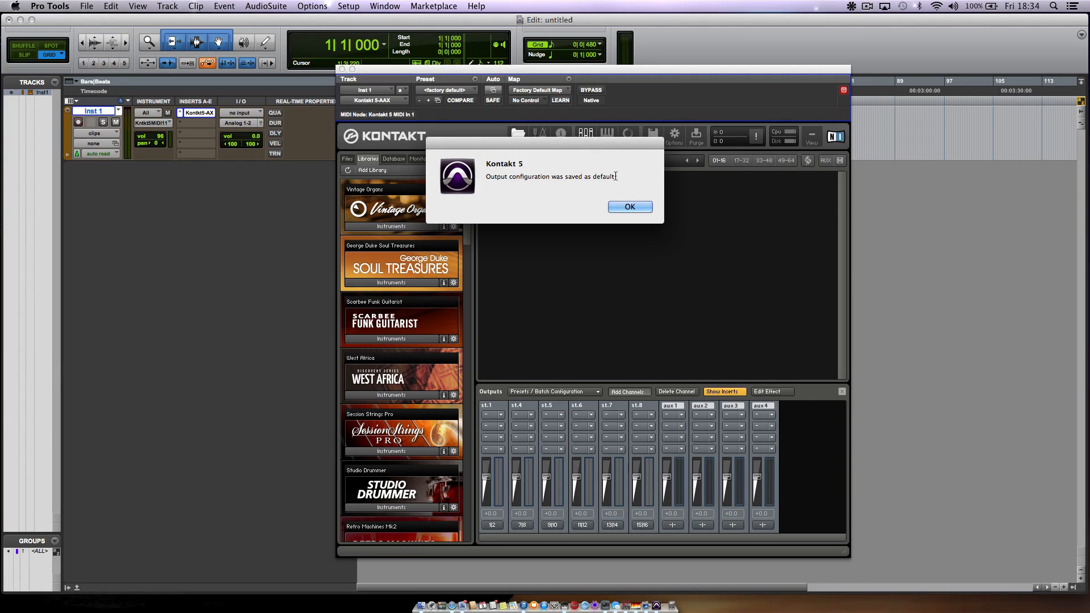
# Dismiss the saved-default message and check the output list shows only st.1 and aux 1–4.
pyautogui.click(629, 206)
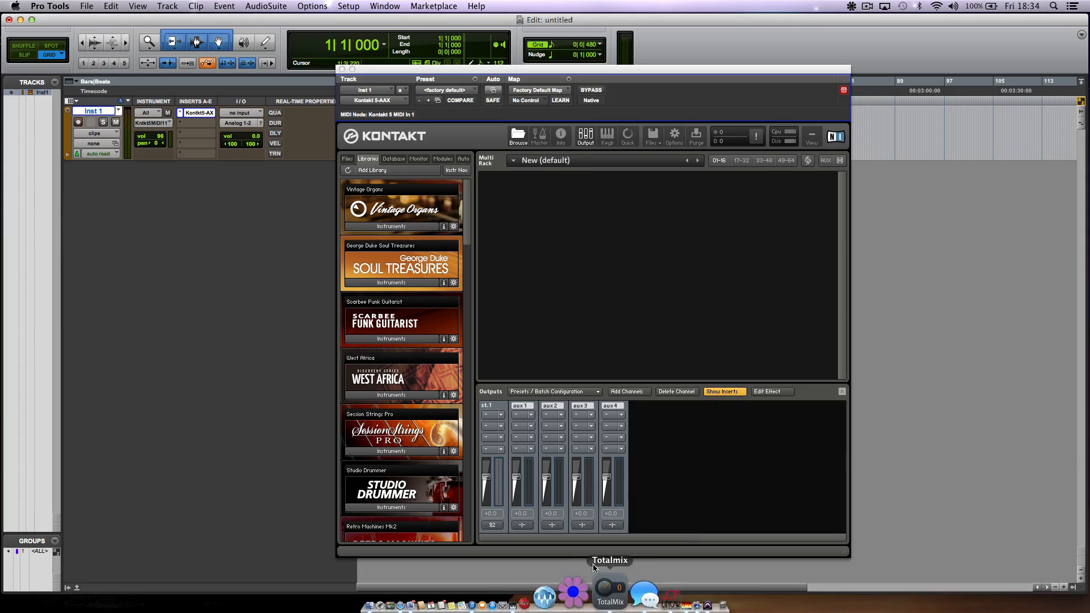
pyautogui.click(521, 525)
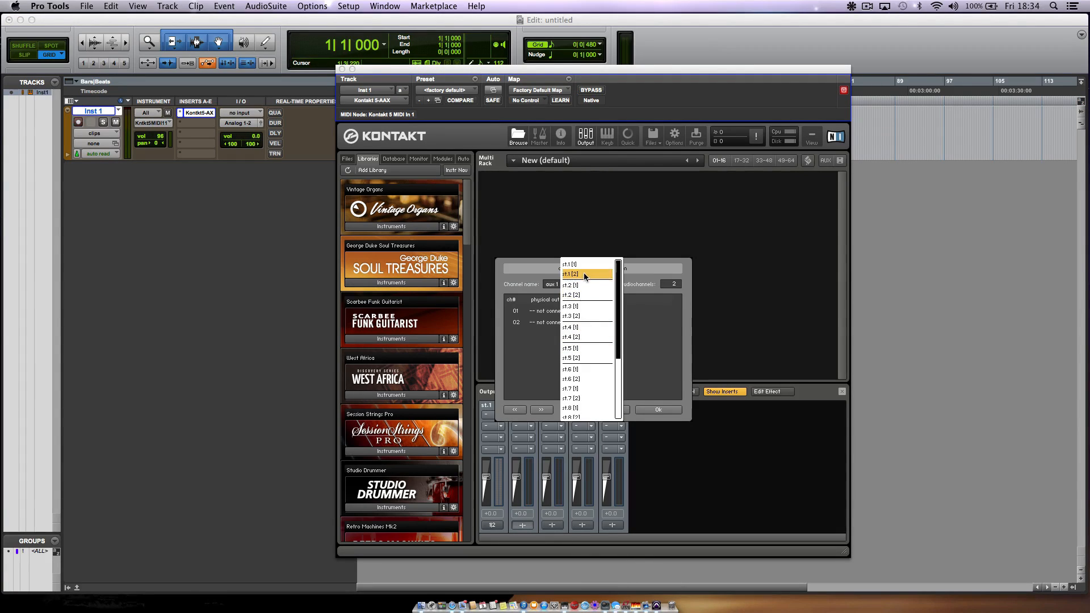
pyautogui.scroll(-3)
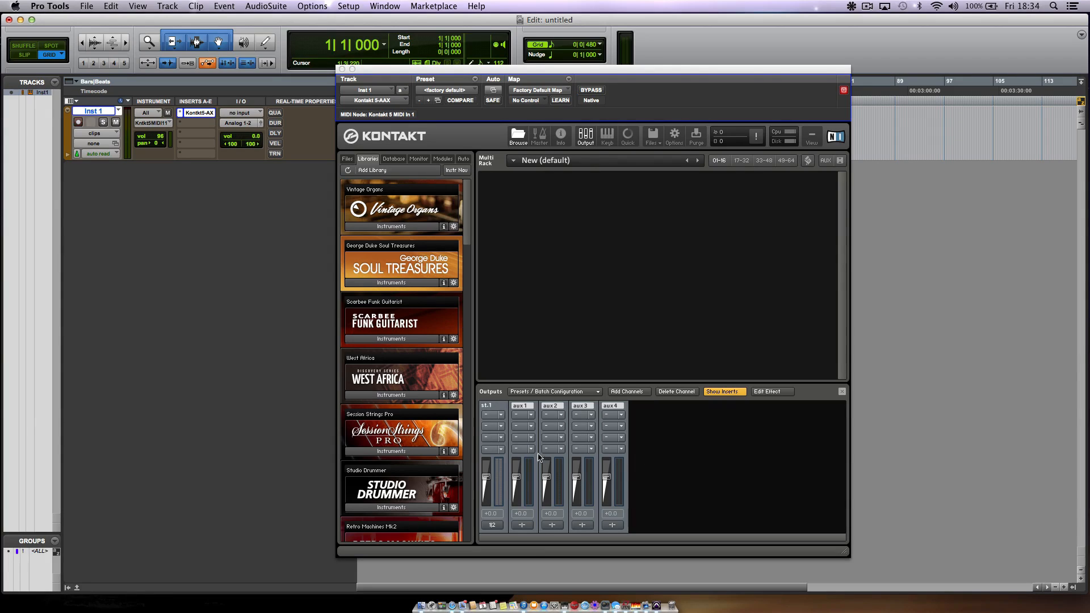
pyautogui.moveTo(709, 357)
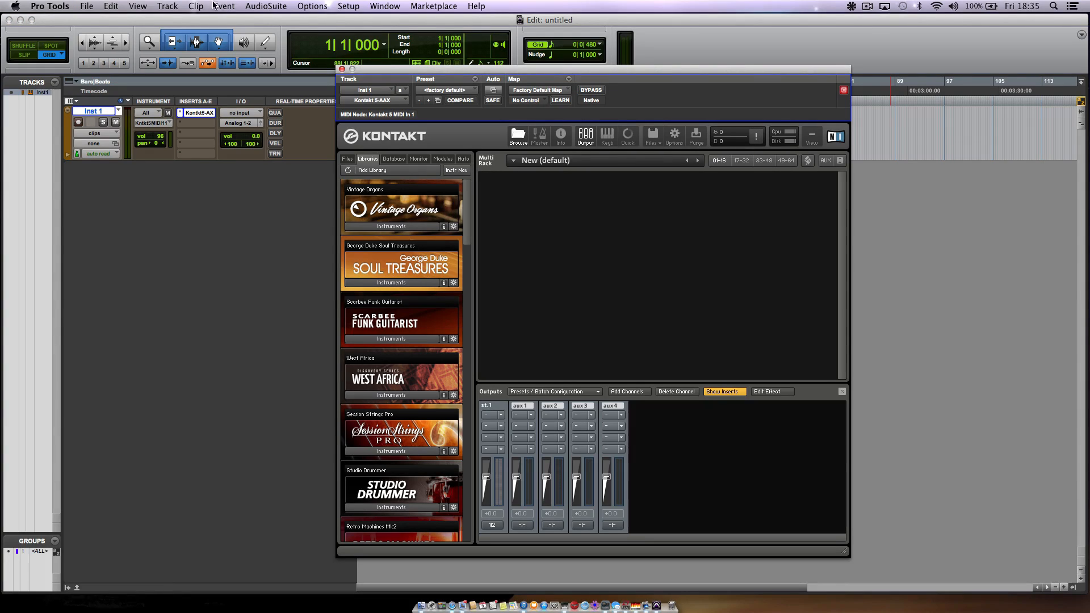
pyautogui.click(49, 6)
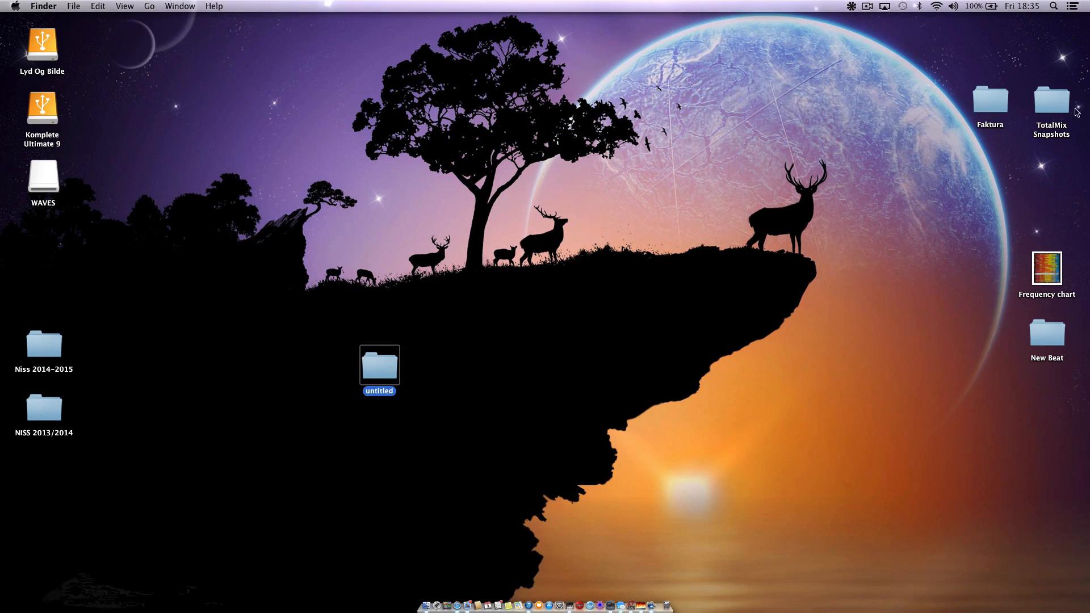
pyautogui.moveTo(475, 592)
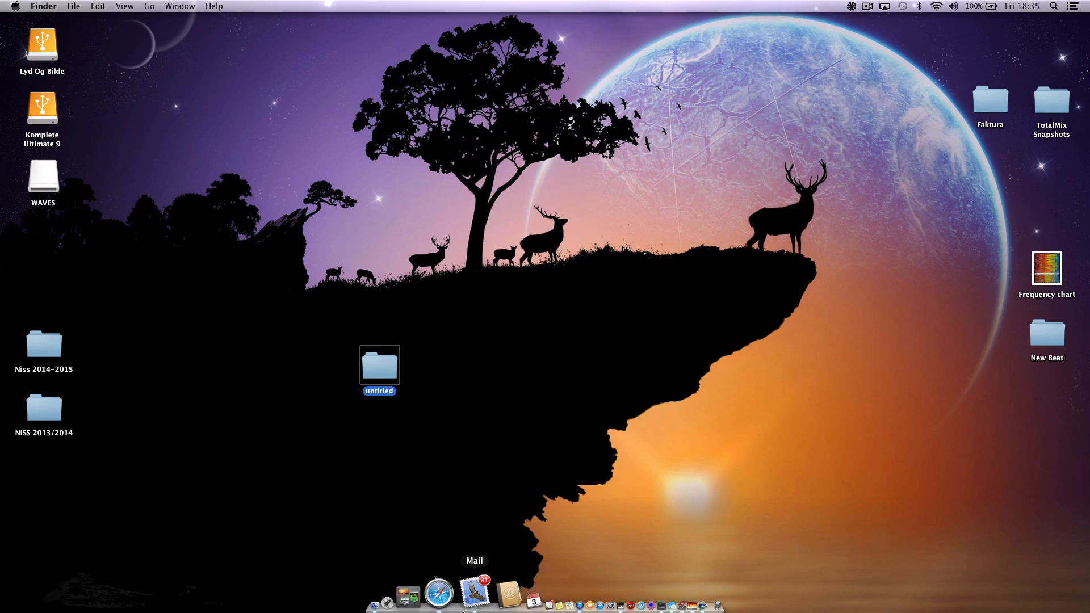
pyautogui.moveTo(439, 592)
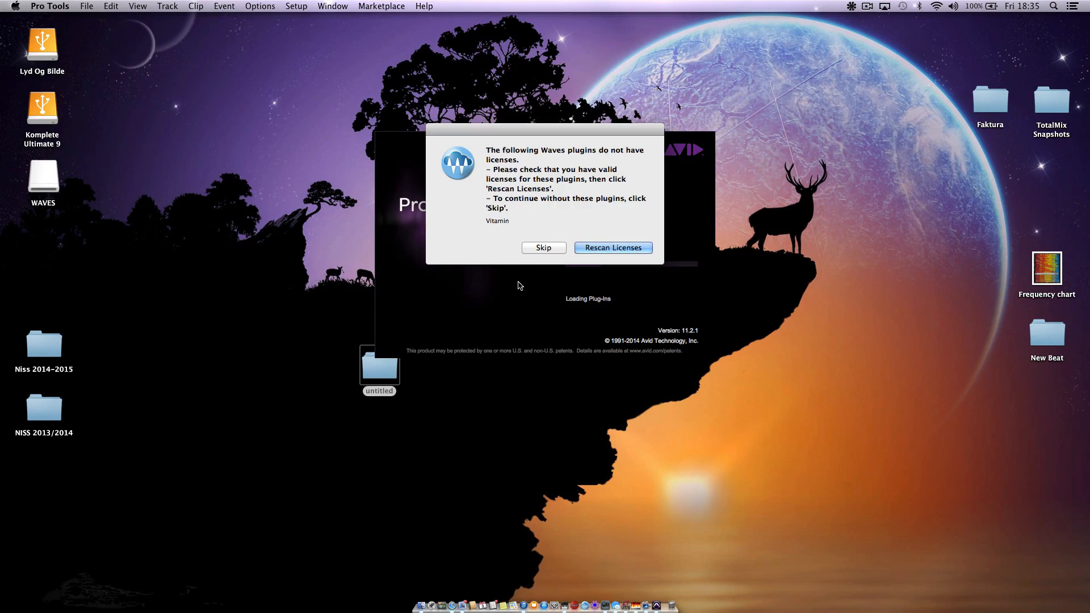
# Skip the unlicensed Waves notice and open the recent untitled.ptx session.
pyautogui.click(544, 247)
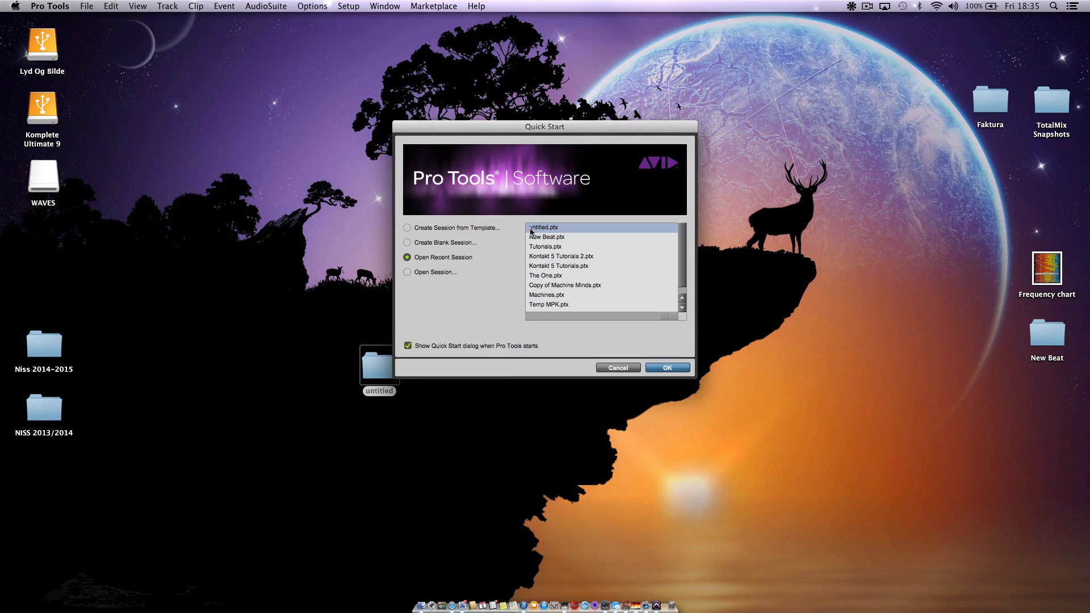
pyautogui.moveTo(257, 309)
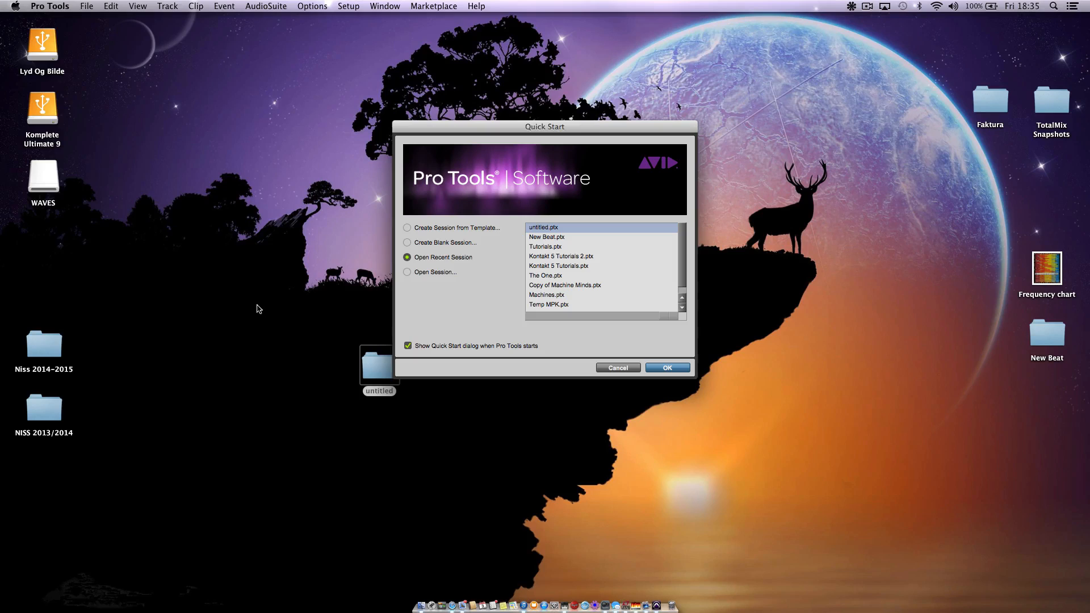
pyautogui.moveTo(653, 229)
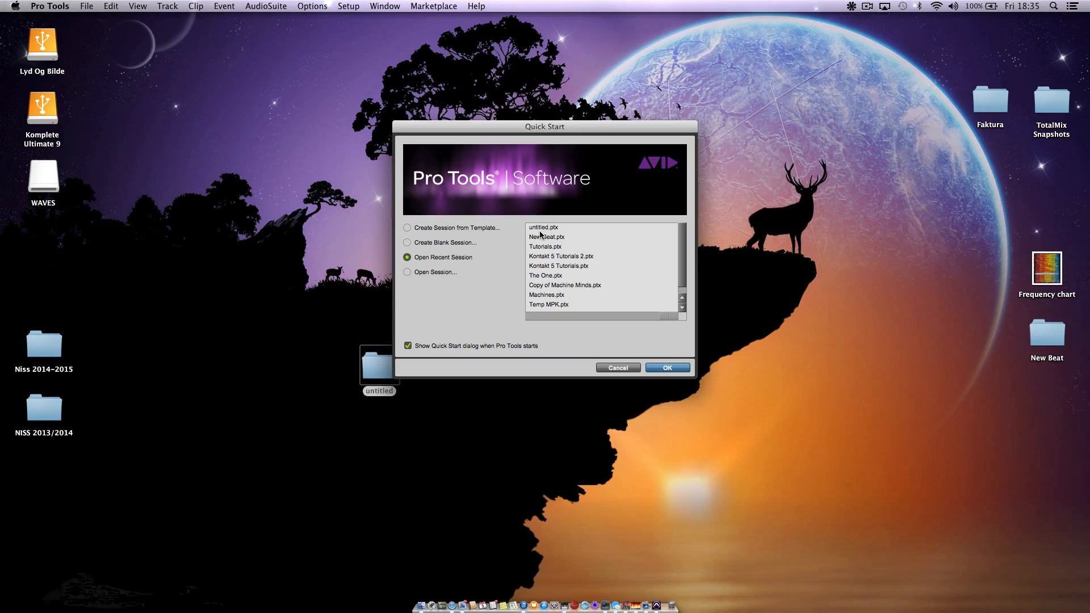
pyautogui.click(616, 368)
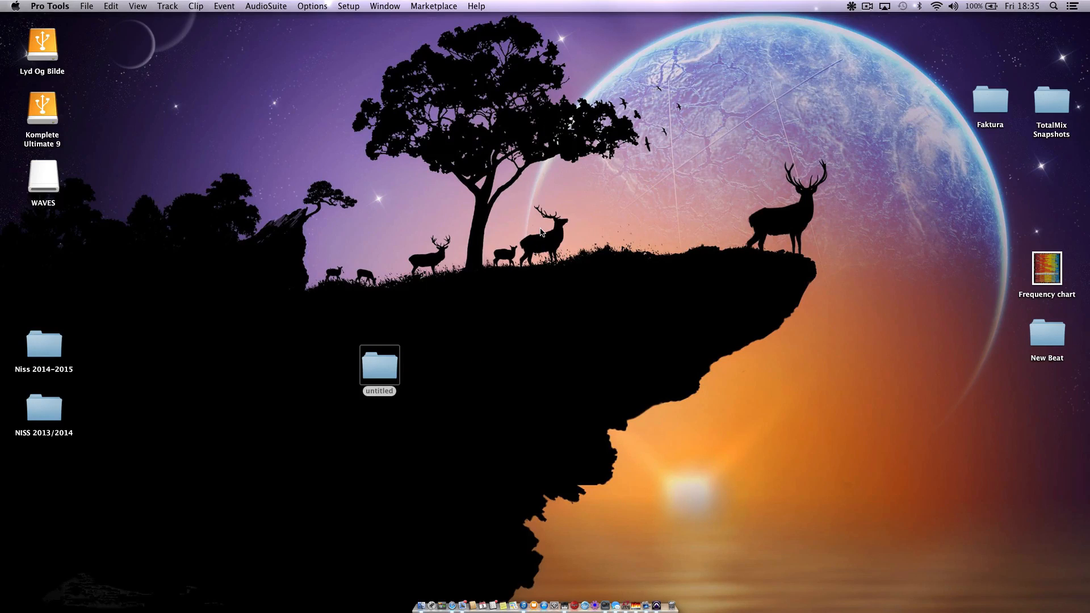
pyautogui.moveTo(134, 121)
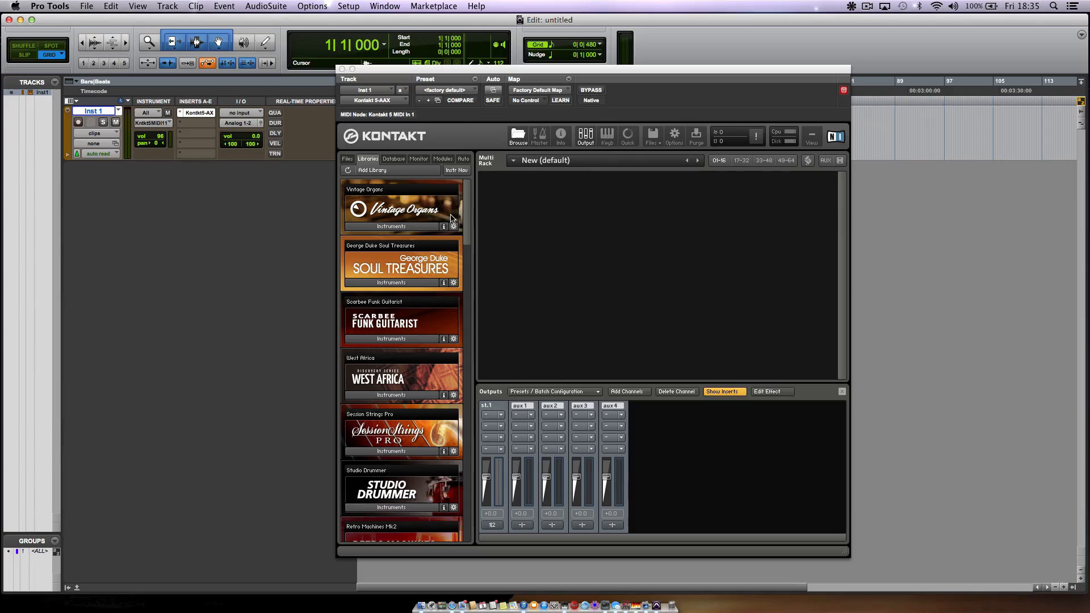
pyautogui.moveTo(648, 467)
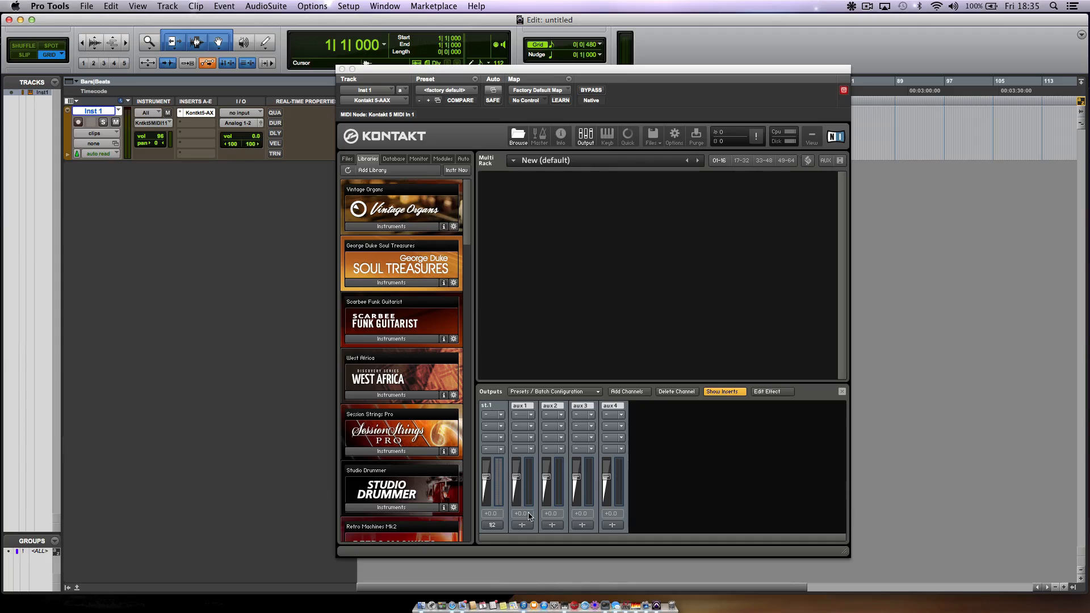
pyautogui.click(493, 525)
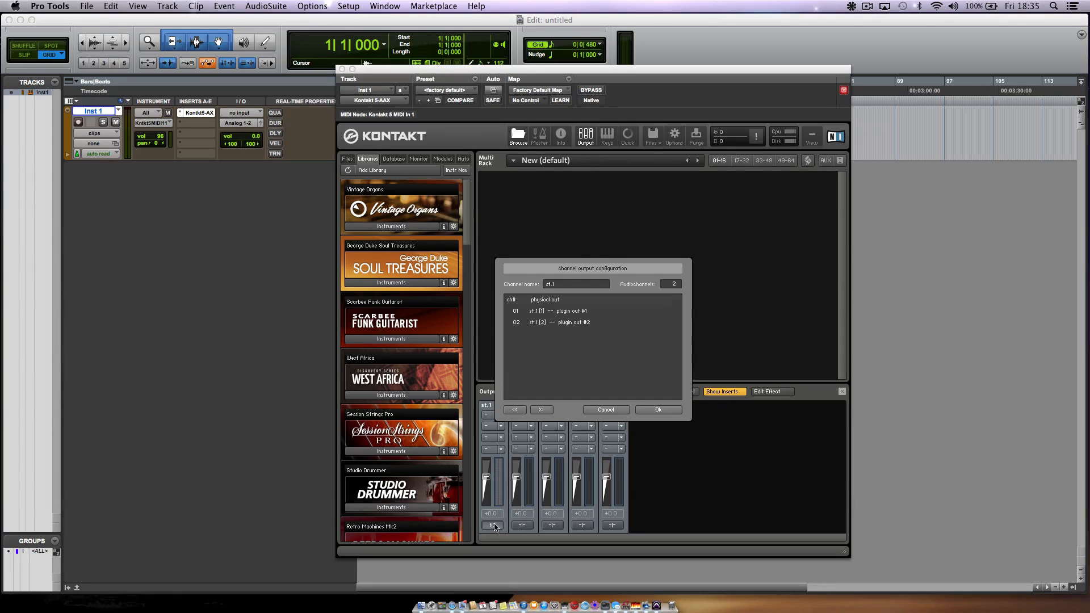
pyautogui.click(561, 311)
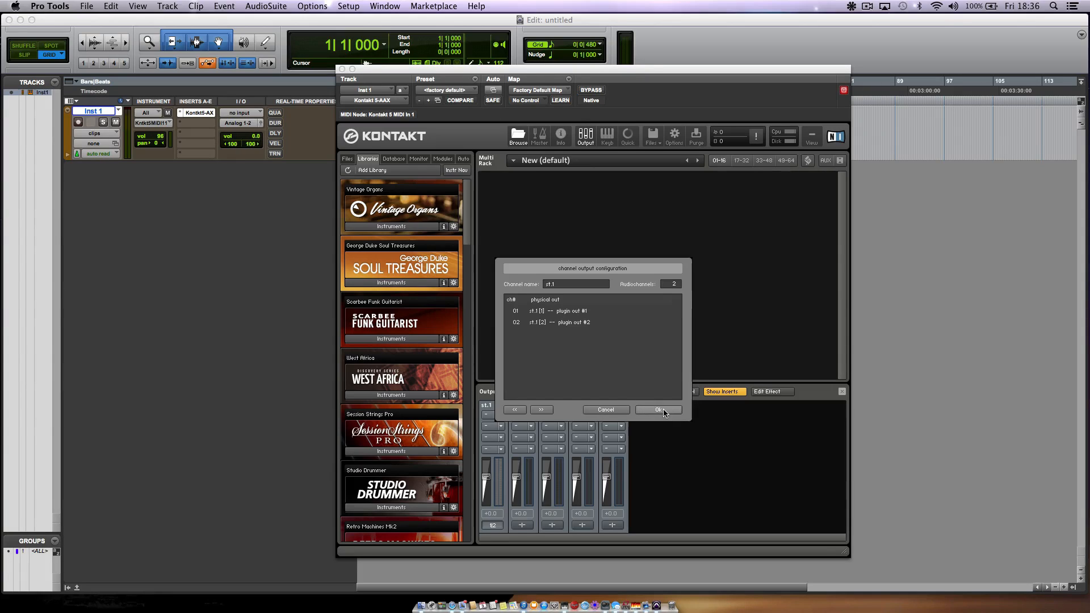
pyautogui.click(657, 410)
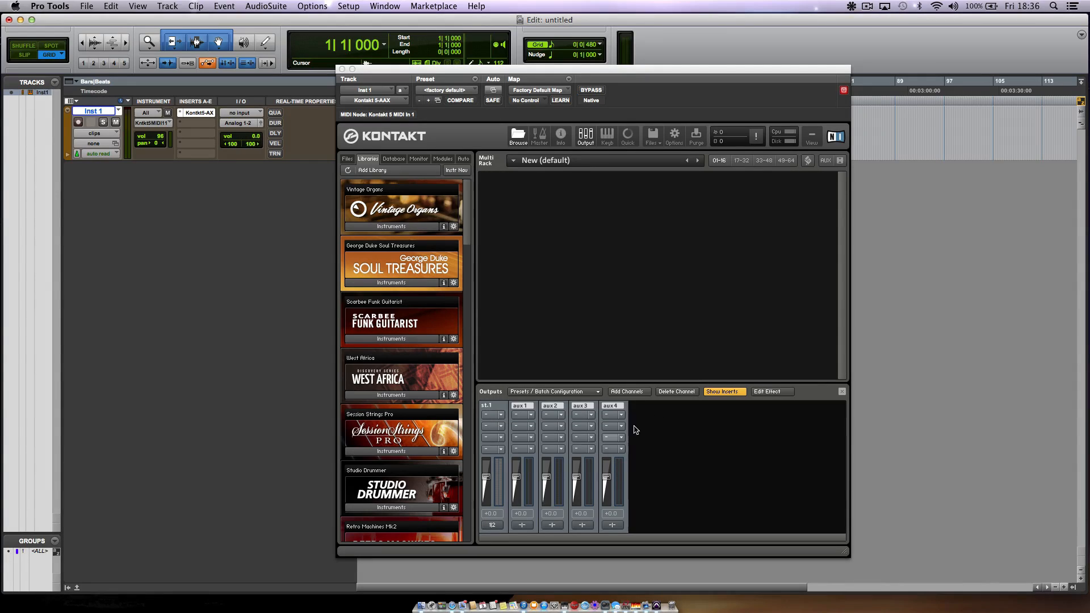
pyautogui.moveTo(471, 414)
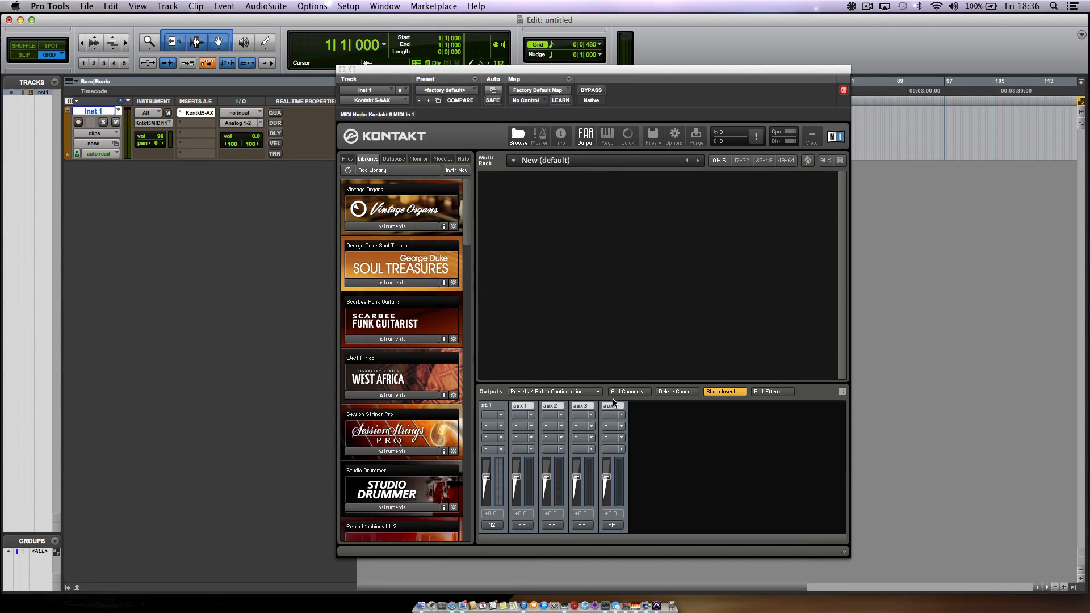
# Create eight stereo outputs from host st.1, deleting existing channels, and accept the saved default.
pyautogui.click(627, 392)
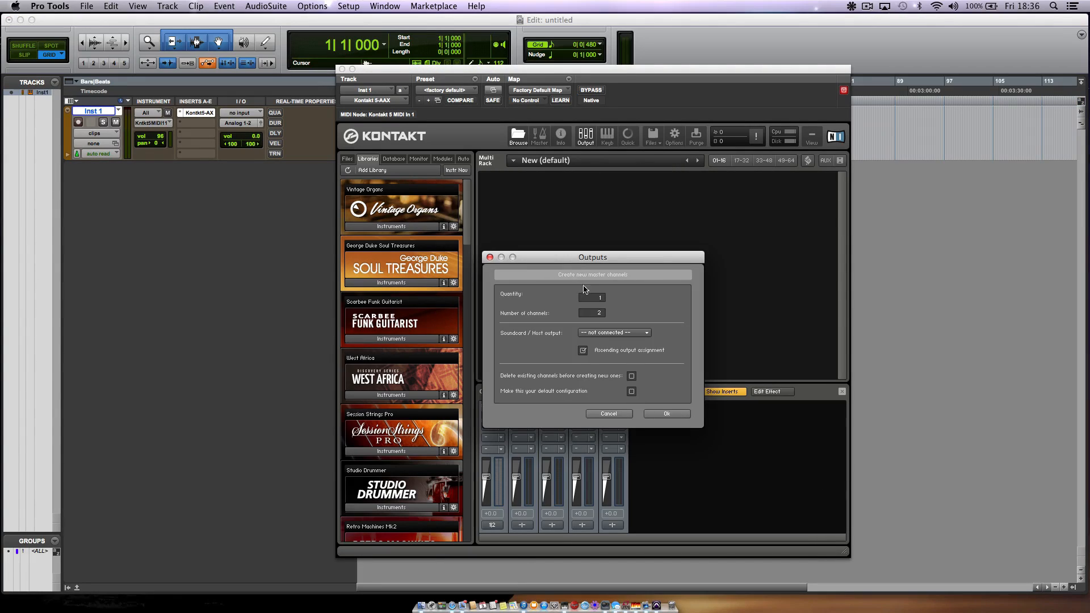
pyautogui.click(603, 296)
pyautogui.write('8')
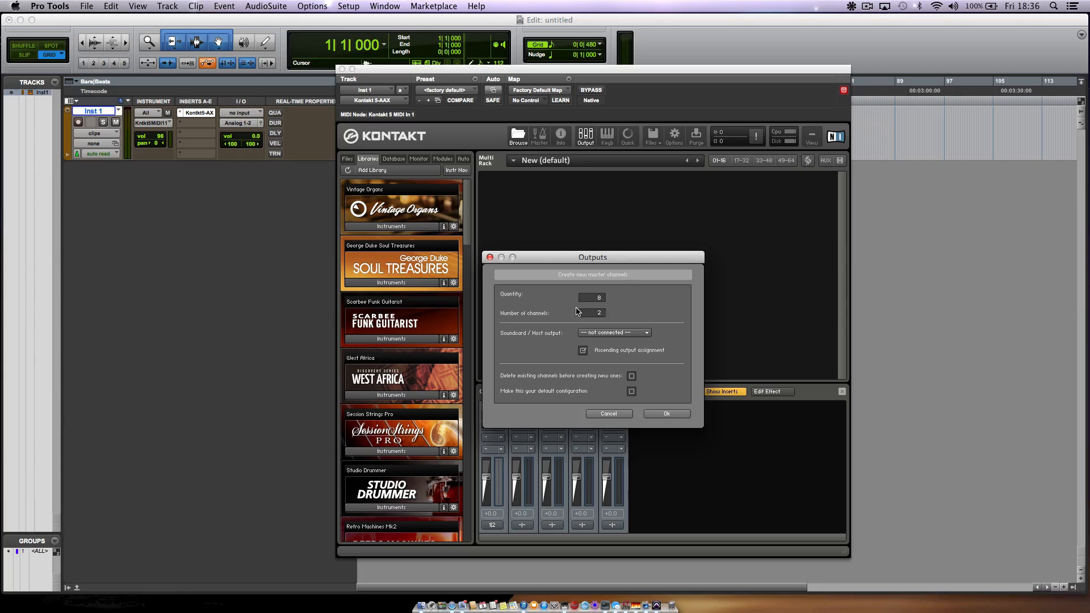
pyautogui.click(612, 332)
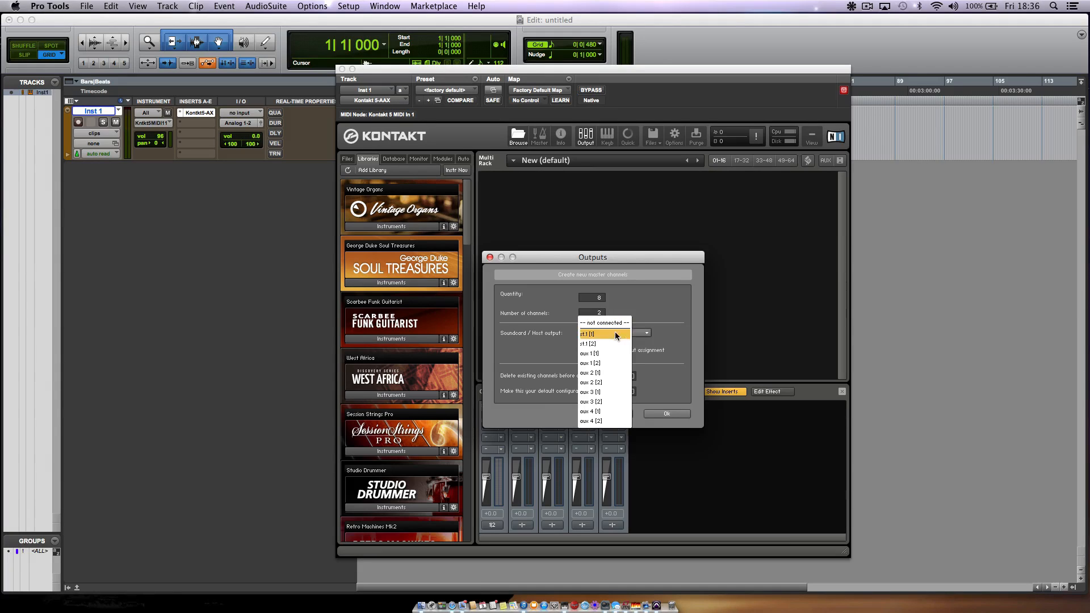
pyautogui.click(602, 334)
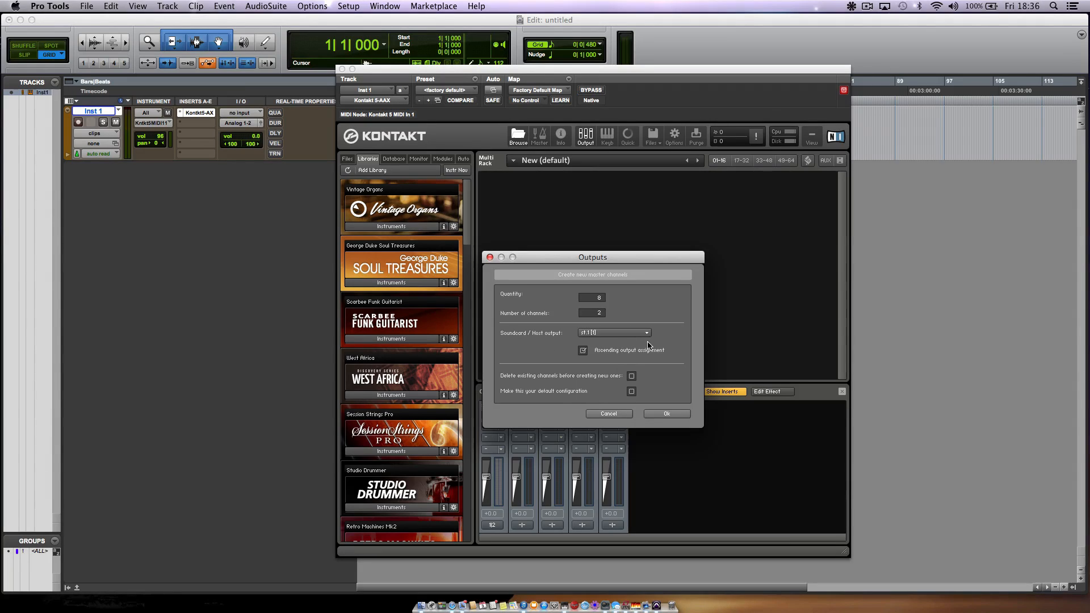
pyautogui.moveTo(510, 341)
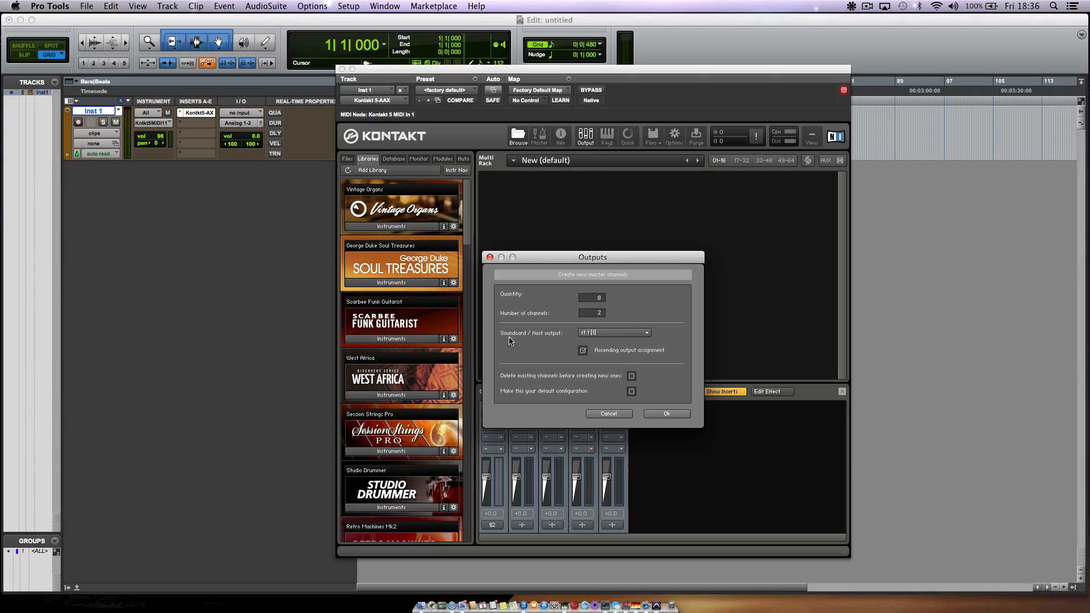
pyautogui.moveTo(693, 395)
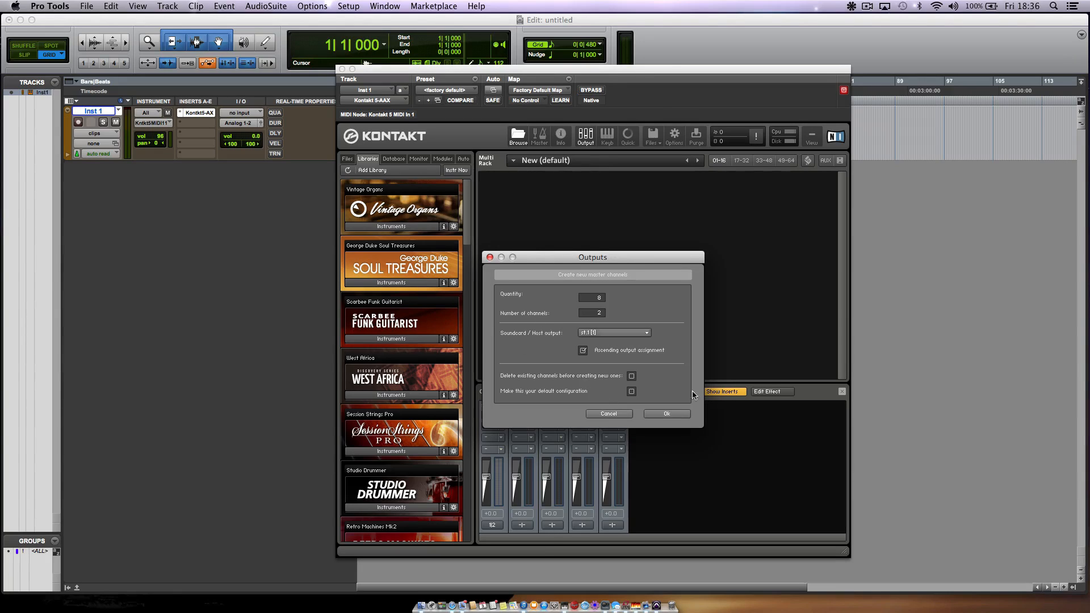
pyautogui.moveTo(580, 381)
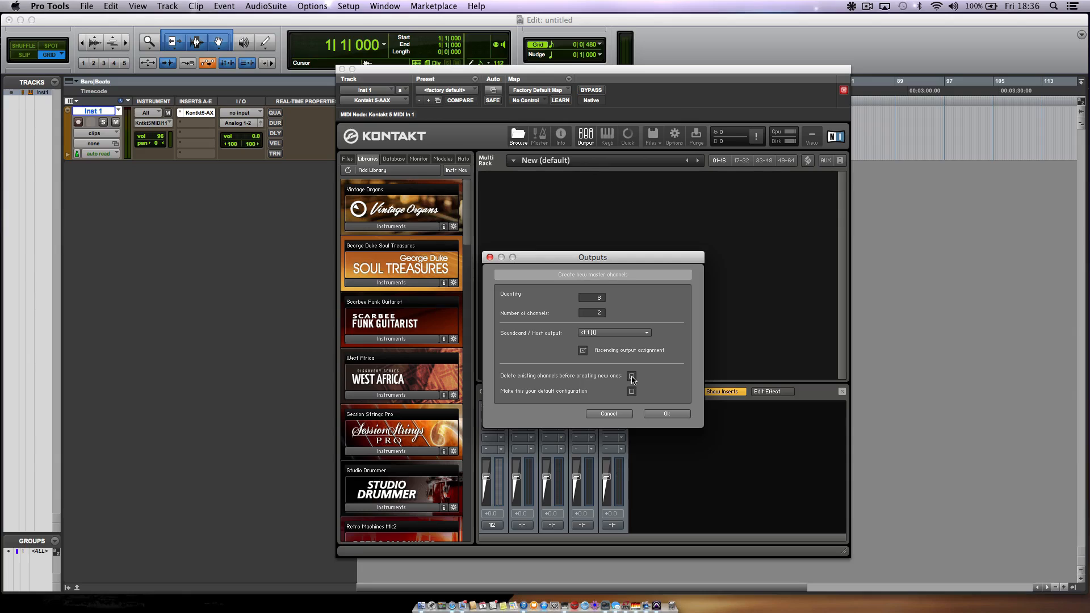
pyautogui.click(632, 376)
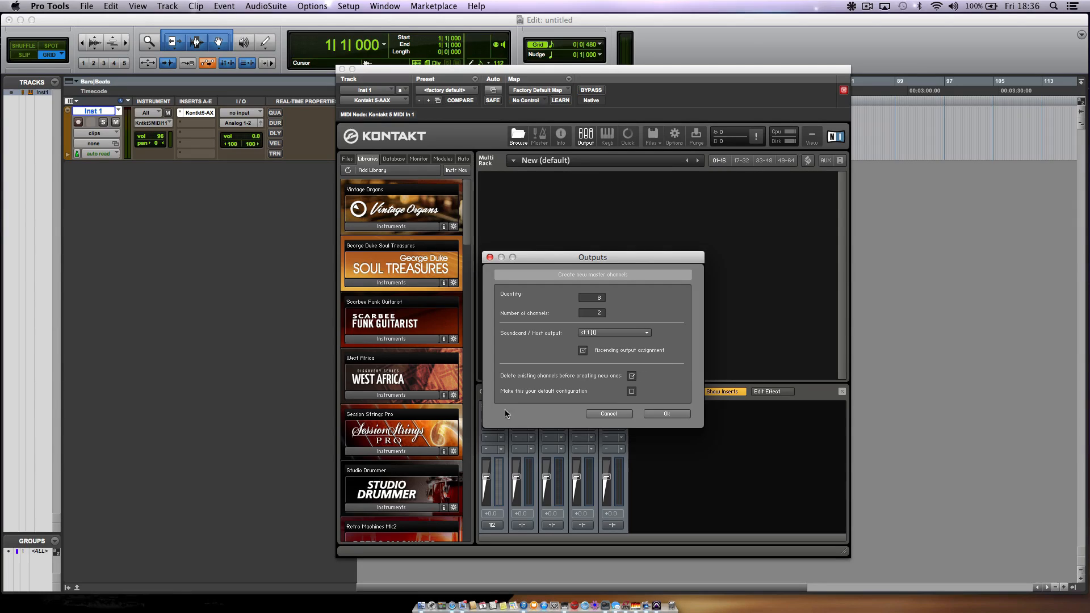
pyautogui.moveTo(584, 399)
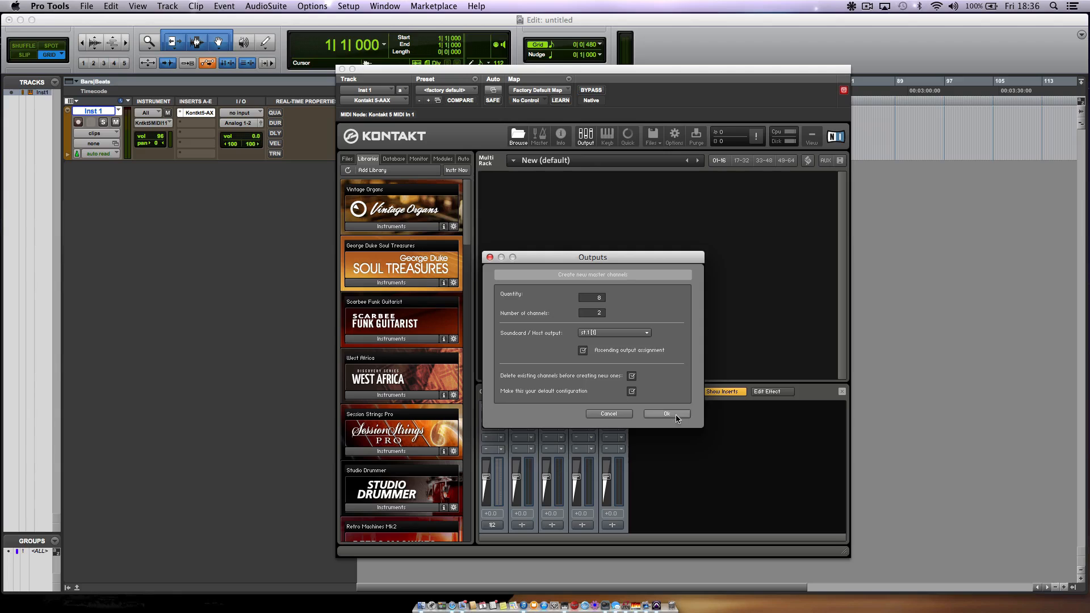
pyautogui.click(665, 414)
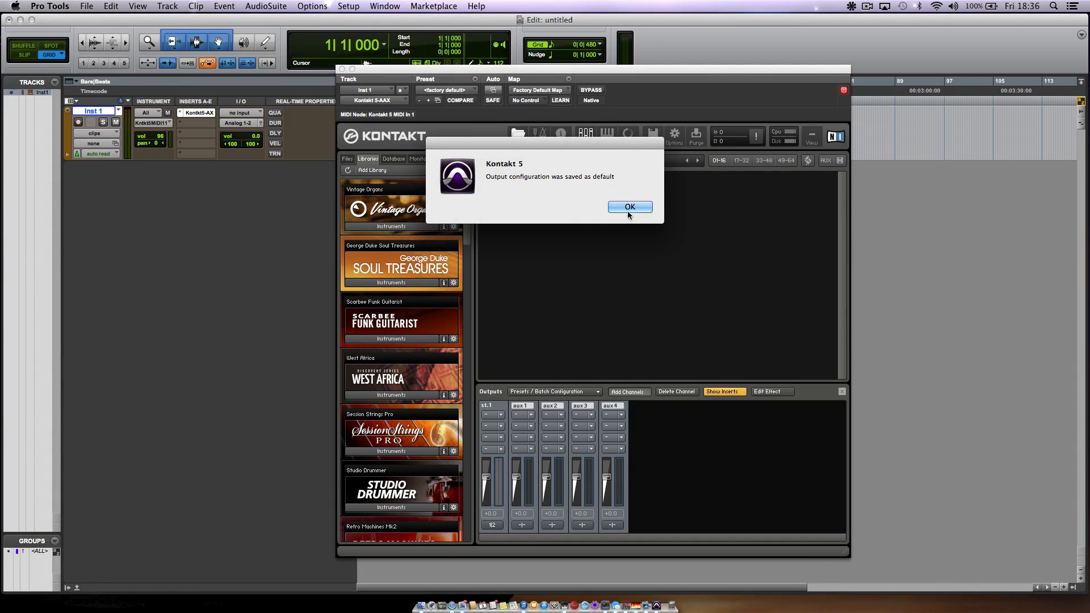
pyautogui.click(629, 208)
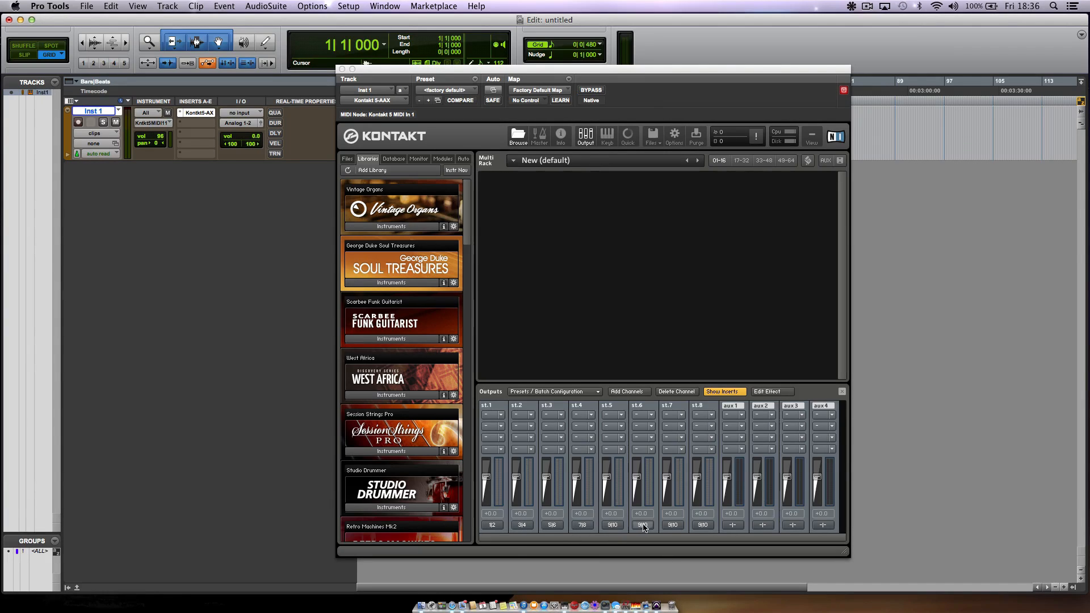
pyautogui.moveTo(628, 527)
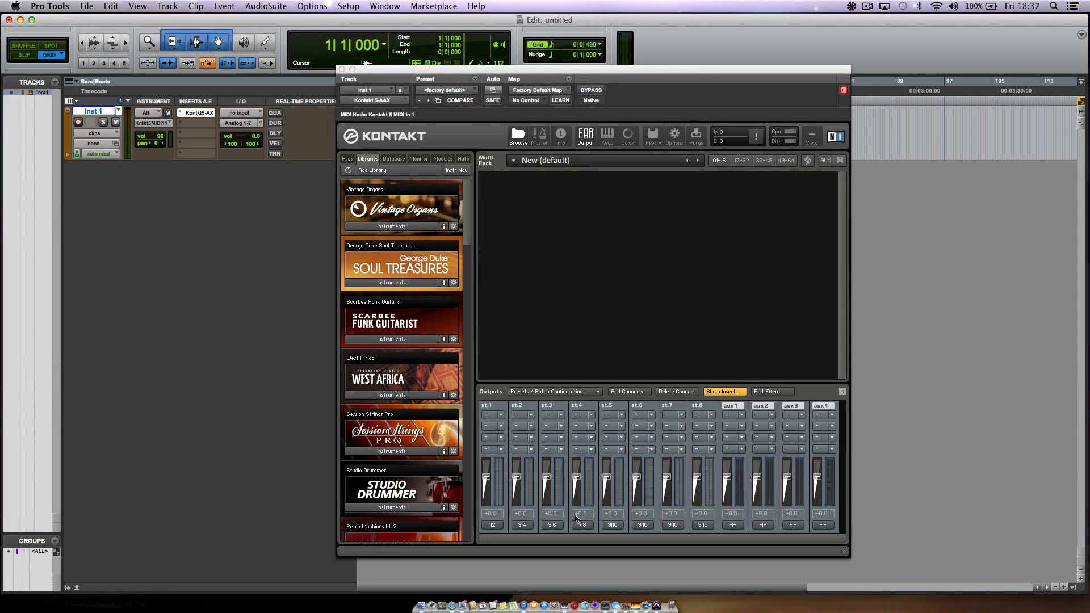
pyautogui.moveTo(644, 502)
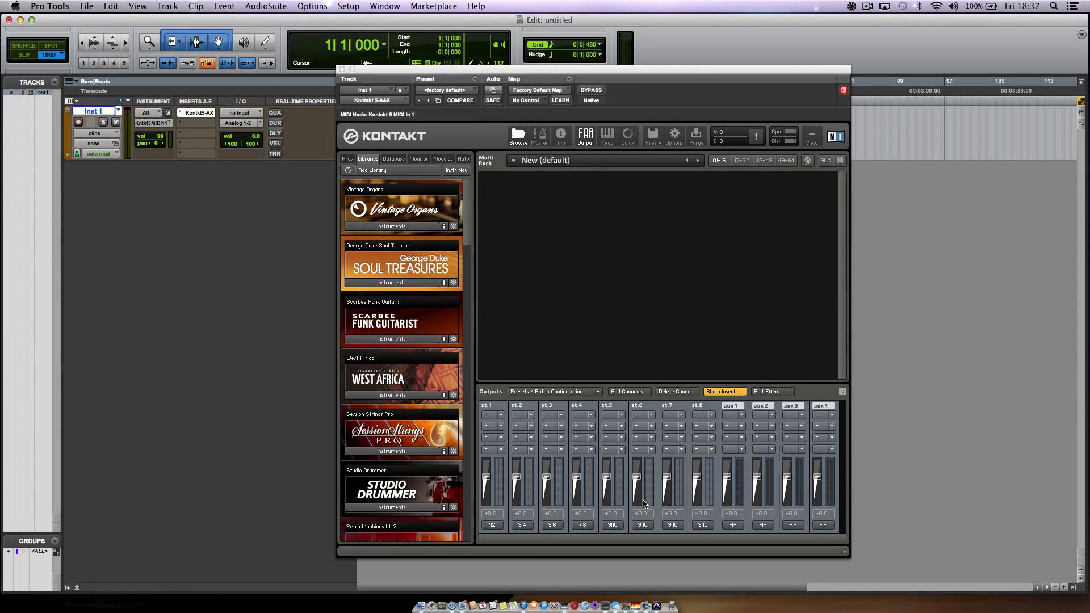
pyautogui.moveTo(615, 402)
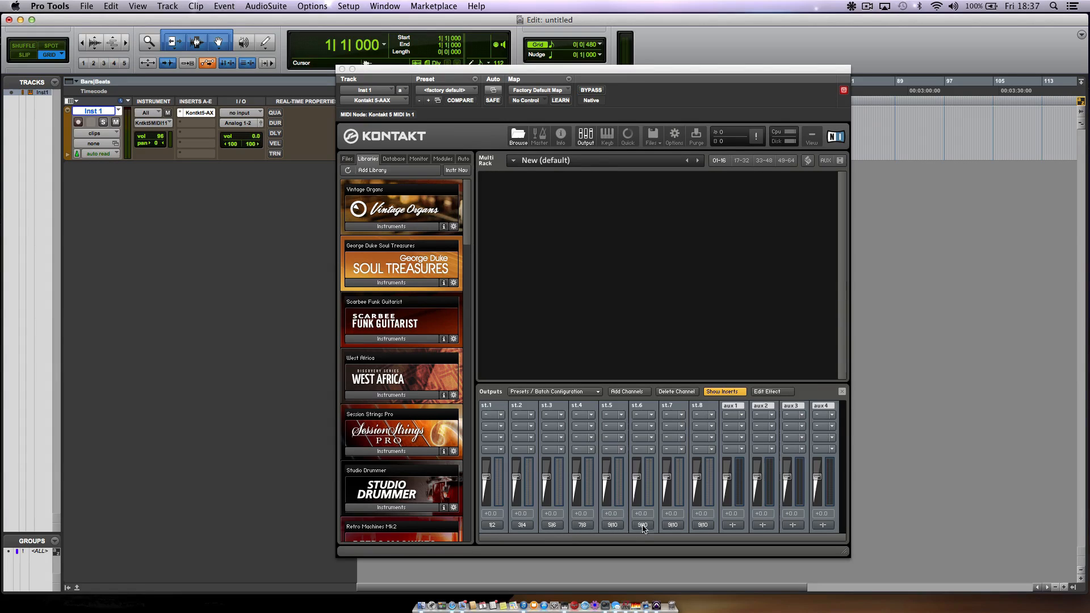
pyautogui.click(641, 525)
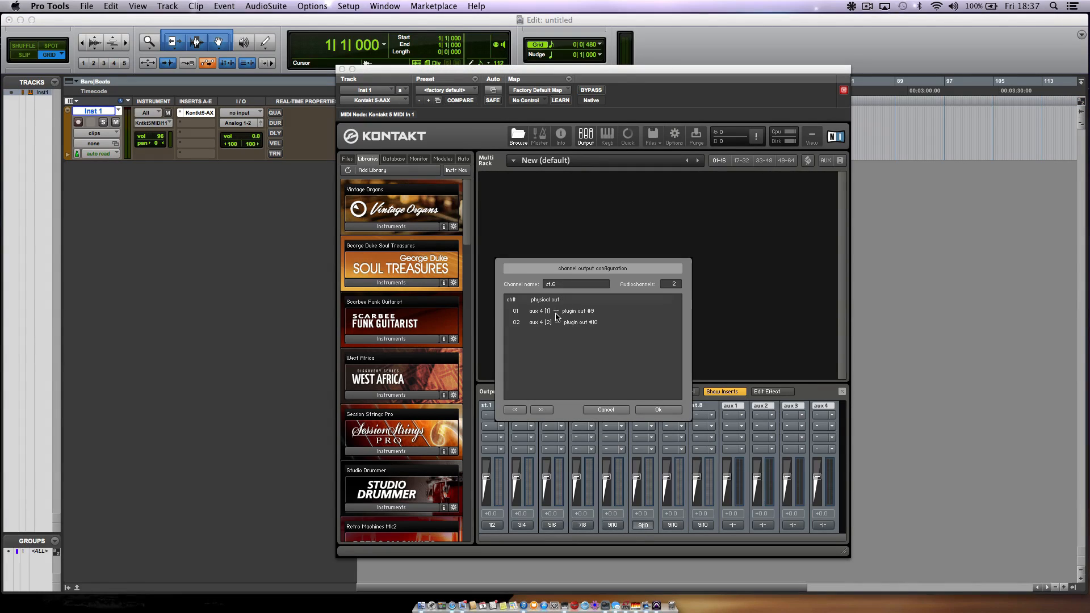
pyautogui.click(542, 310)
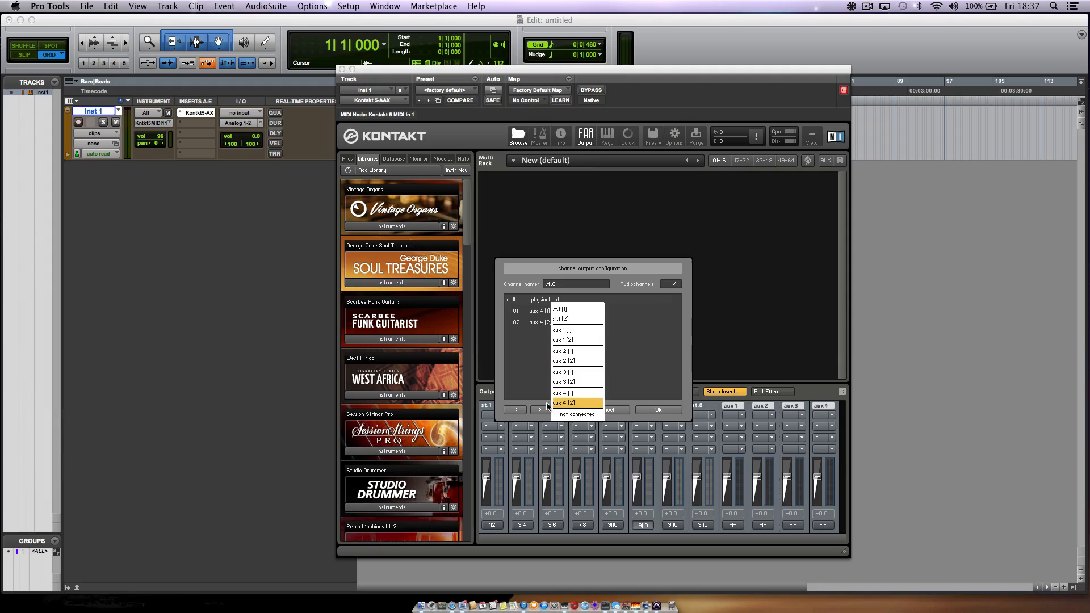
pyautogui.click(566, 404)
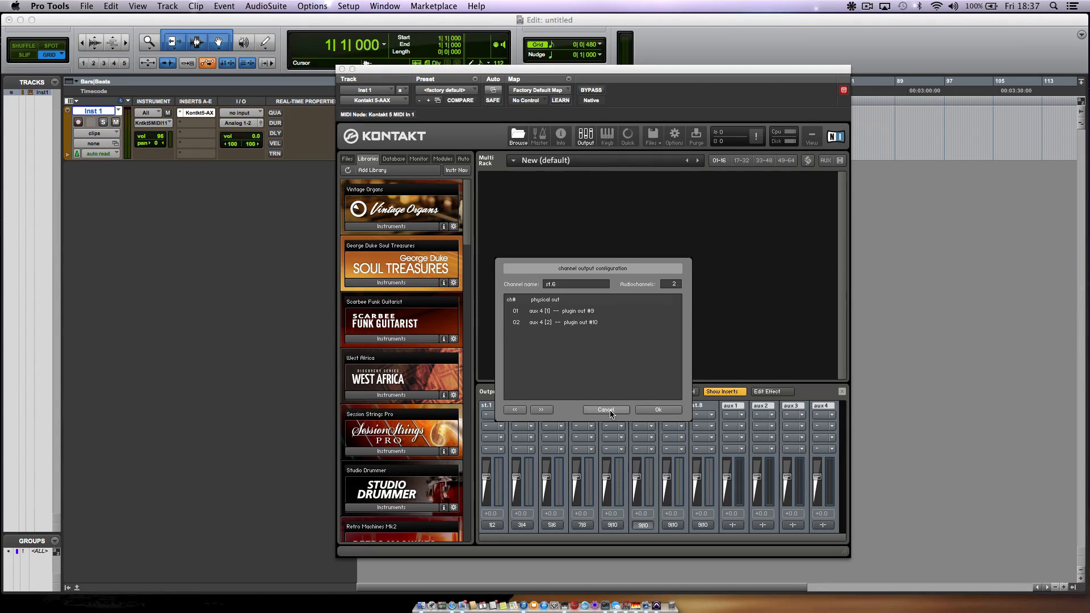
pyautogui.click(605, 409)
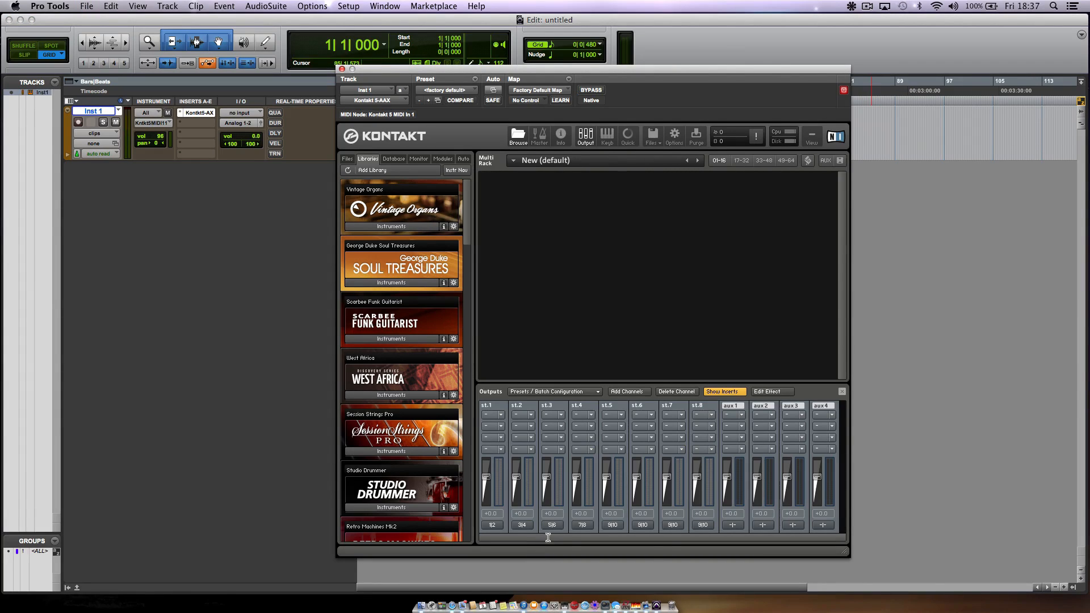
pyautogui.click(552, 391)
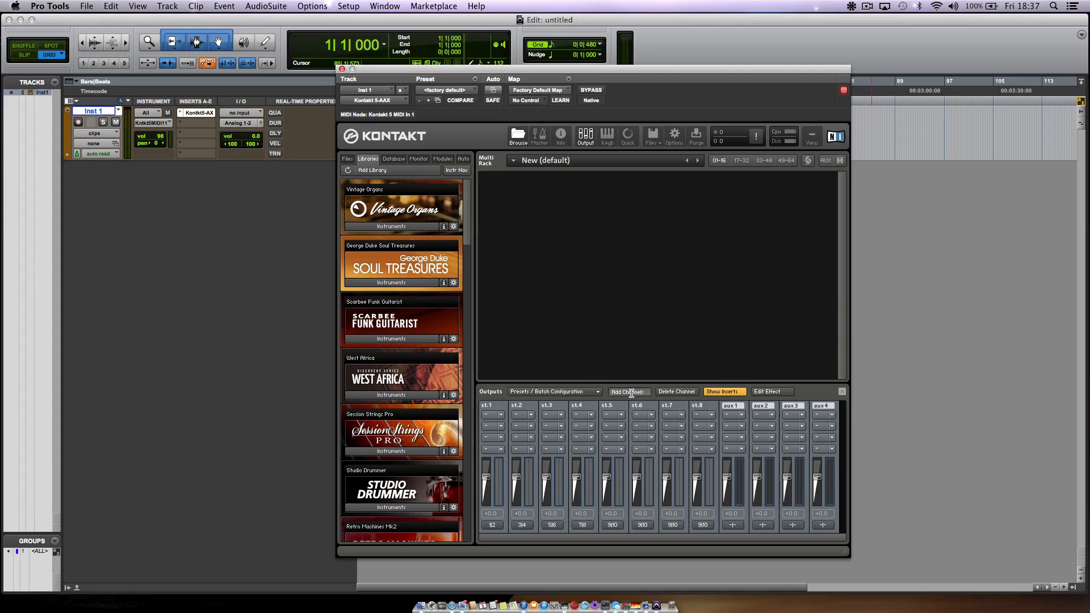
# Open and dismiss channel creation, then open Kontakt's output presets and batch functions menu.
pyautogui.click(627, 391)
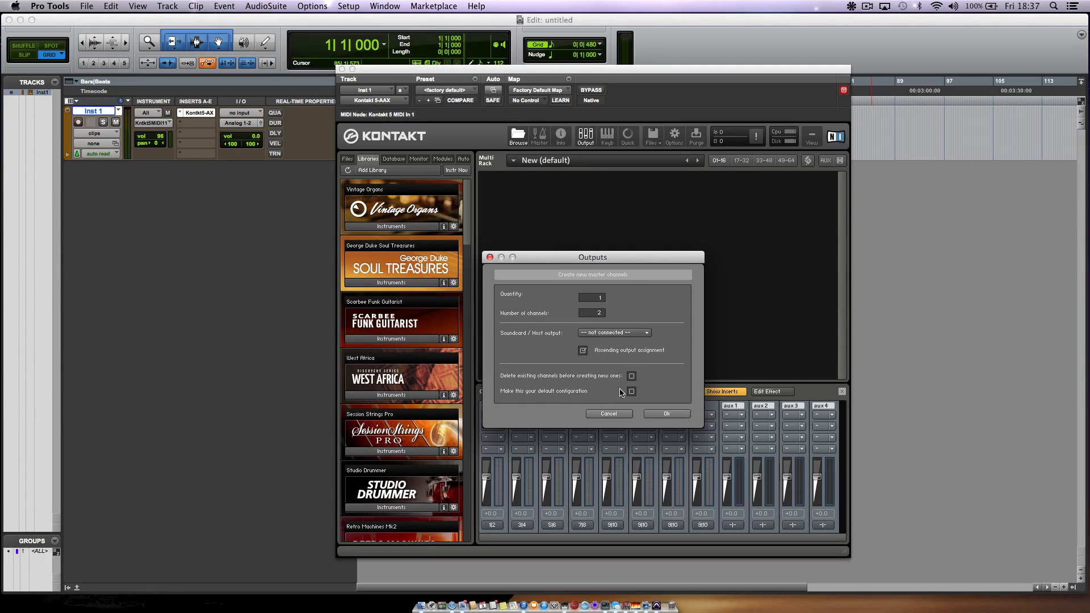
pyautogui.click(665, 414)
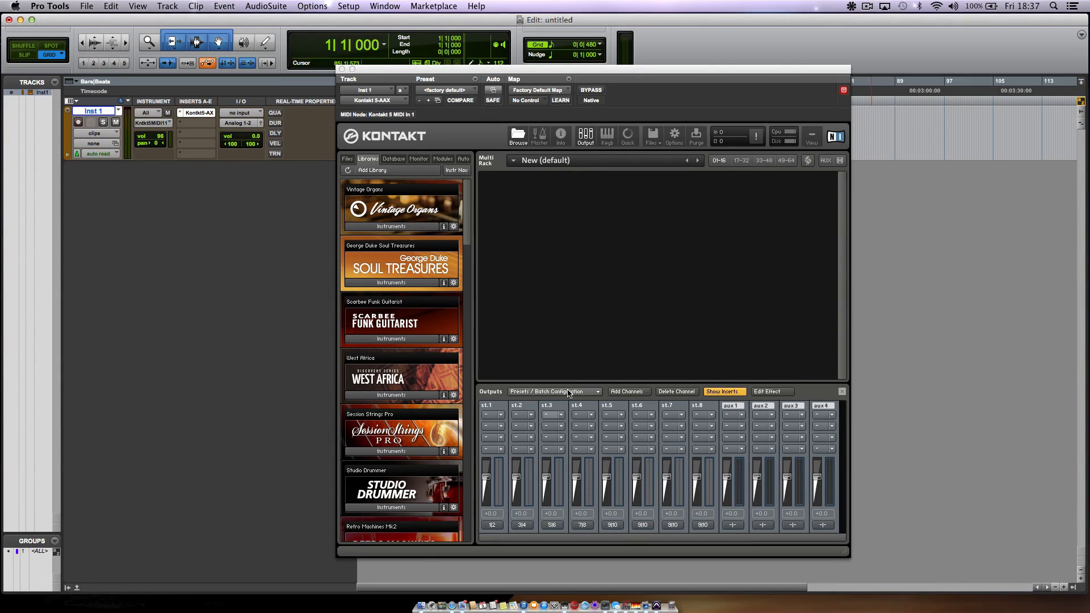
pyautogui.click(552, 391)
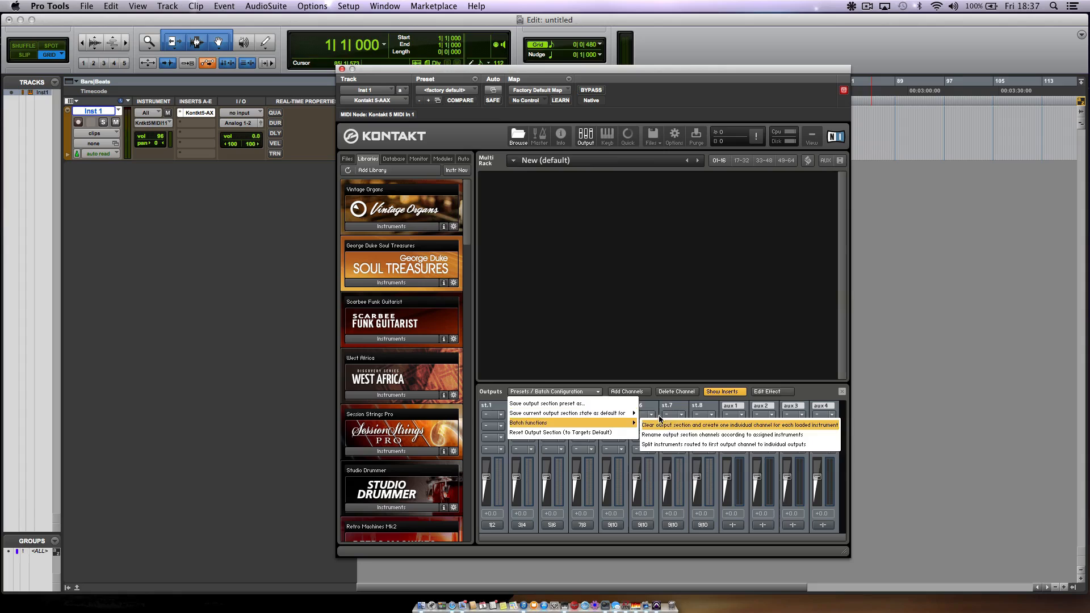
pyautogui.moveTo(568, 413)
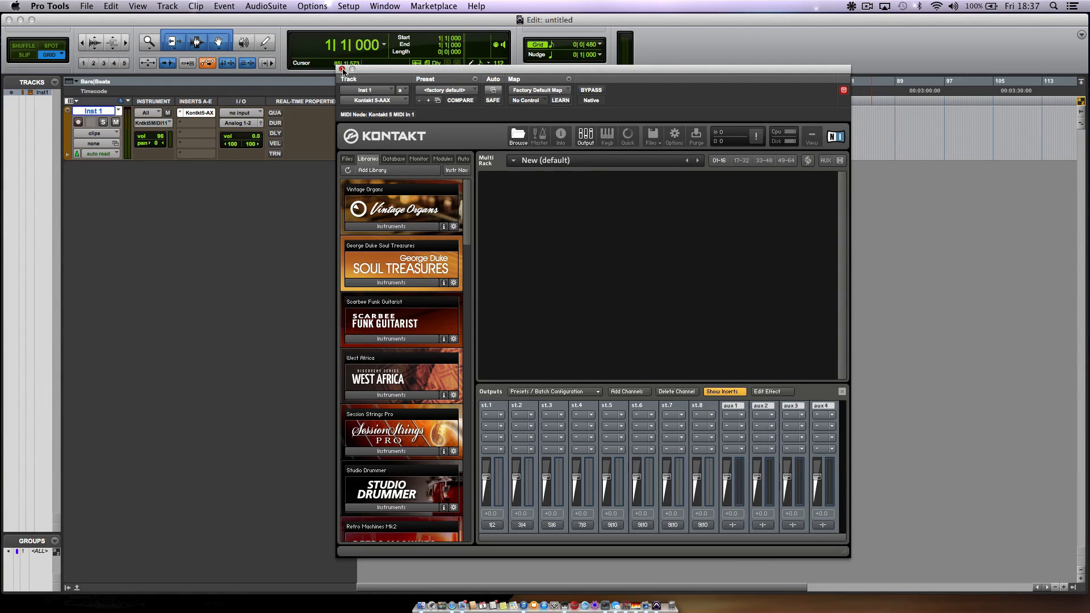
# Quit Pro Tools saving the untitled session, then relaunch it from its folder, skipping the Waves notice.
pyautogui.click(50, 6)
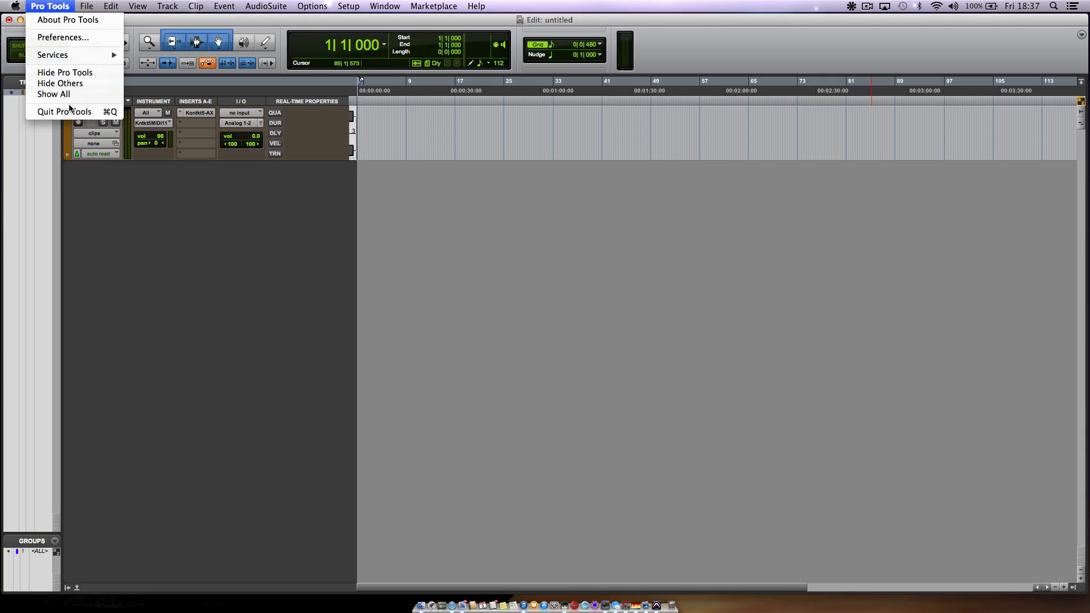
pyautogui.click(63, 112)
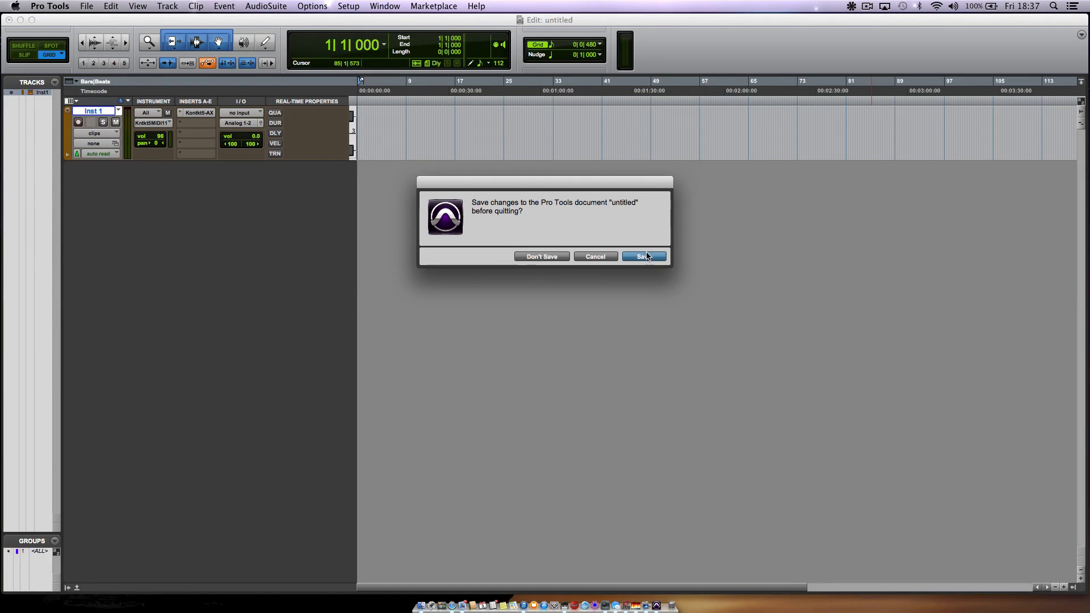
pyautogui.click(542, 257)
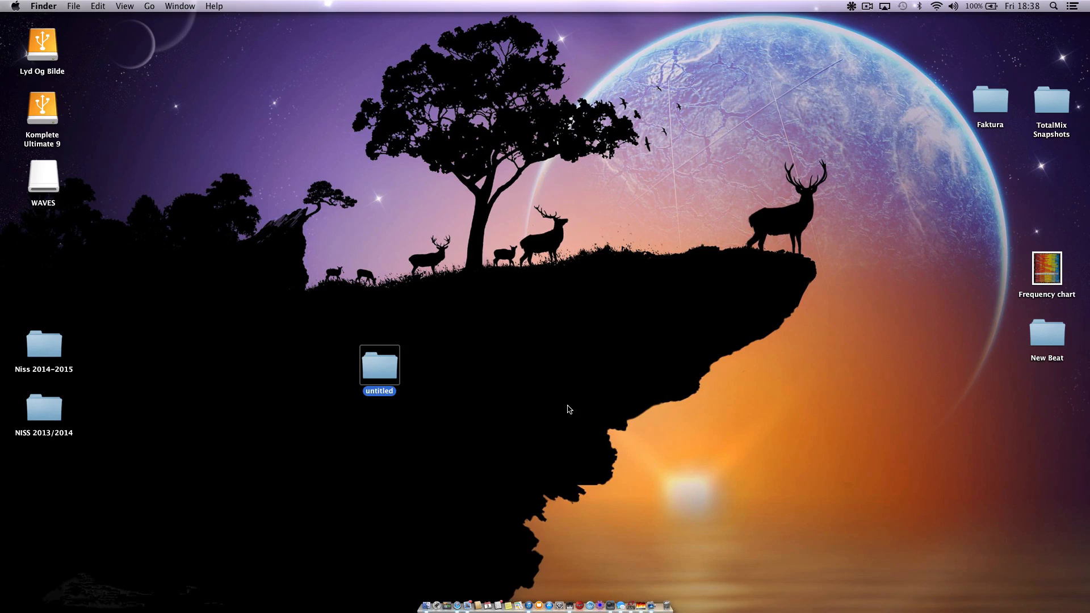
pyautogui.doubleClick(378, 365)
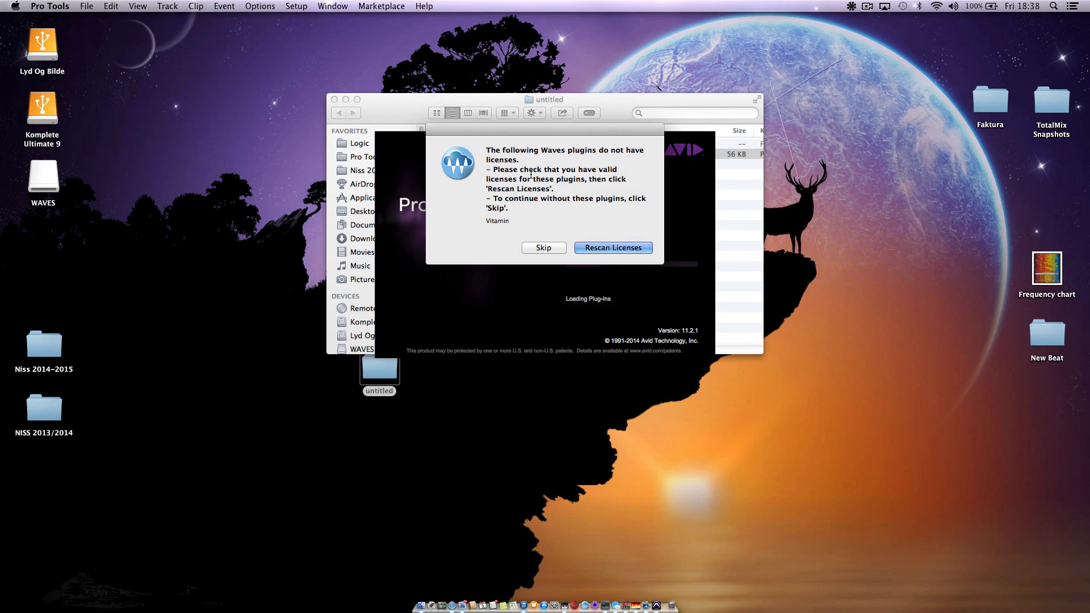
pyautogui.click(544, 248)
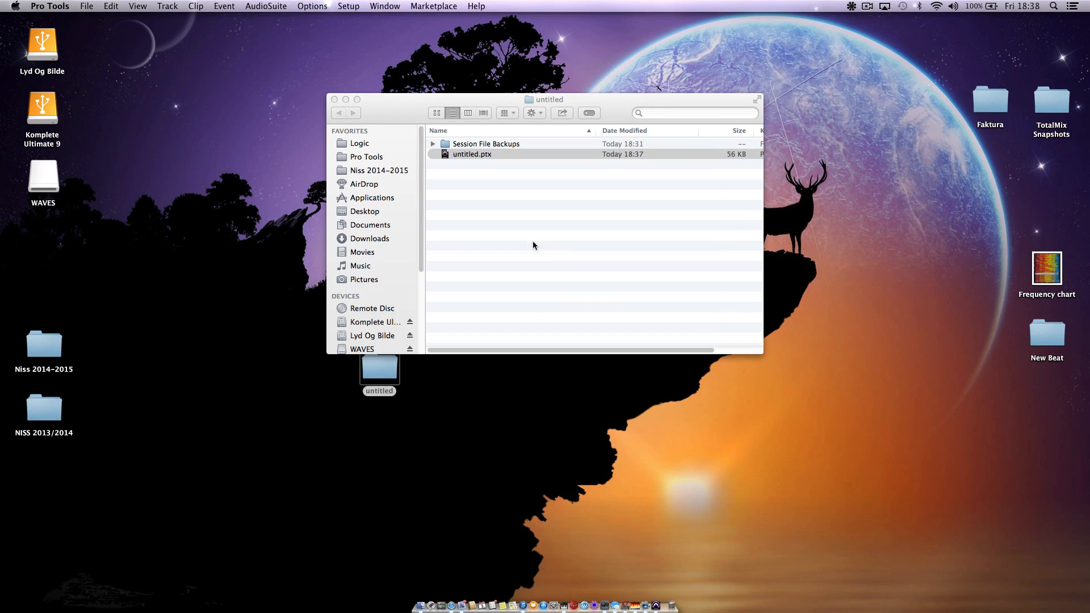
pyautogui.moveTo(206, 73)
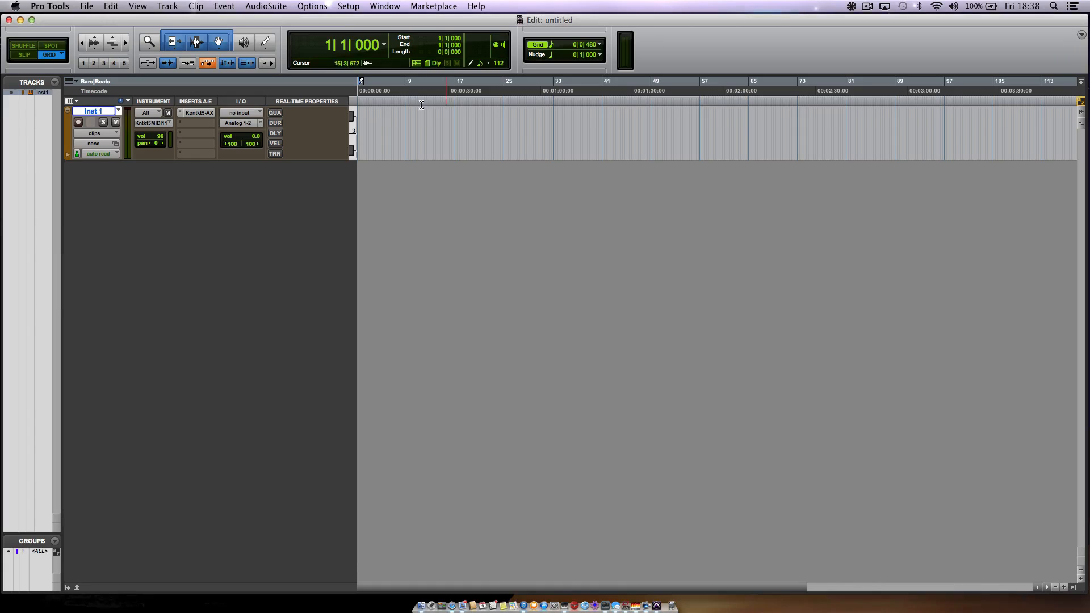
# In Kontakt 5's output setup, assign st.6 to st.6 [1]/[2] and st.7 to st.7 [1]/[2].
pyautogui.click(198, 113)
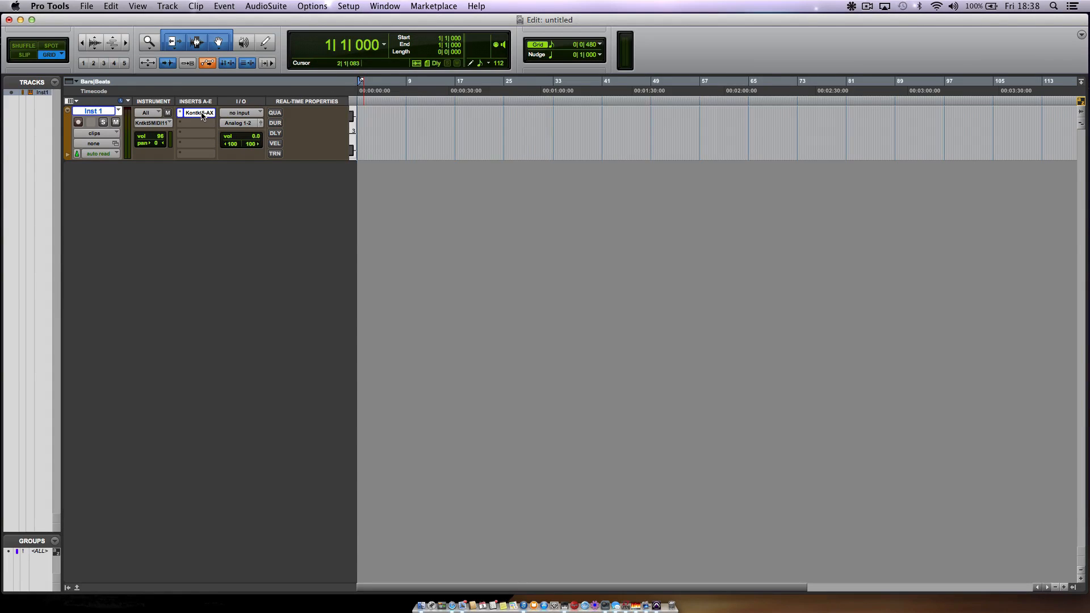
pyautogui.click(197, 112)
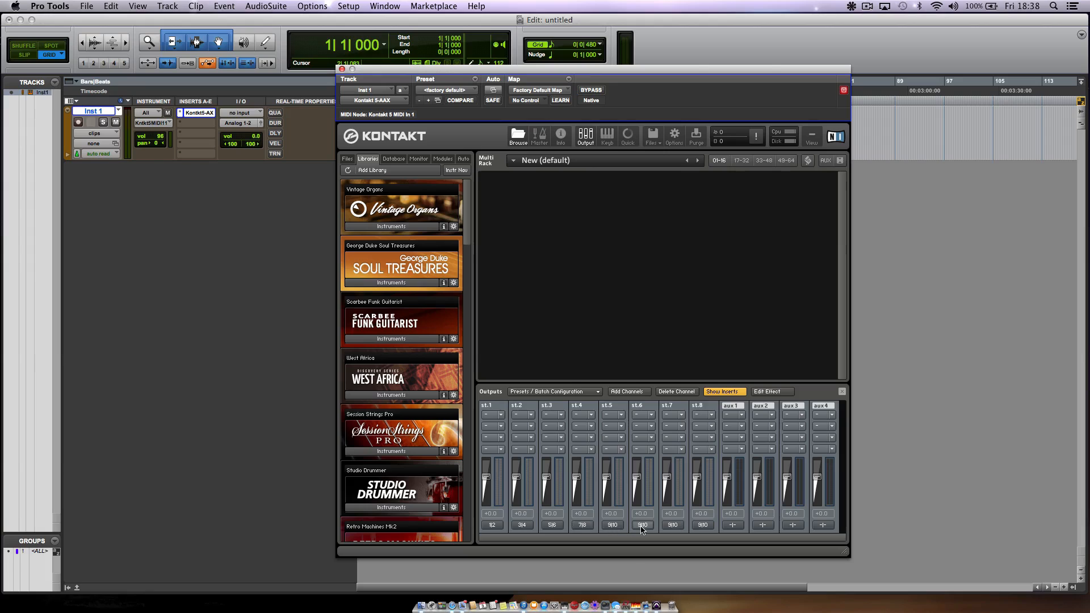
pyautogui.click(641, 525)
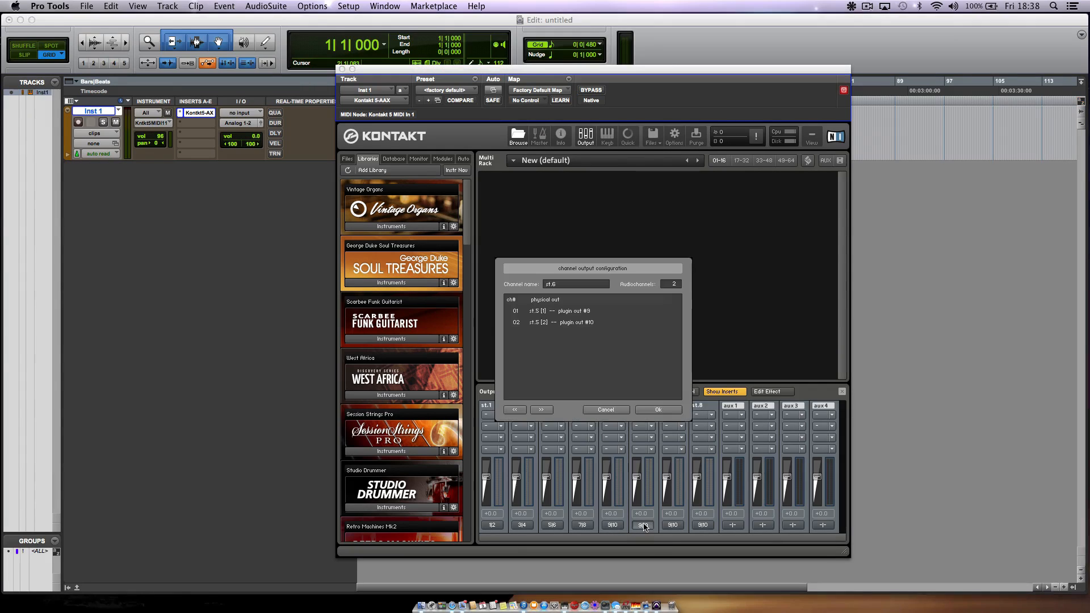
pyautogui.moveTo(555, 306)
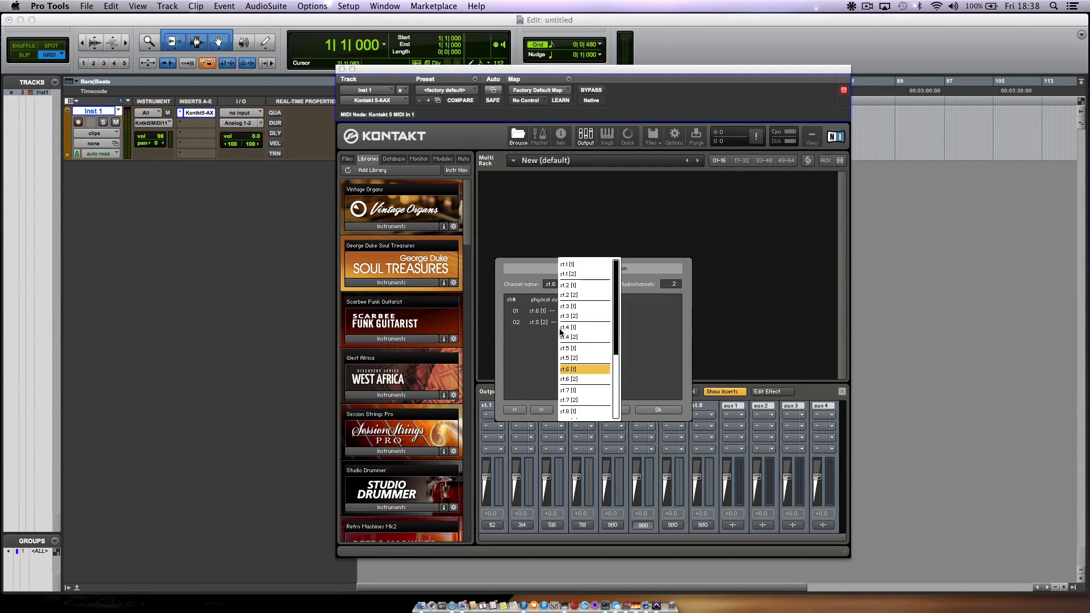
pyautogui.click(569, 368)
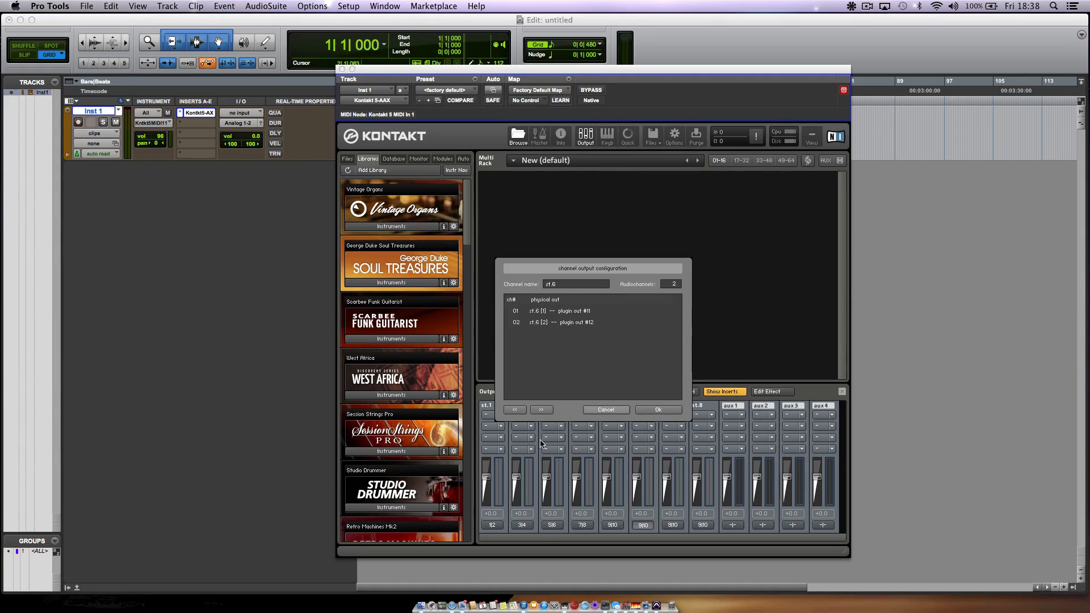
pyautogui.click(514, 409)
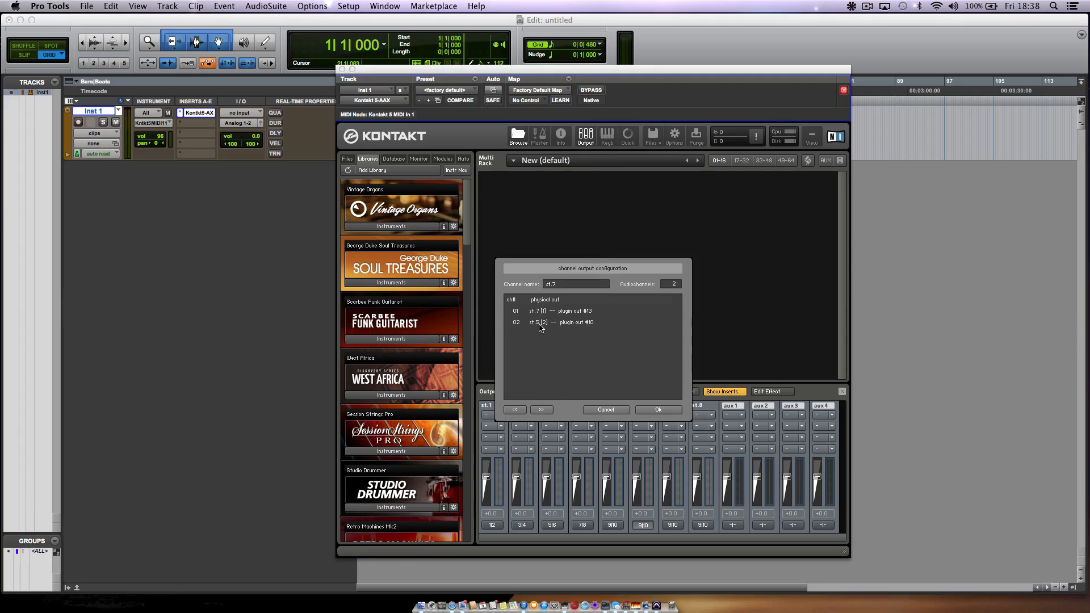
pyautogui.click(542, 410)
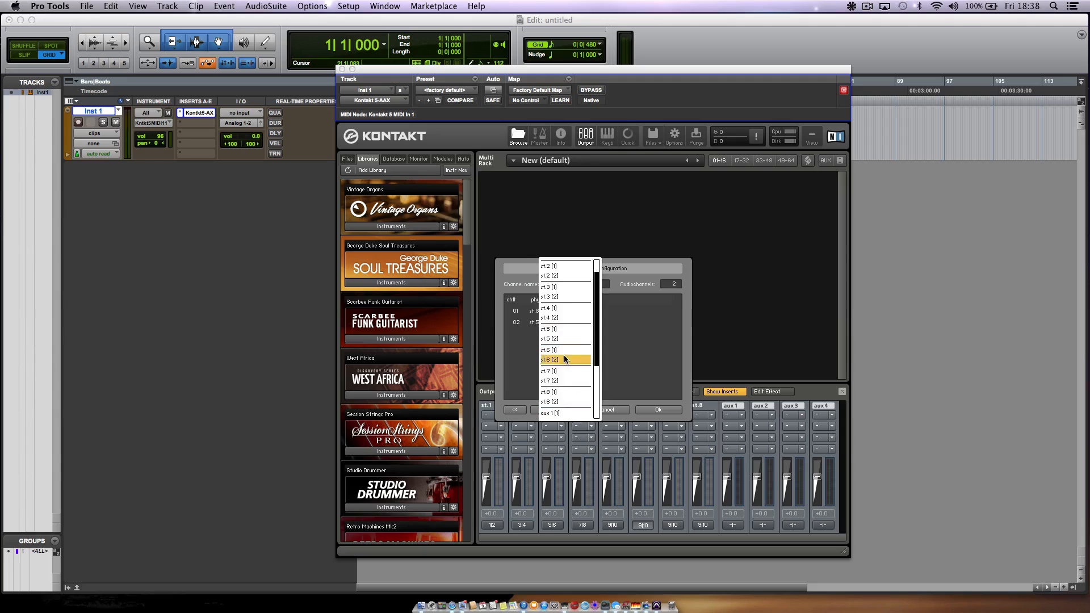
pyautogui.click(549, 392)
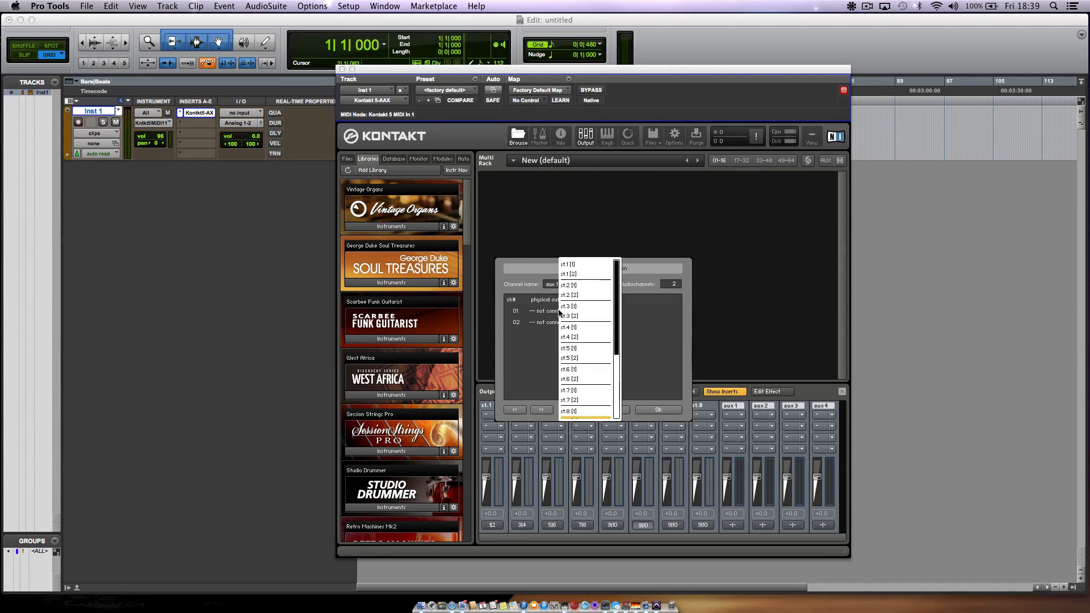
# Assign aux 1–4 to their own outputs through 23|24, confirm, and dismiss the reopen notice.
pyautogui.click(570, 311)
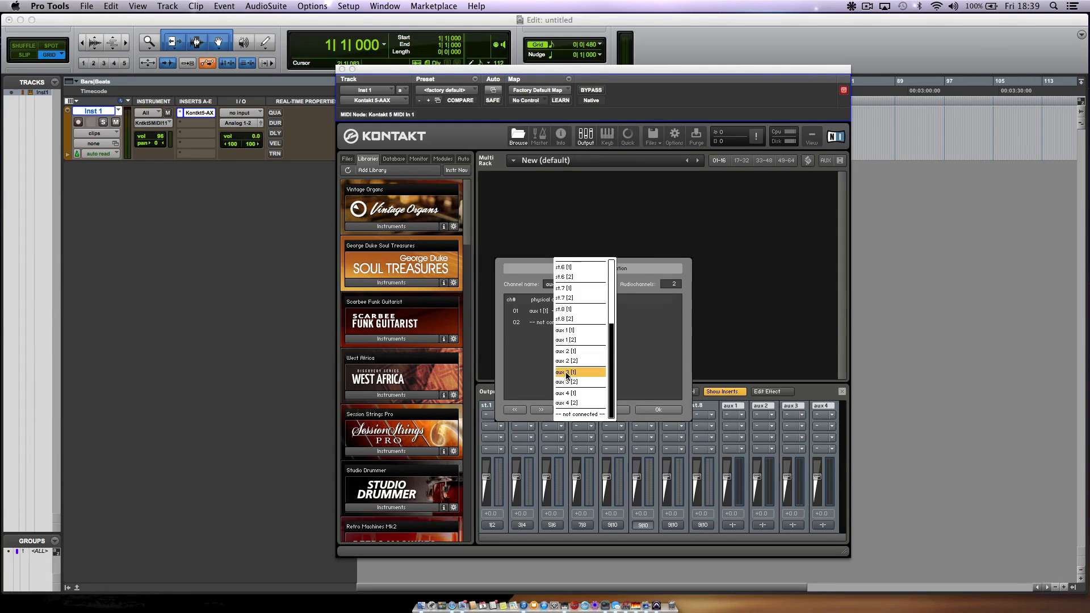
pyautogui.click(565, 372)
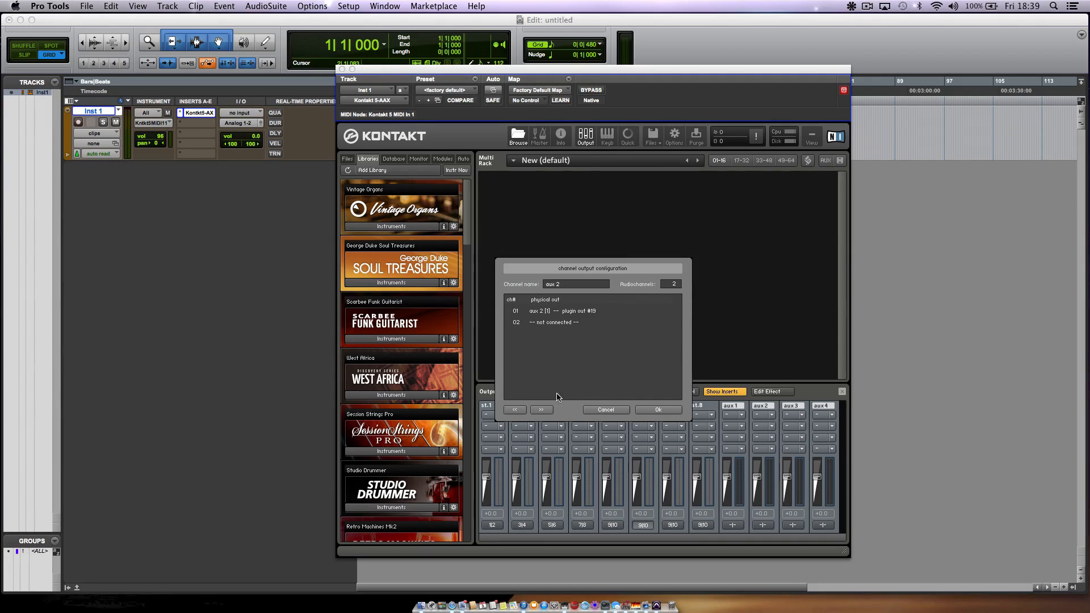
pyautogui.click(562, 311)
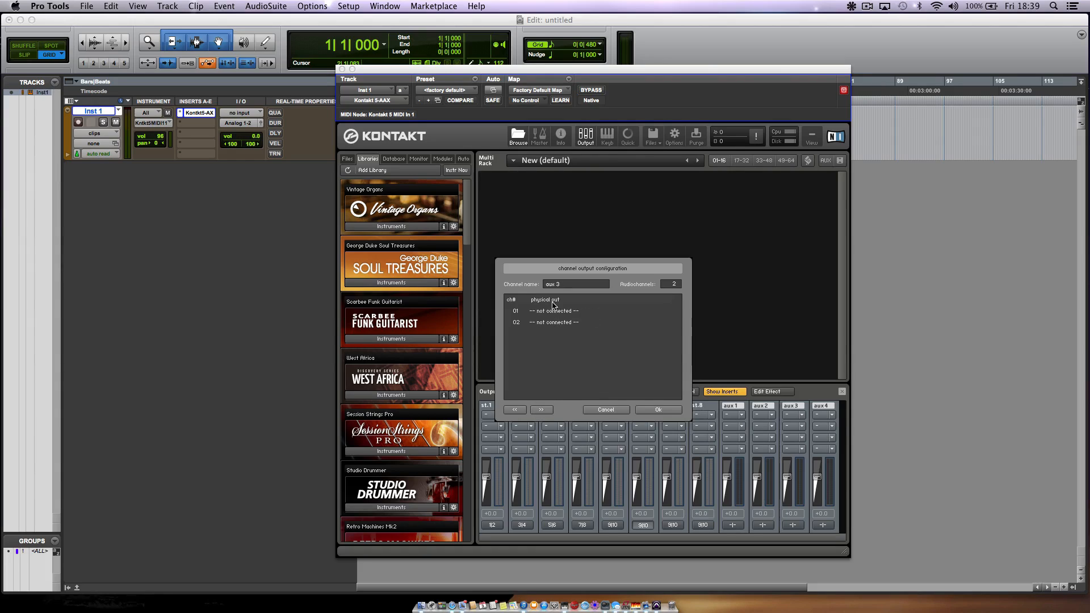
pyautogui.click(552, 300)
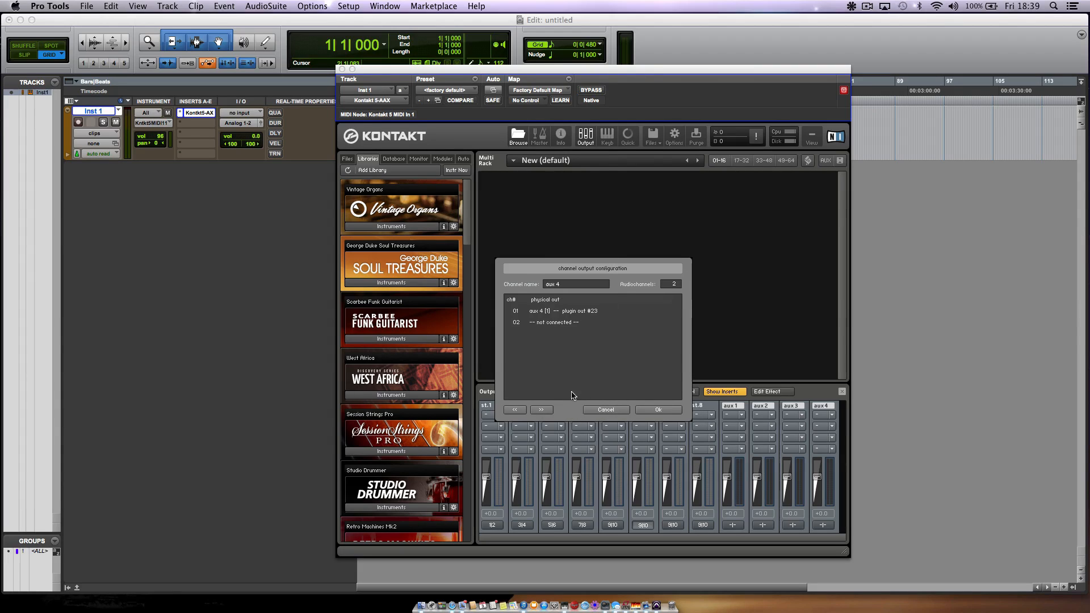
pyautogui.click(576, 311)
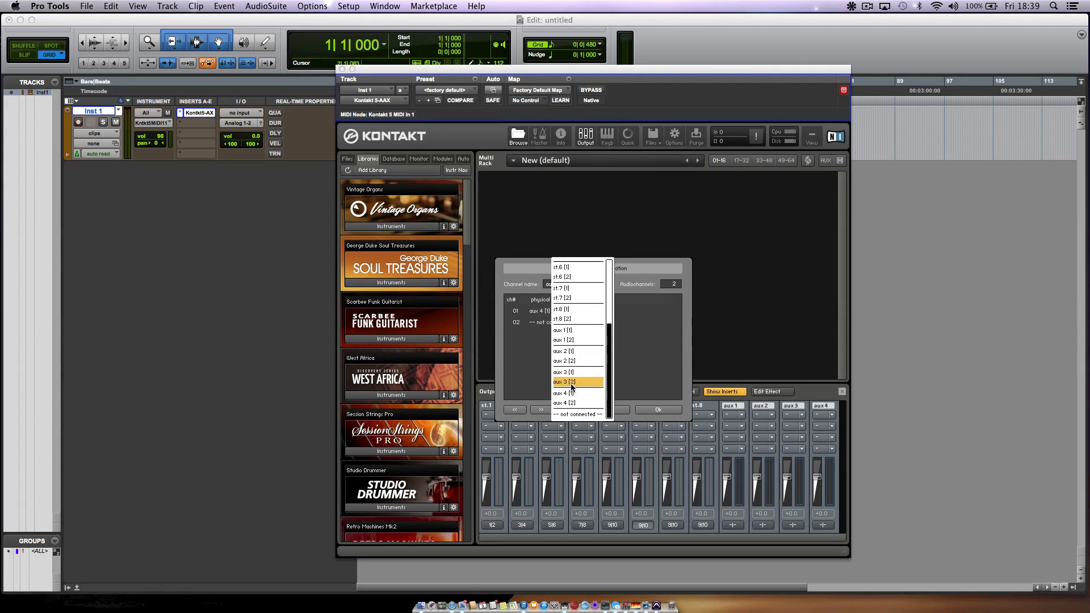
pyautogui.click(563, 392)
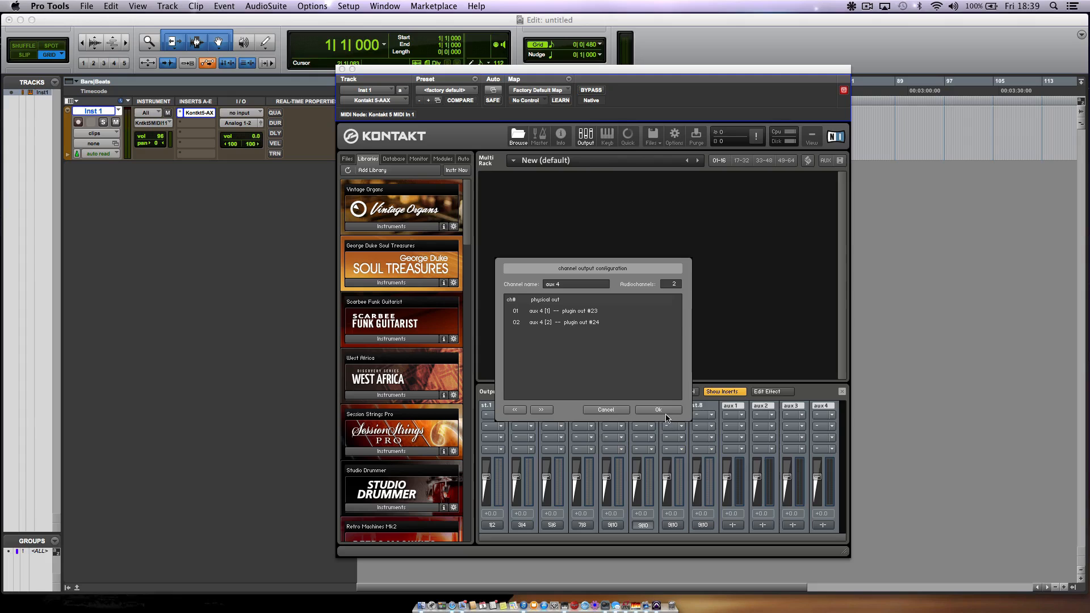
pyautogui.click(657, 409)
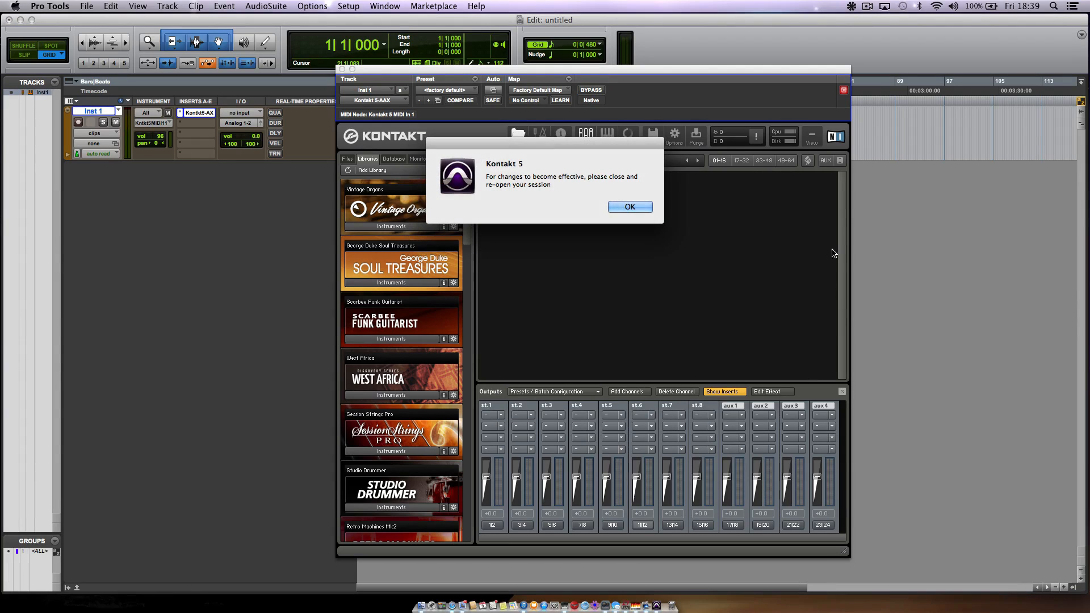
pyautogui.click(629, 206)
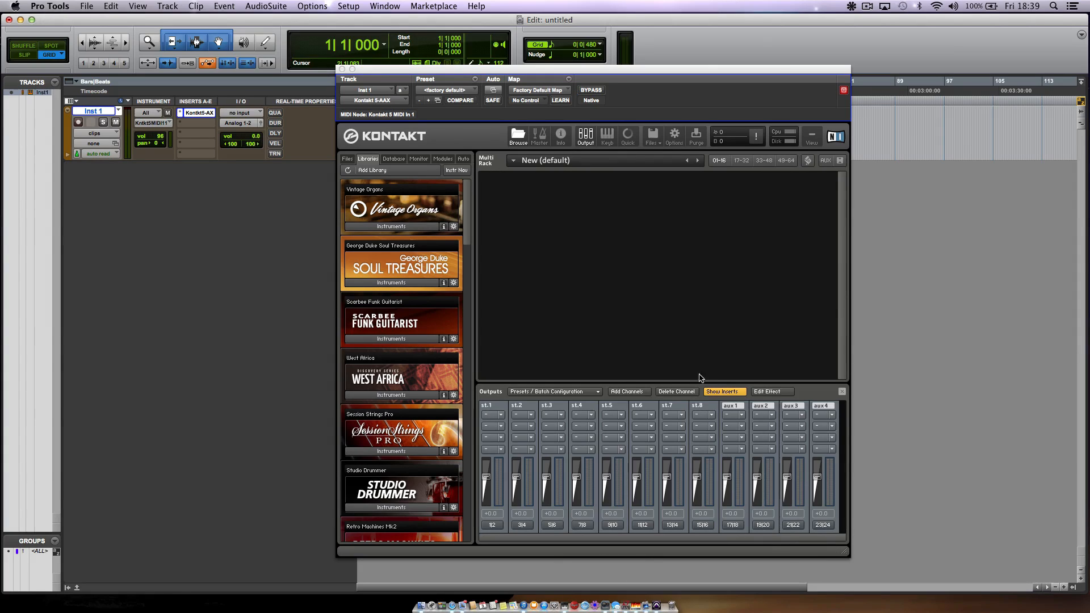
pyautogui.moveTo(704, 421)
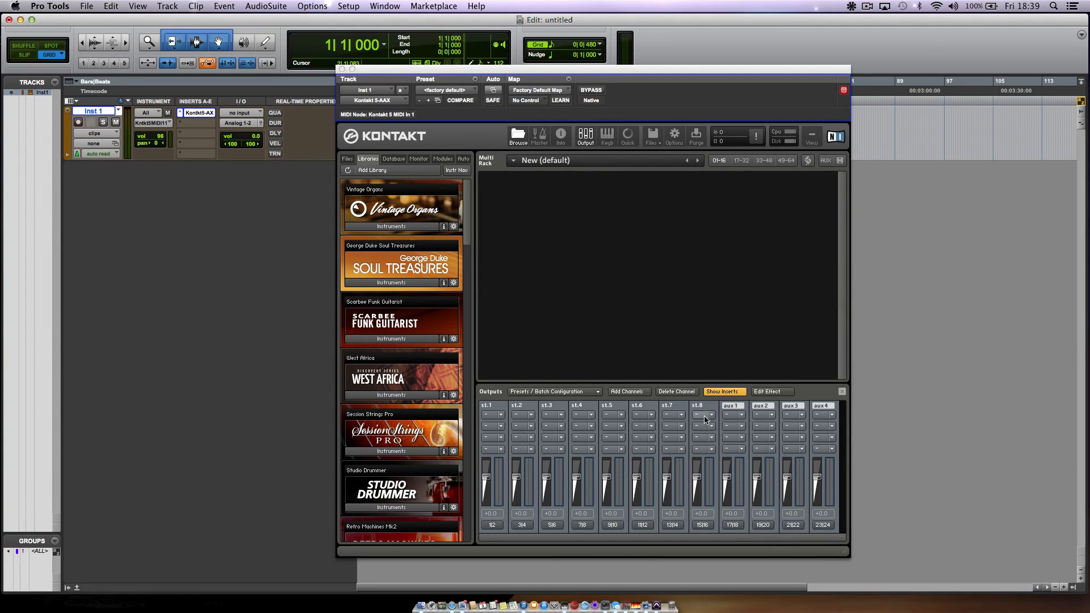
pyautogui.moveTo(741, 564)
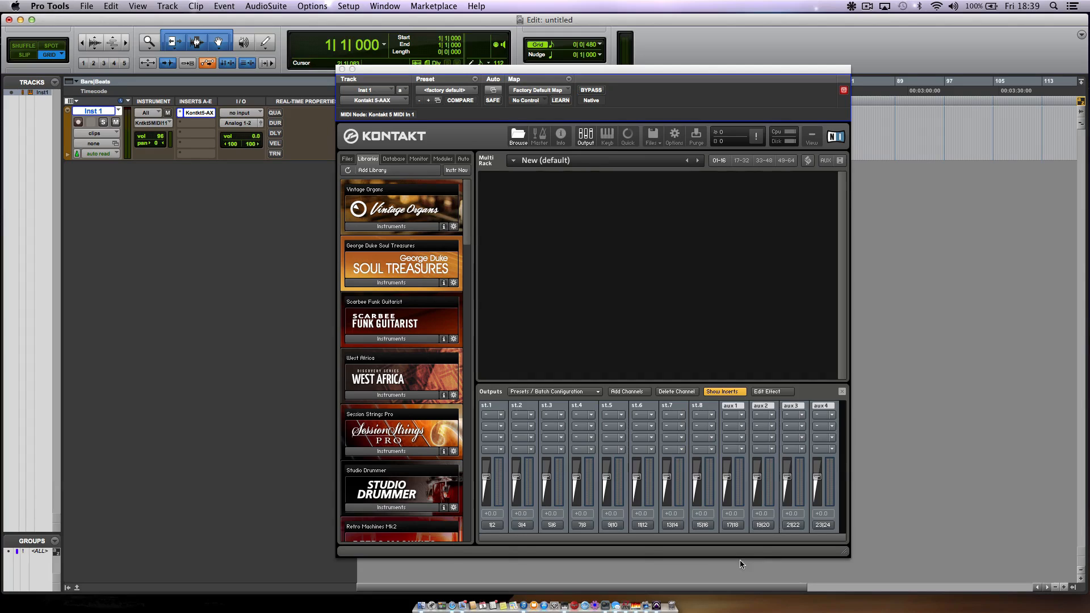
pyautogui.moveTo(928, 453)
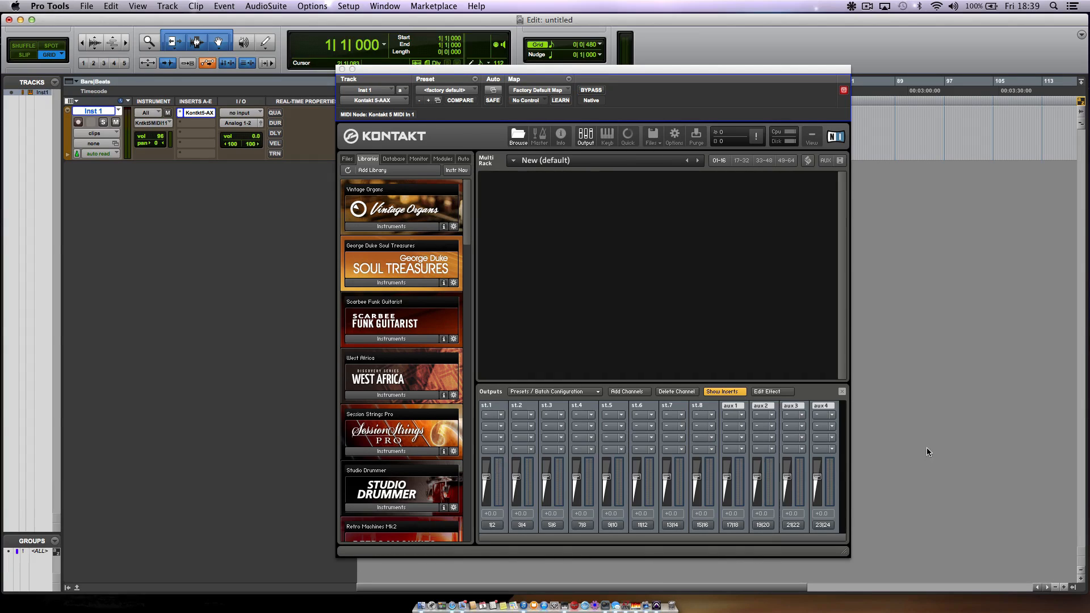
pyautogui.moveTo(939, 536)
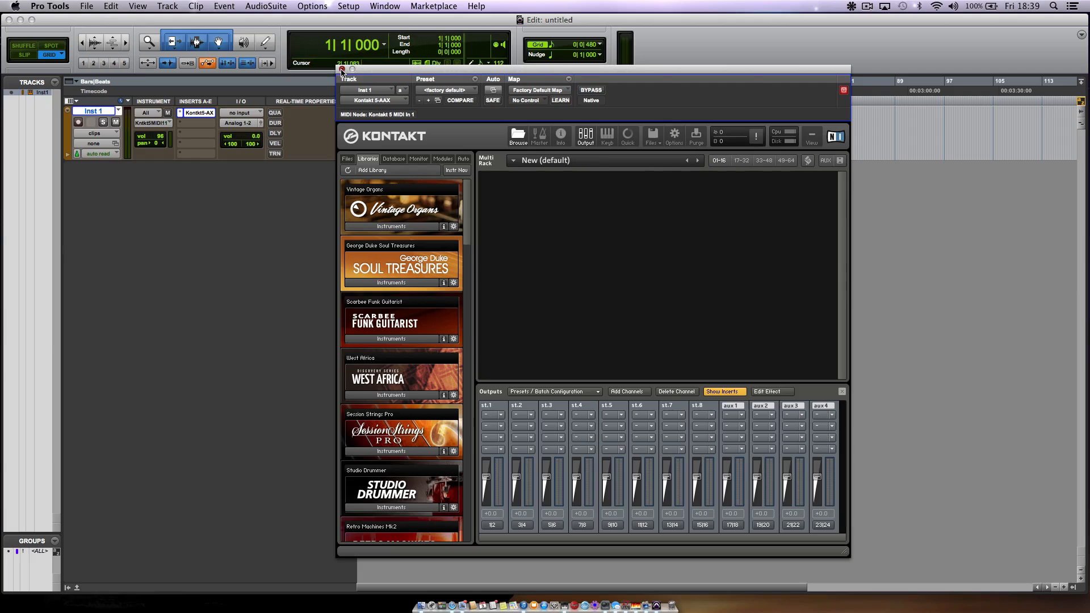
pyautogui.click(342, 70)
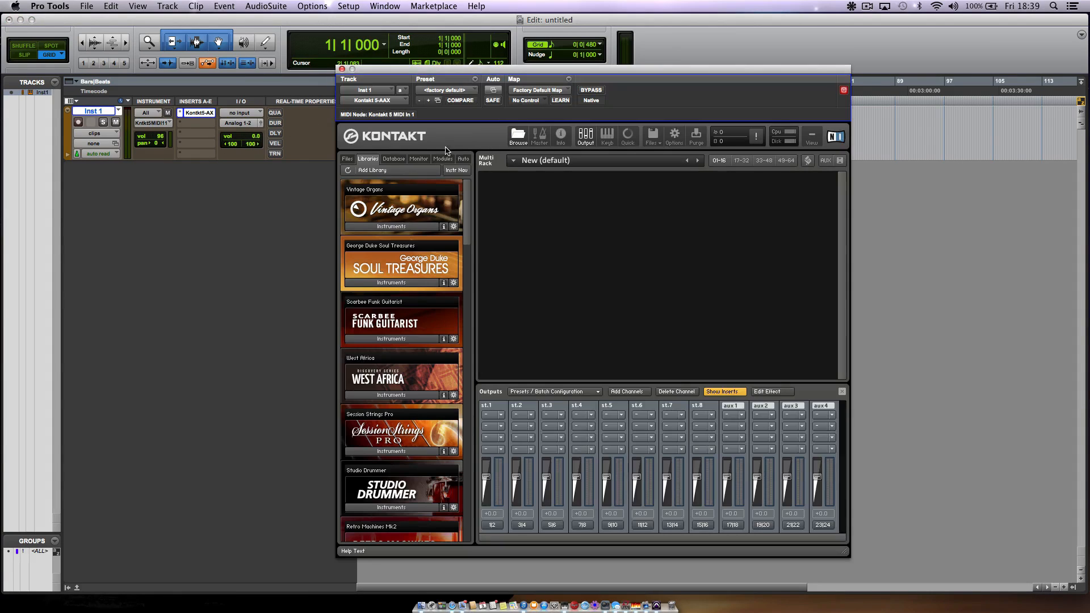
pyautogui.moveTo(380, 300)
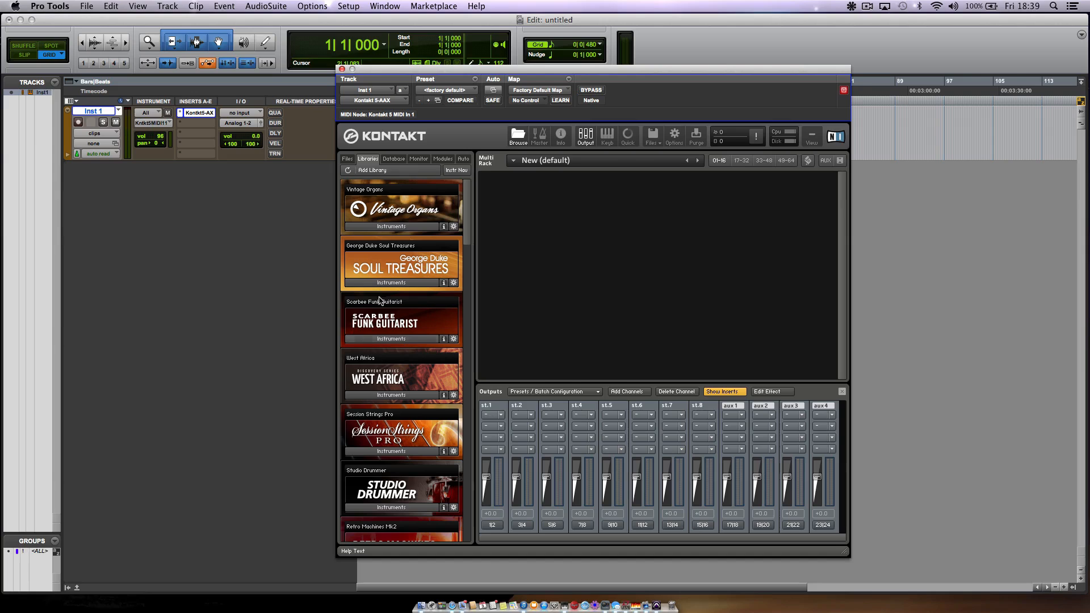
# Load Rumba.nki from West Africa > 2 – Percussion Ensemble into the Kontakt rack.
pyautogui.click(391, 226)
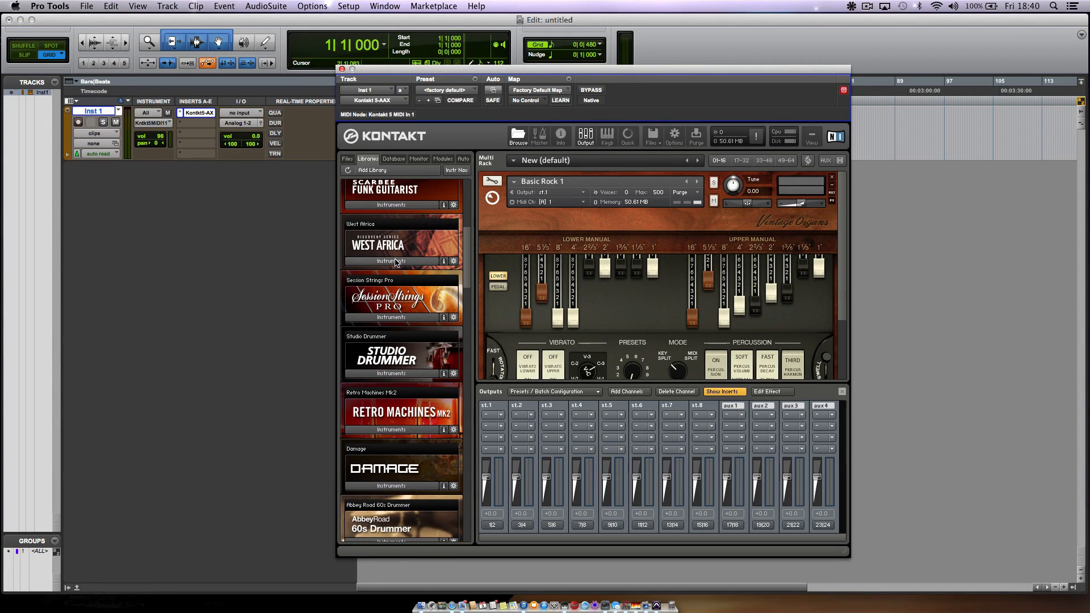
pyautogui.click(390, 261)
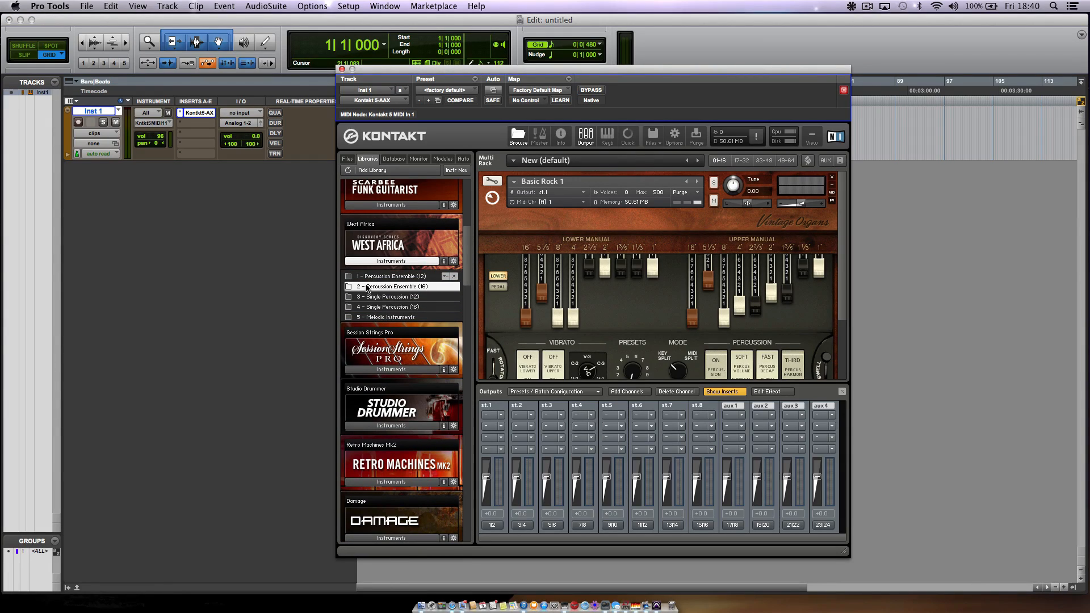
pyautogui.click(390, 286)
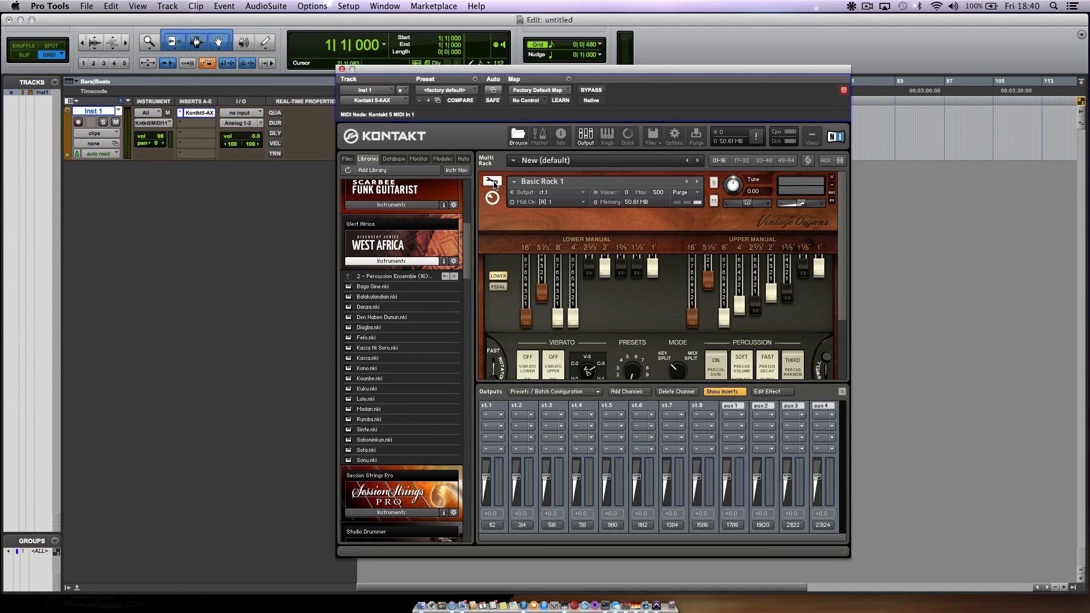
pyautogui.click(492, 182)
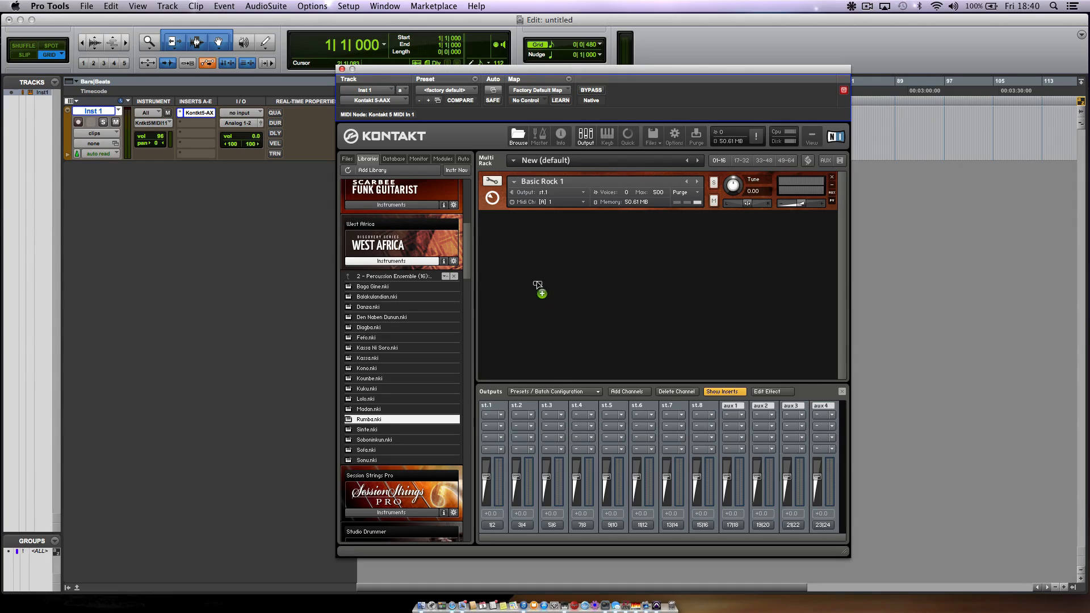
pyautogui.moveTo(622, 273)
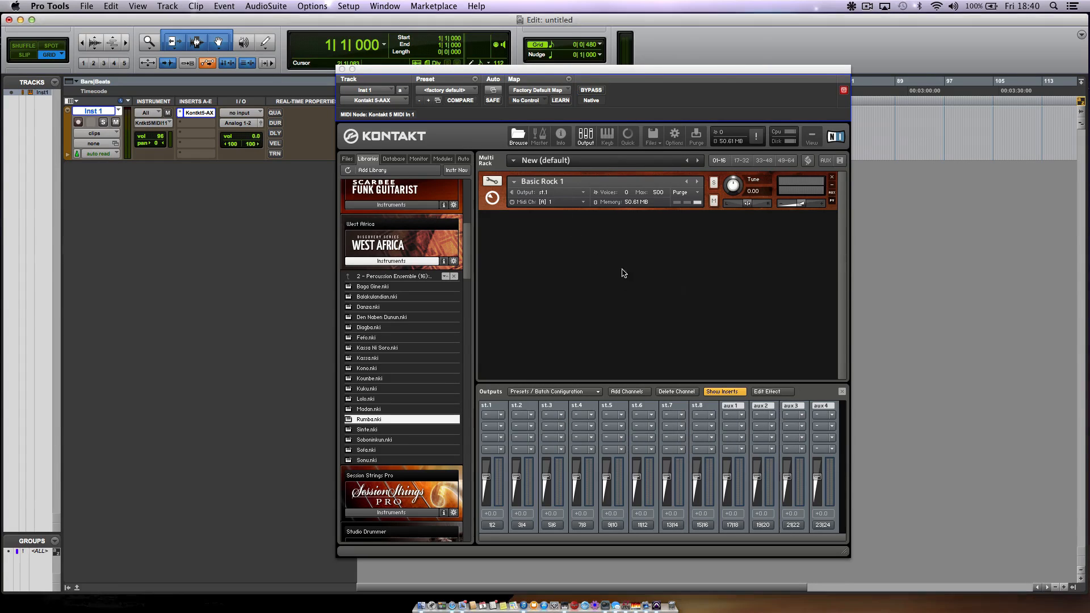
pyautogui.doubleClick(369, 419)
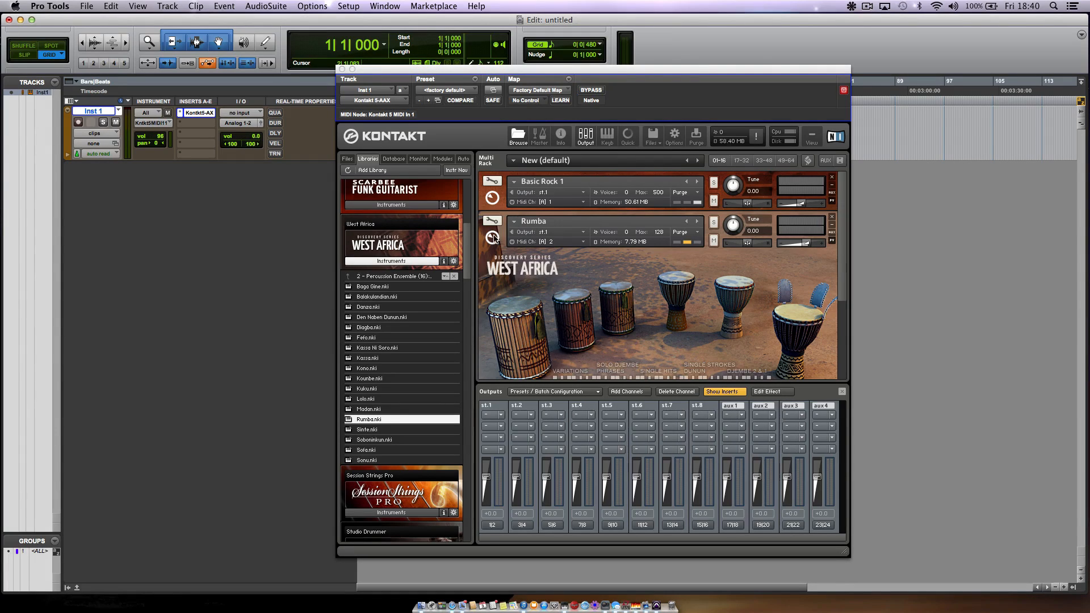
pyautogui.click(493, 237)
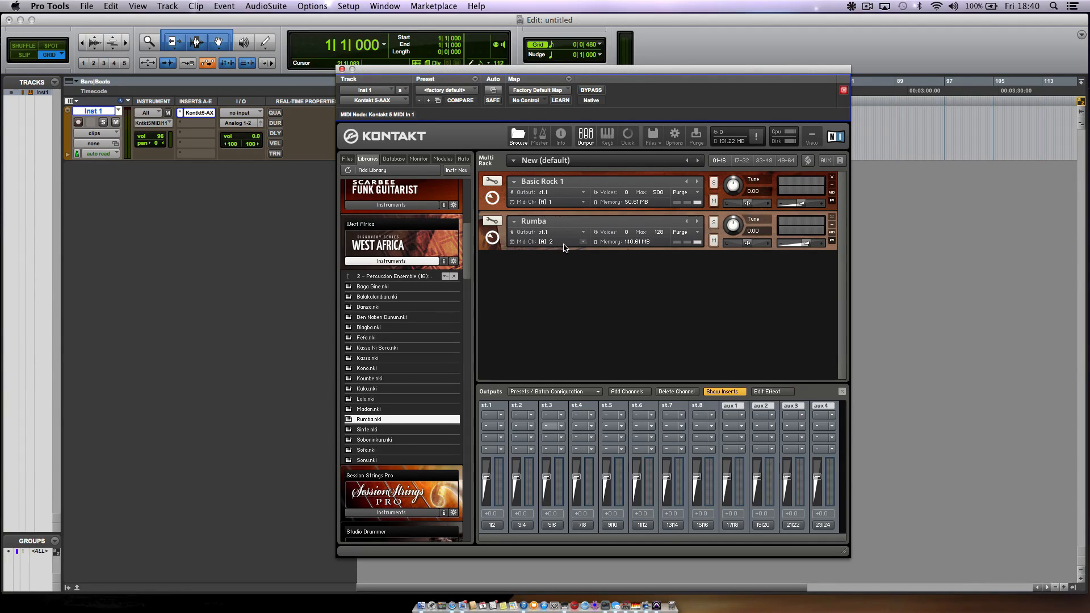
# Set Rumba's Kontakt output to st.2 and start a new stereo instrument track.
pyautogui.click(543, 232)
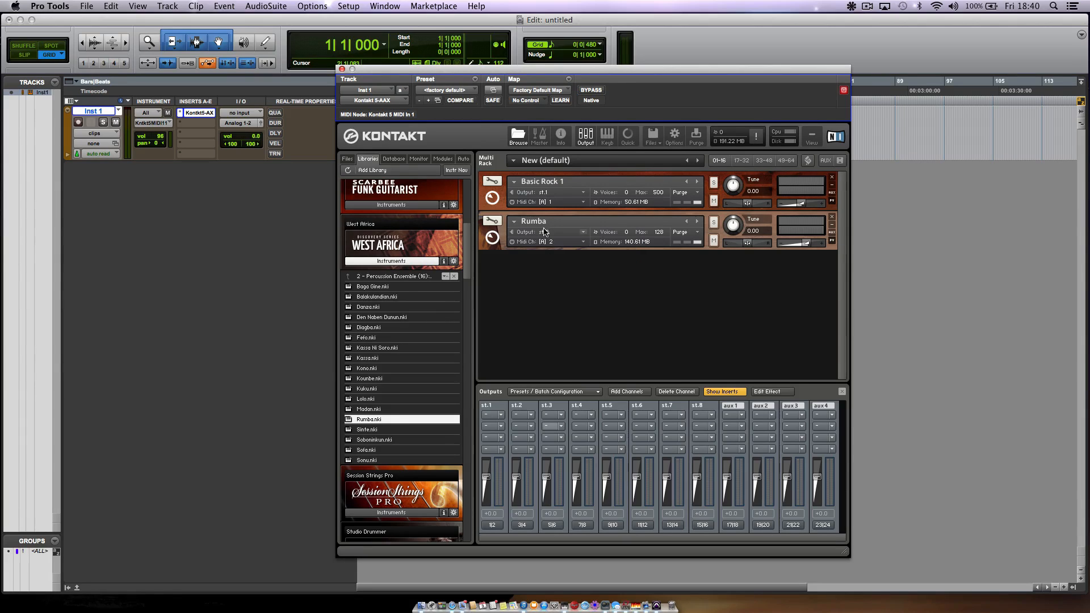
pyautogui.click(543, 232)
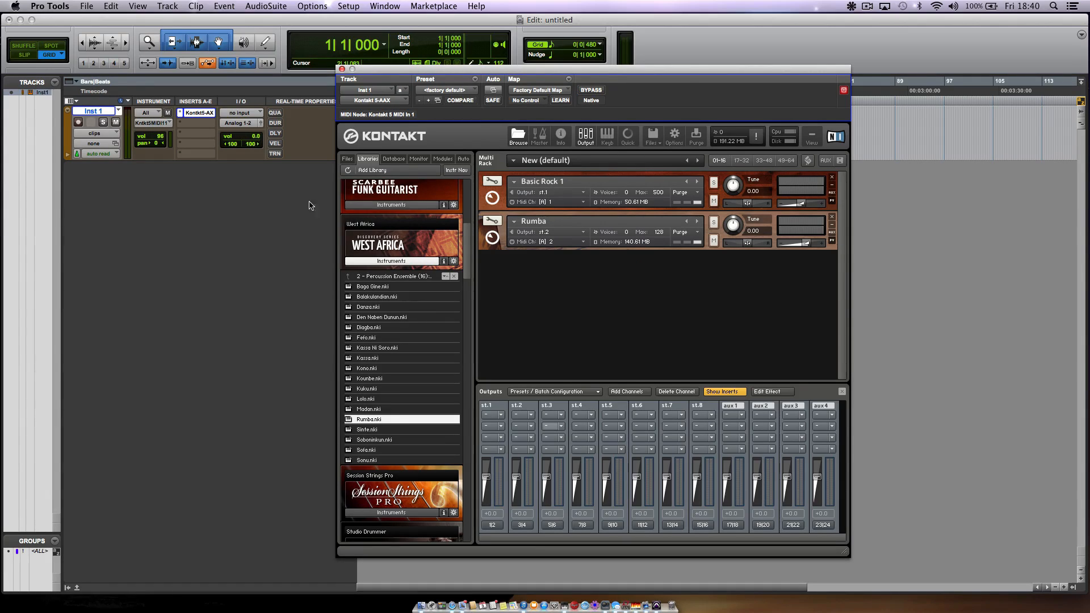
pyautogui.click(78, 122)
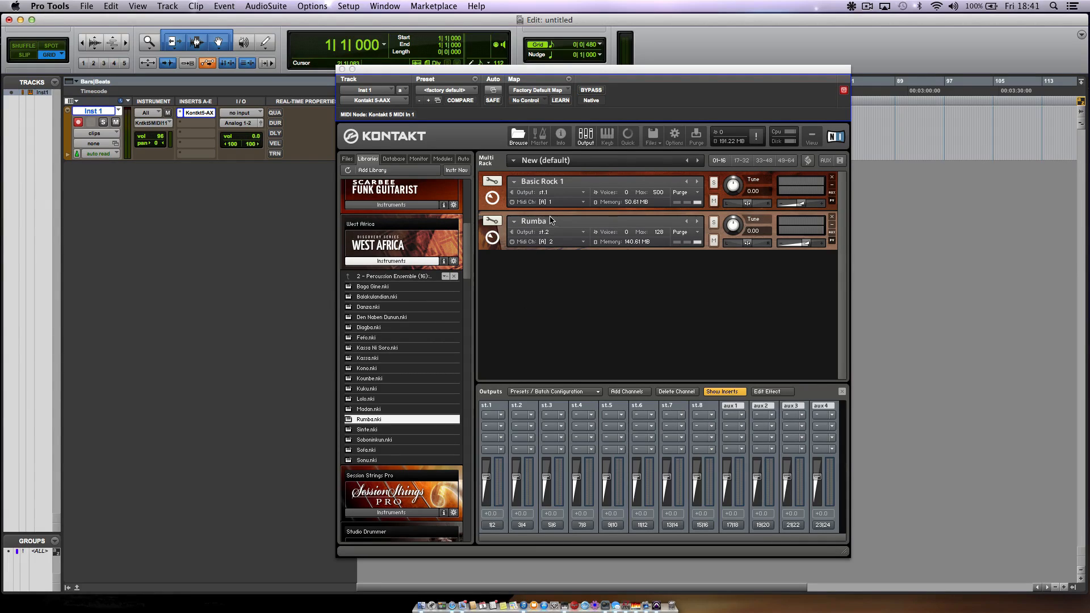
pyautogui.moveTo(517, 542)
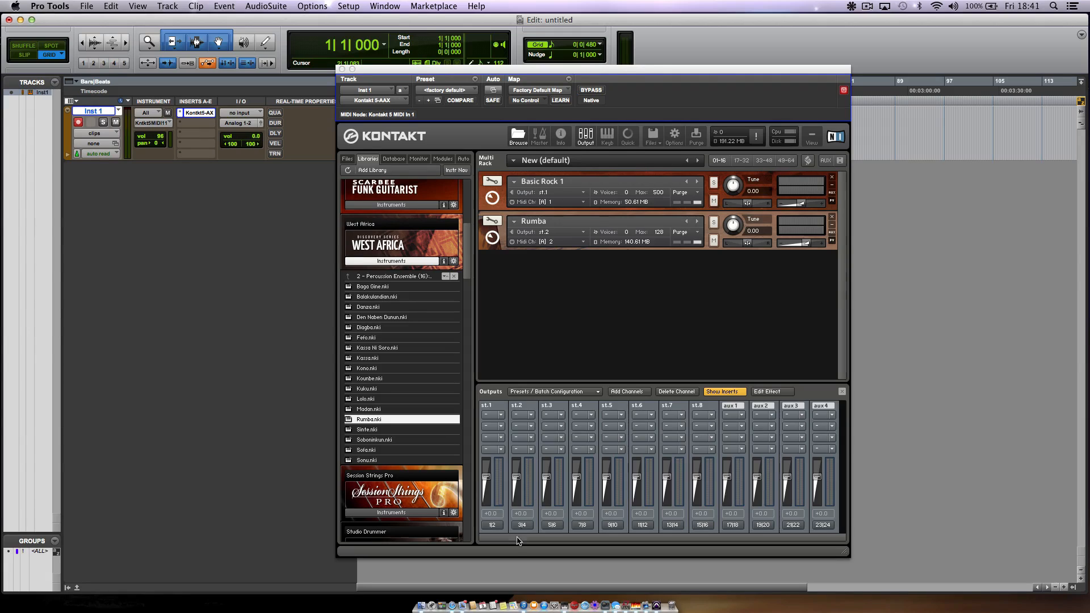
pyautogui.moveTo(206, 314)
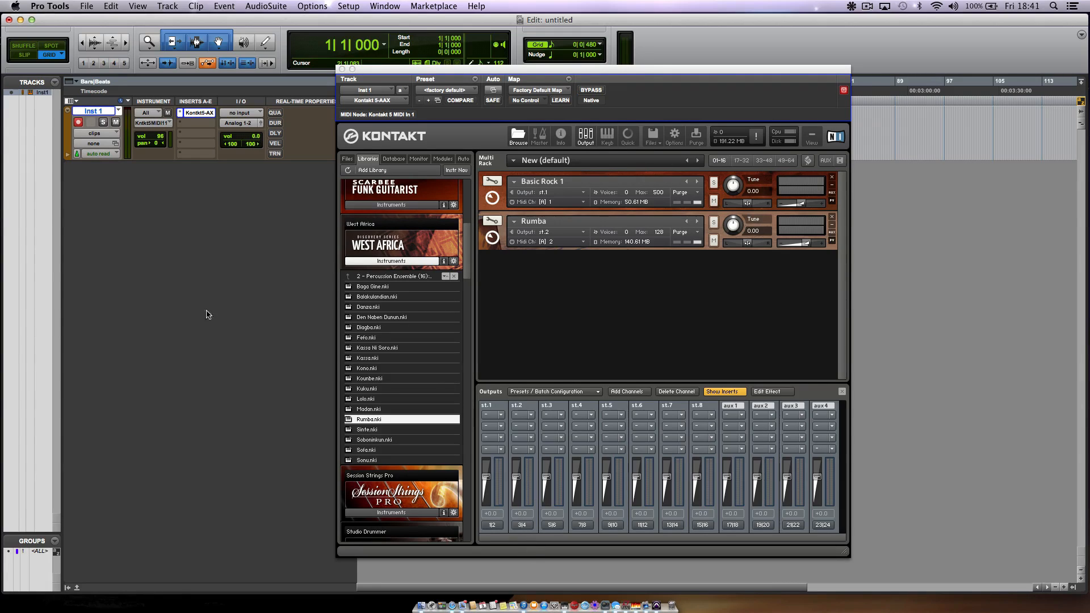
pyautogui.moveTo(155, 187)
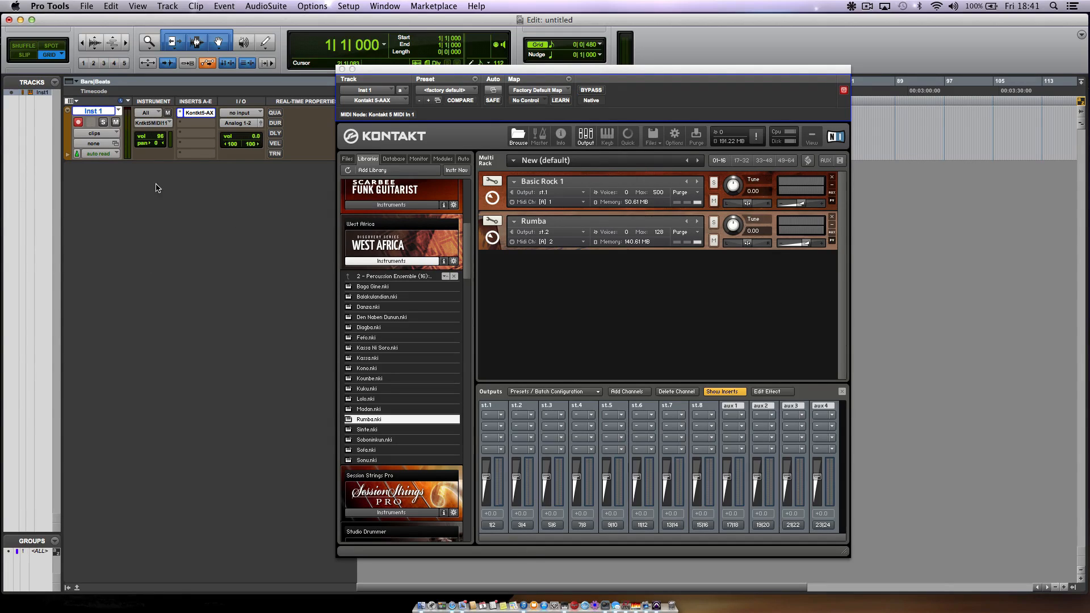
pyautogui.moveTo(157, 230)
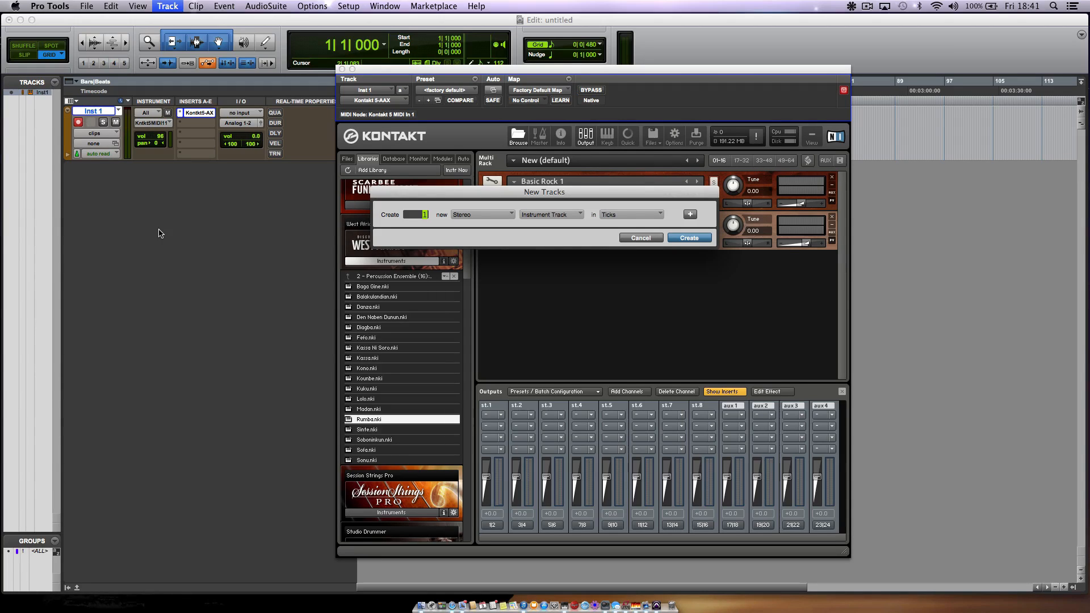
# Create Inst 2 with input from Kontakt st.2 and its MIDI output sent to Kontakt.
pyautogui.click(689, 238)
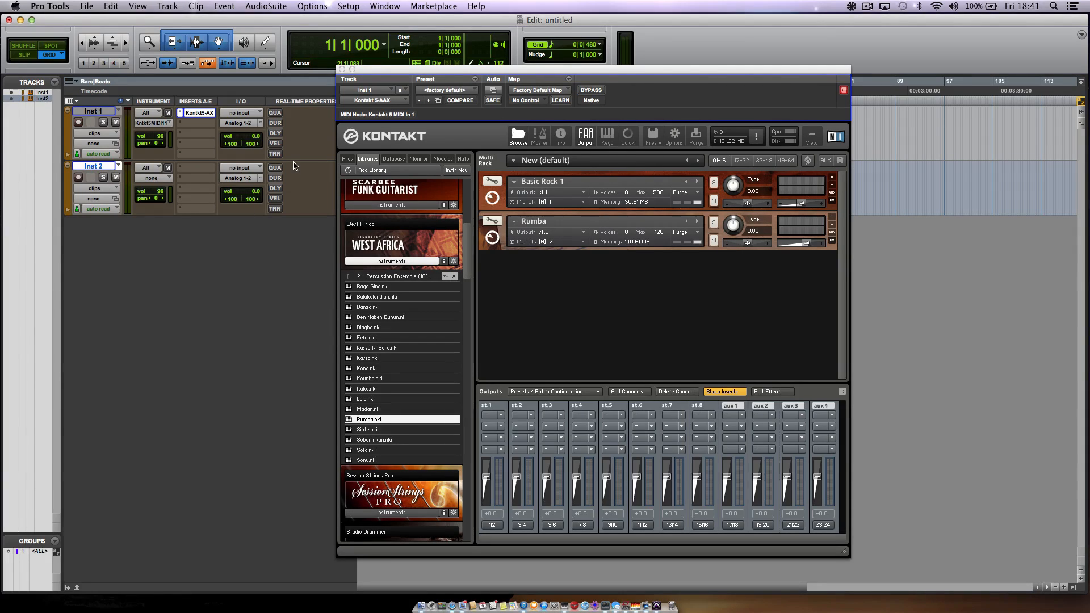
pyautogui.moveTo(245, 170)
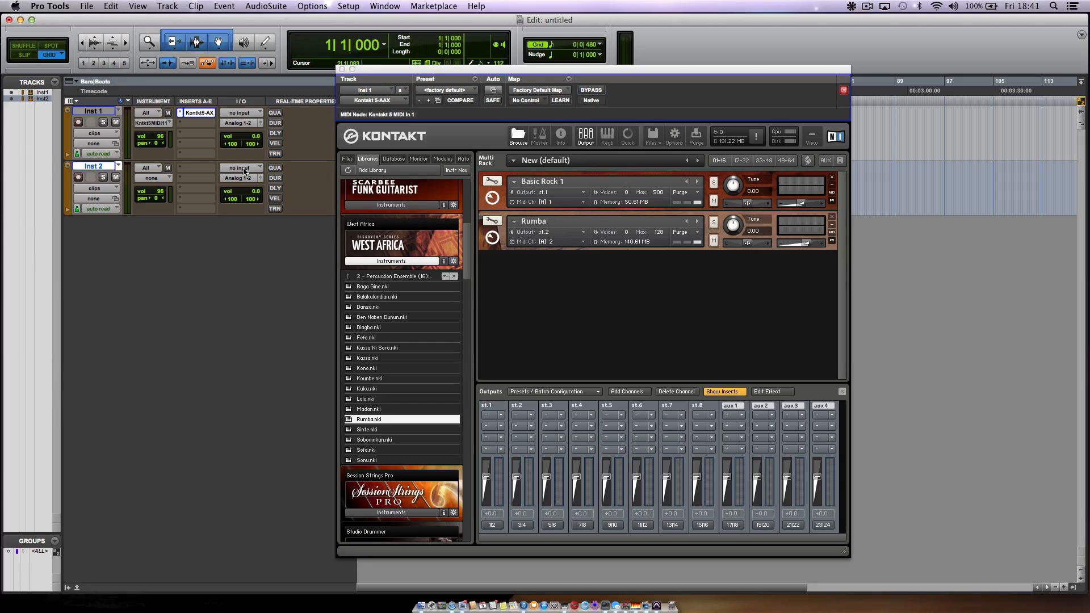
pyautogui.click(242, 167)
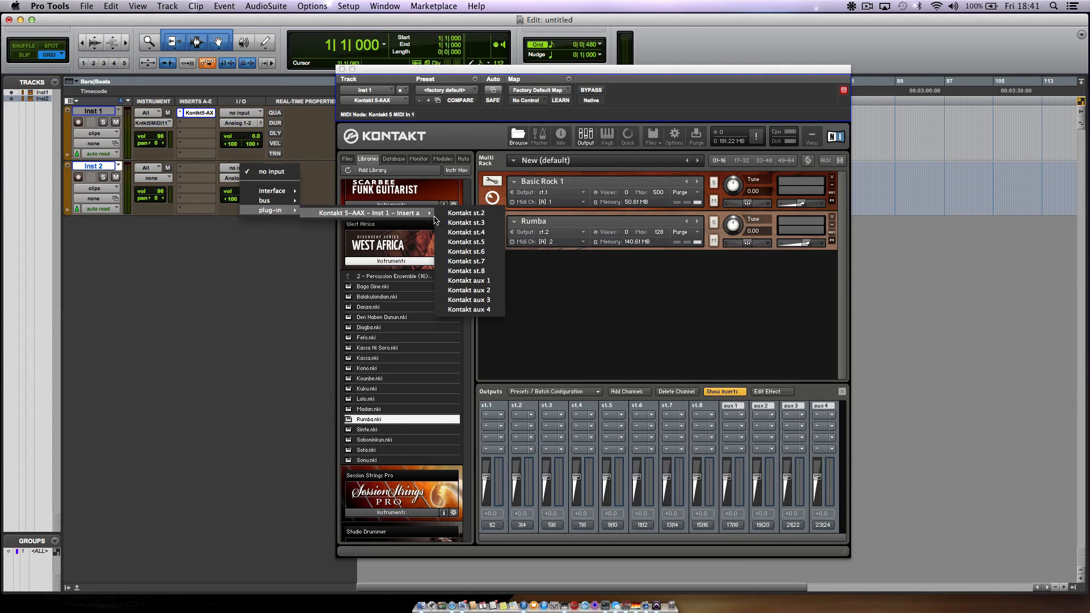
pyautogui.click(465, 213)
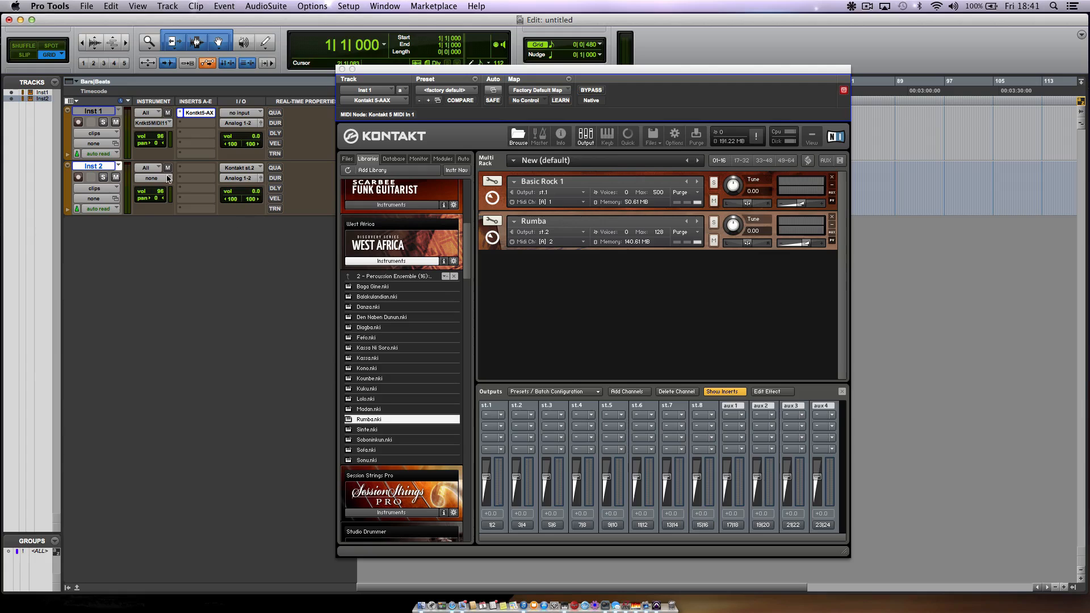
pyautogui.click(149, 177)
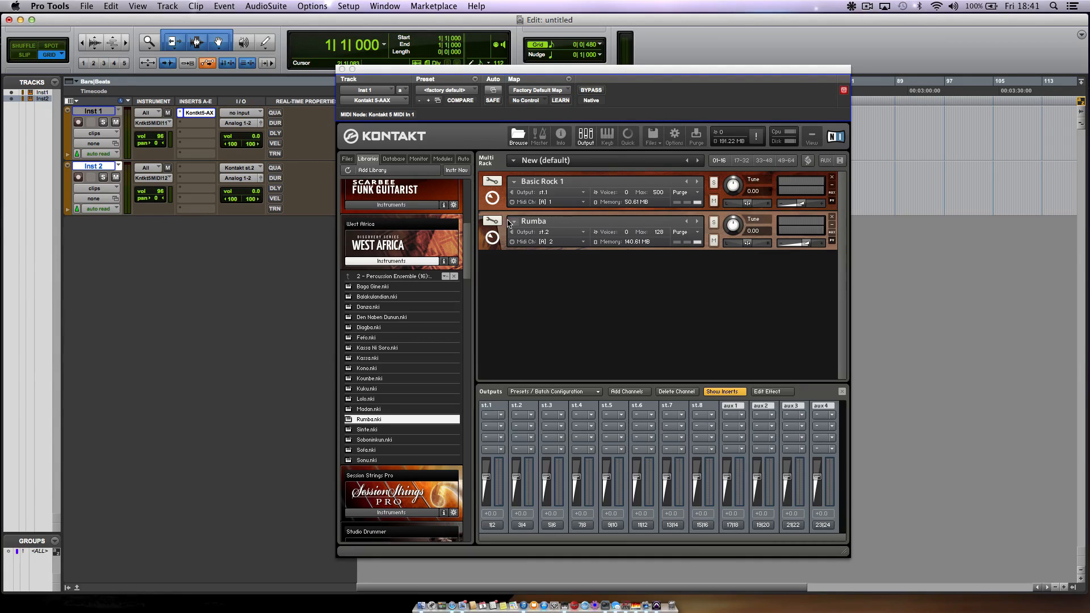
pyautogui.moveTo(542, 249)
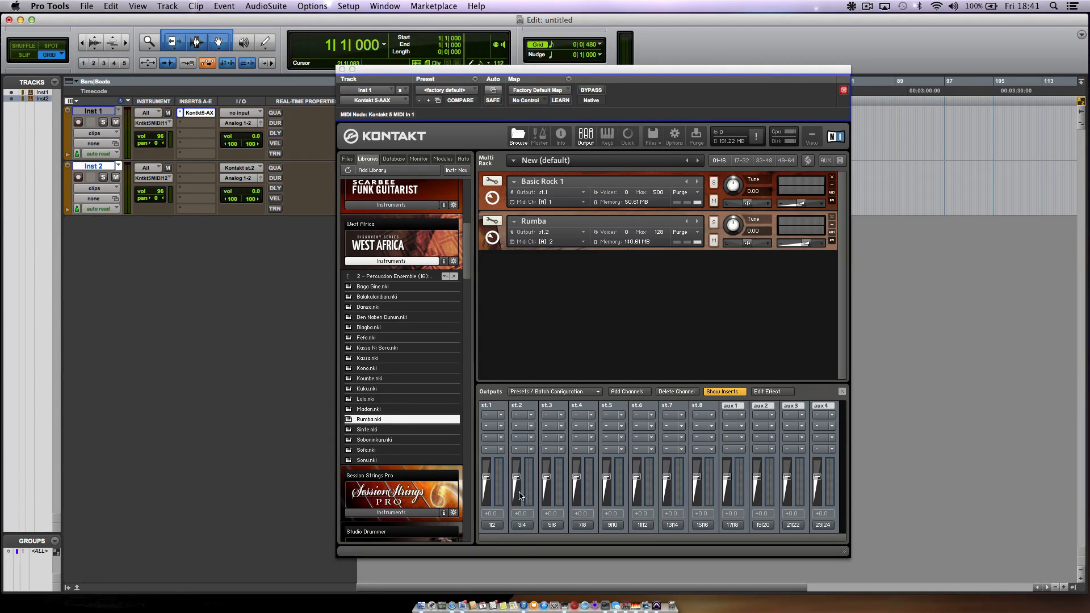
pyautogui.moveTo(111, 347)
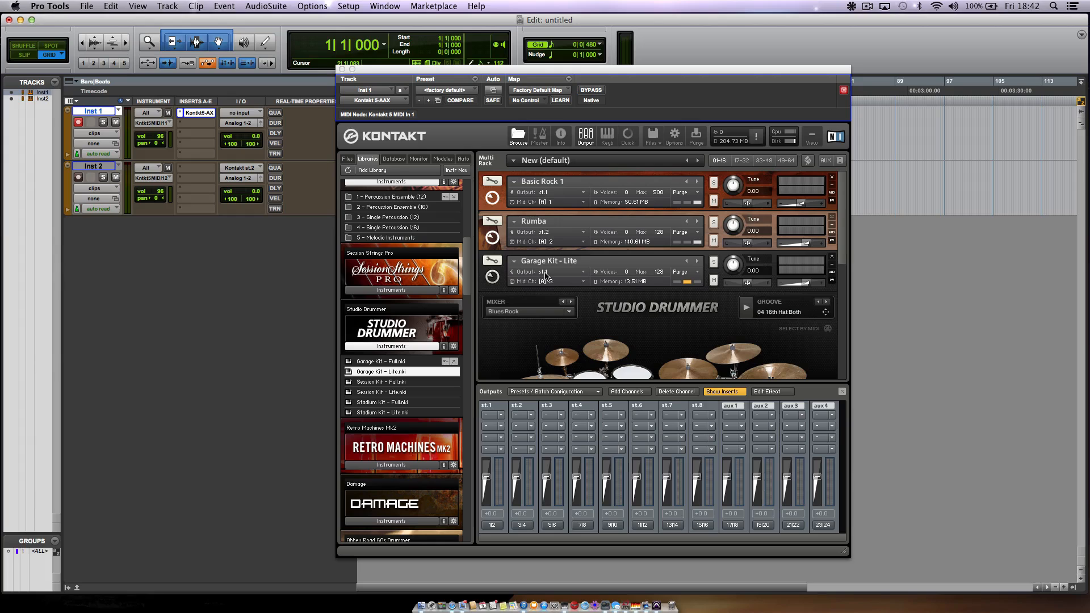
# Route Garage Kit – Lite to Kontakt output st.3 and begin creating another track.
pyautogui.click(549, 272)
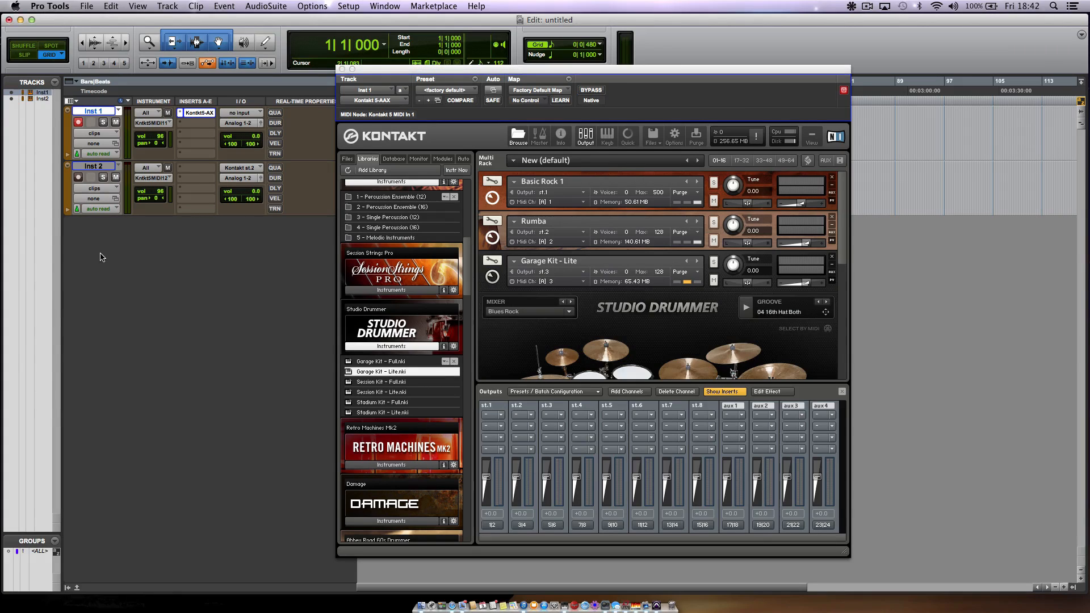
pyautogui.click(167, 6)
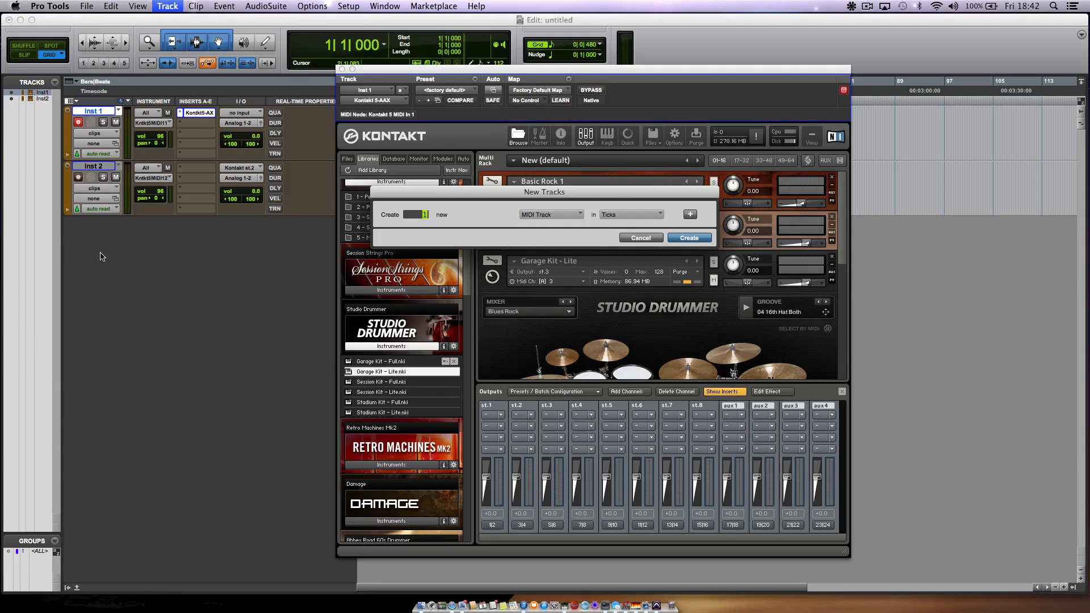
# Create stereo instrument track Inst 3 with its input set to Kontakt st.3.
pyautogui.click(688, 238)
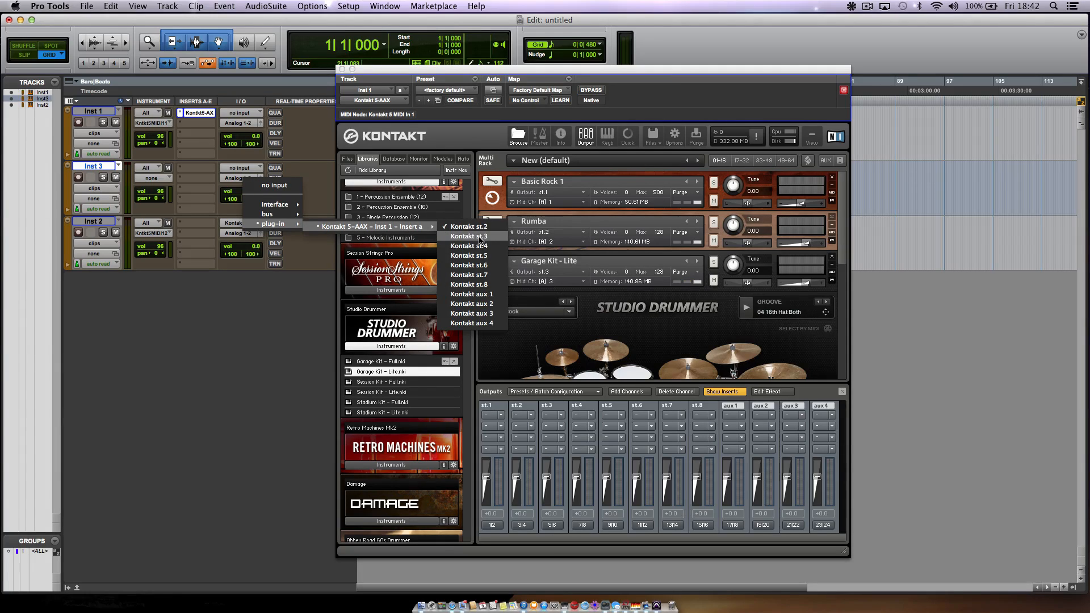
pyautogui.click(470, 235)
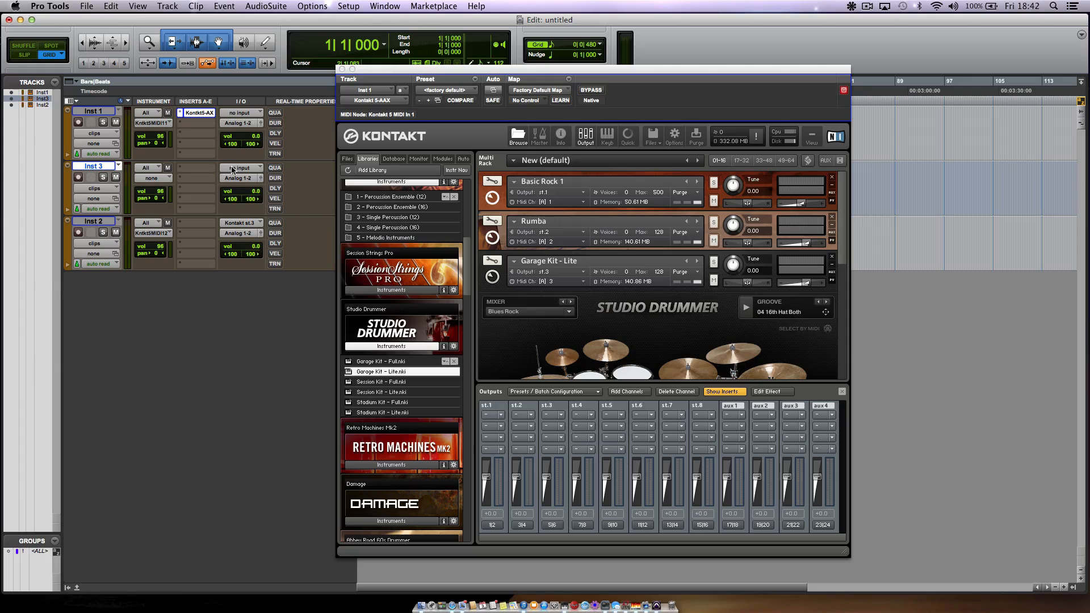
pyautogui.click(244, 167)
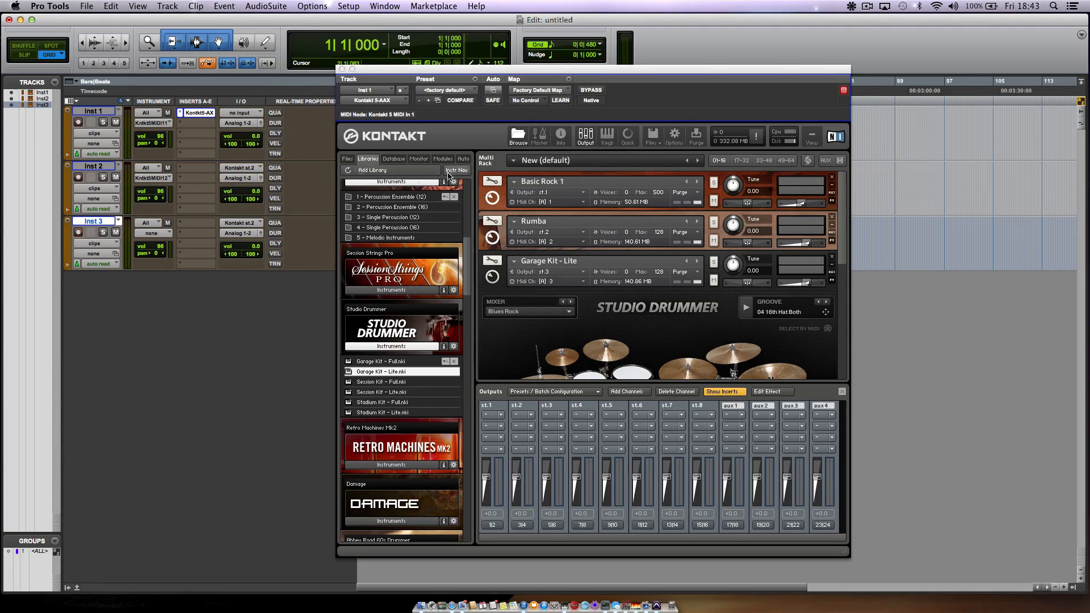
pyautogui.click(242, 232)
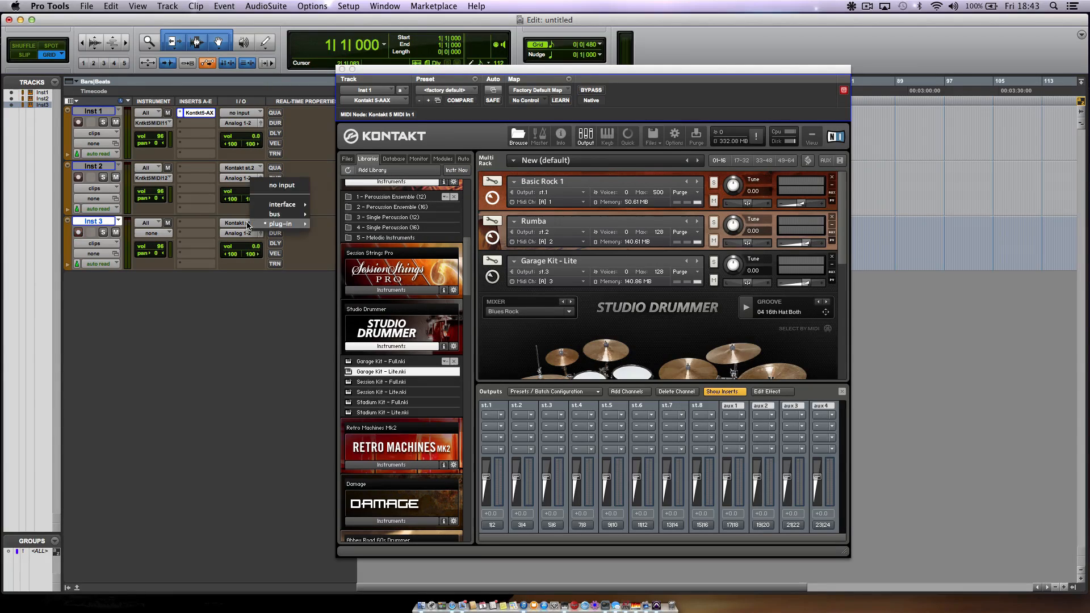
pyautogui.click(281, 223)
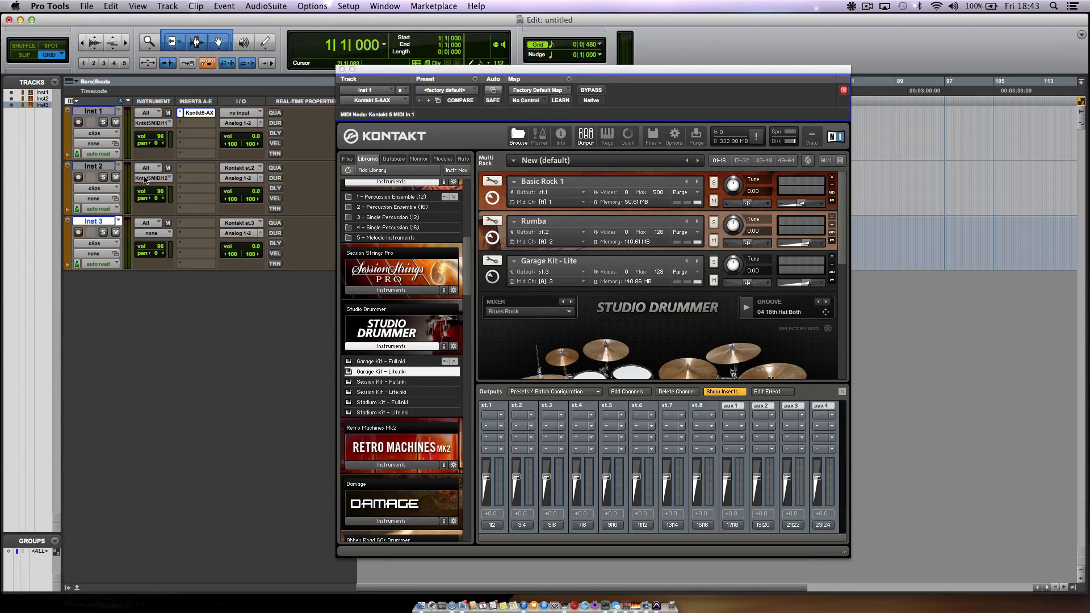
pyautogui.moveTo(152, 177)
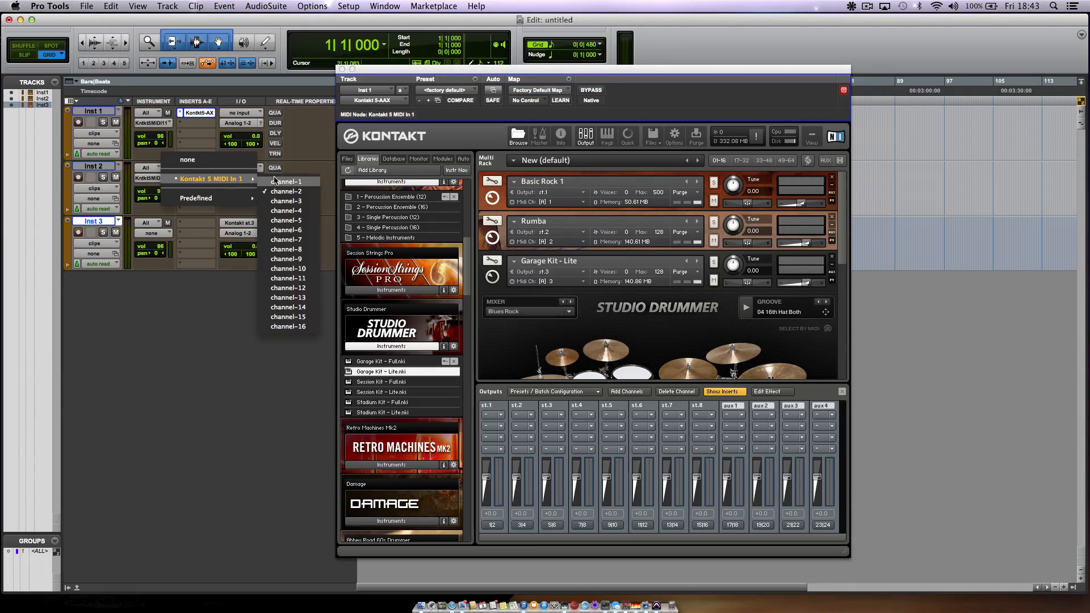
pyautogui.click(287, 192)
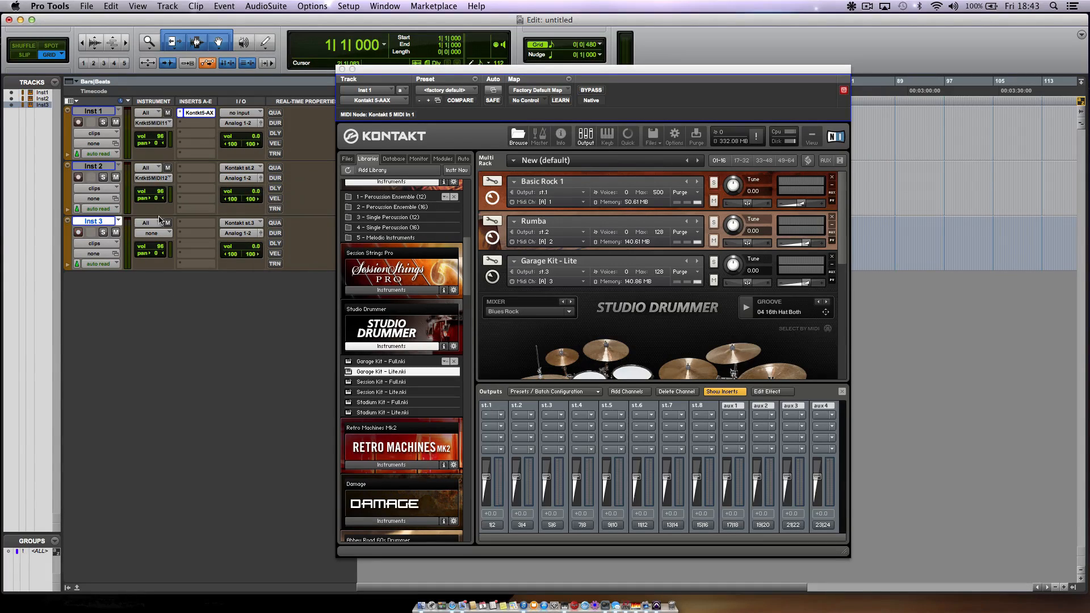